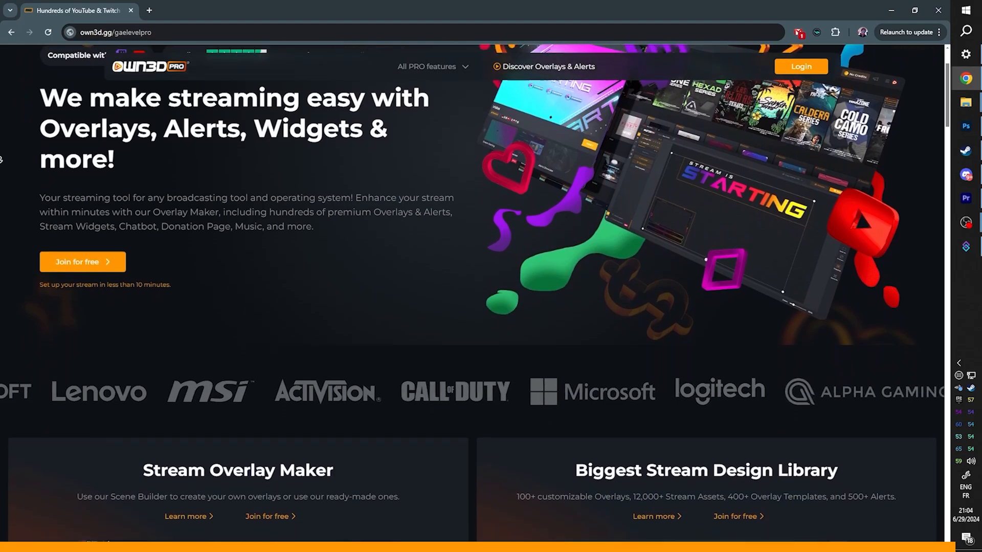
# - Log in to OWN3D Pro and start a Complete Setup in Scene Builder
pyautogui.scroll(-3)
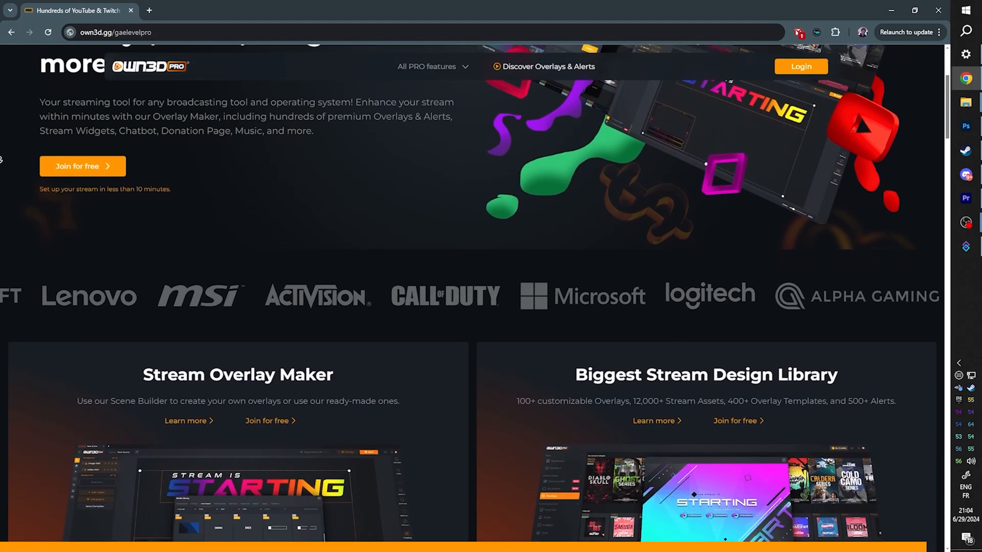
pyautogui.scroll(-3)
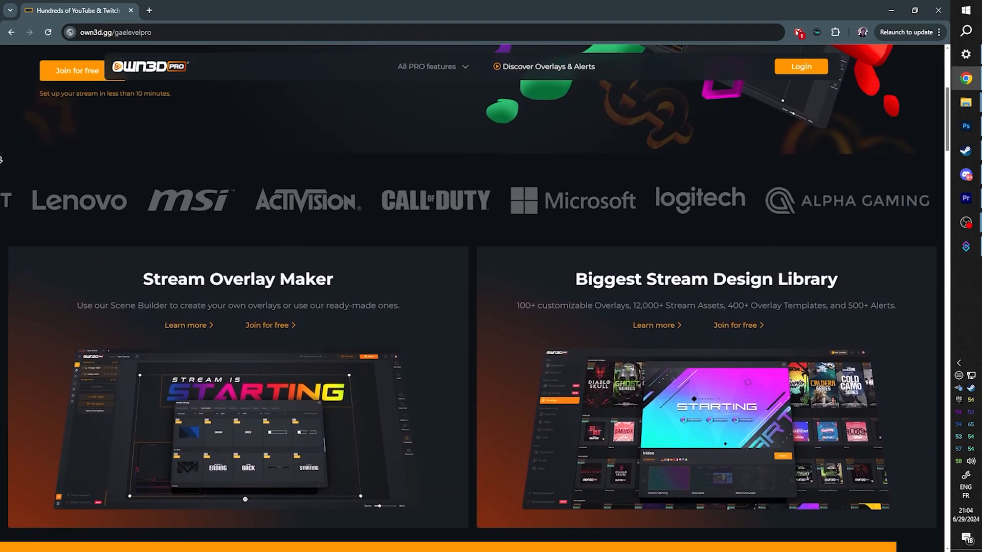
pyautogui.scroll(-3)
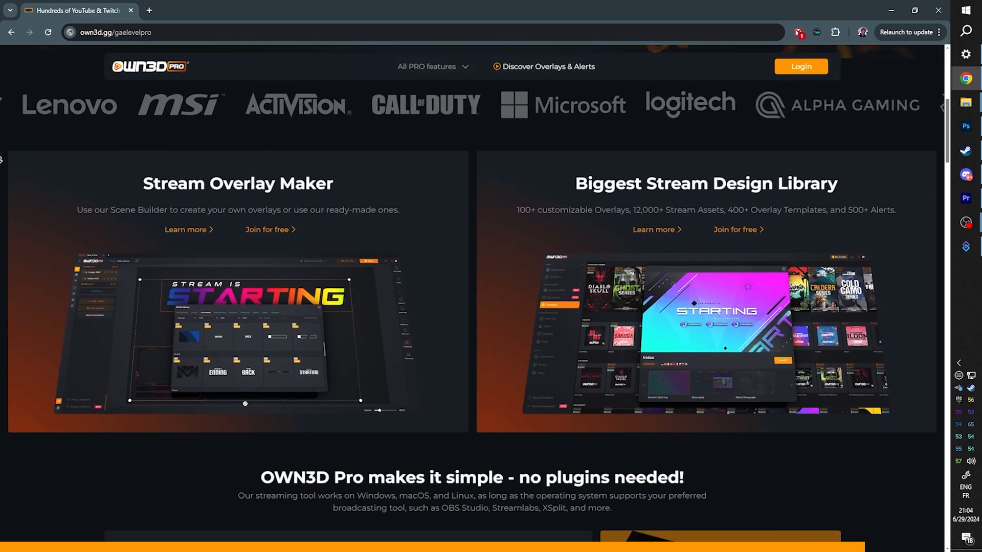
pyautogui.scroll(-3)
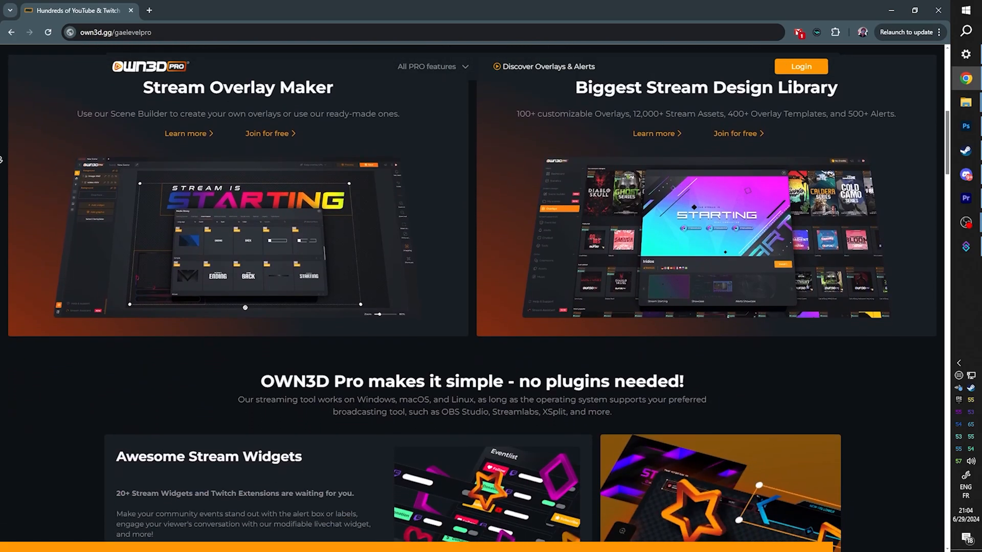
pyautogui.scroll(3)
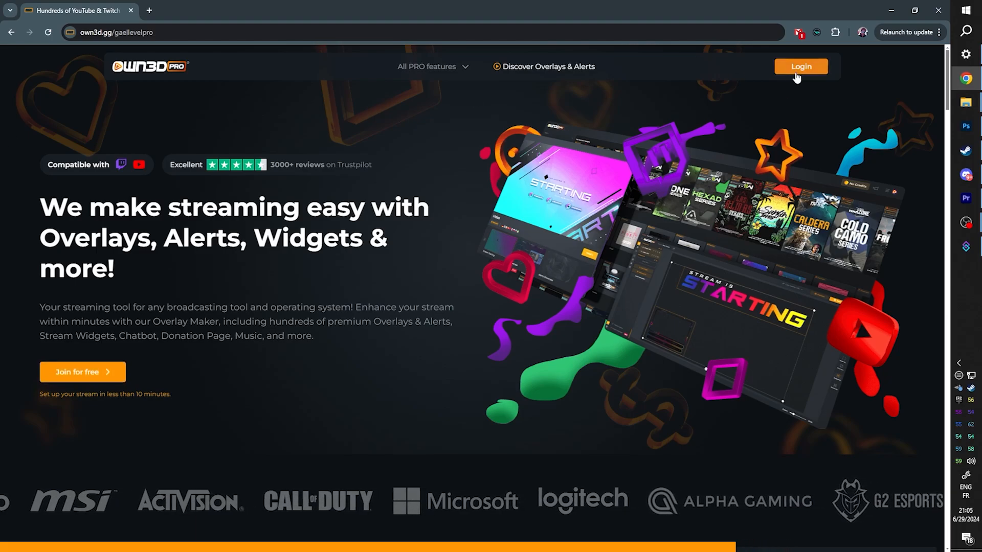
pyautogui.click(801, 67)
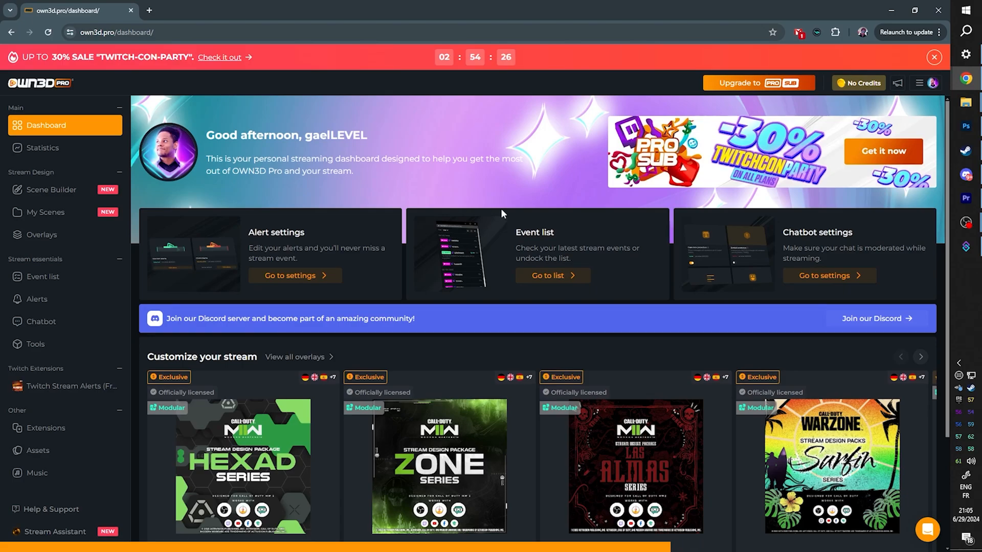
pyautogui.moveTo(538, 215)
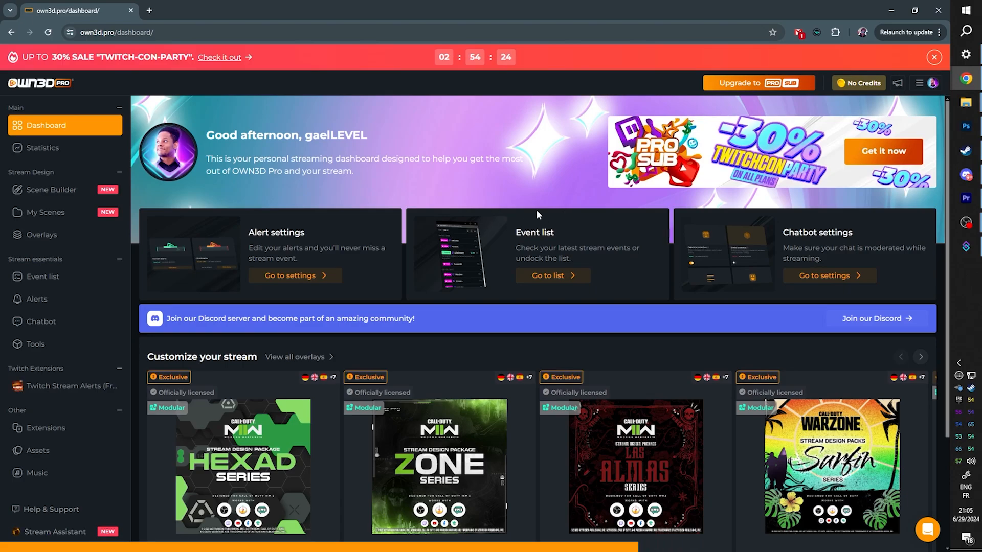
pyautogui.moveTo(51, 189)
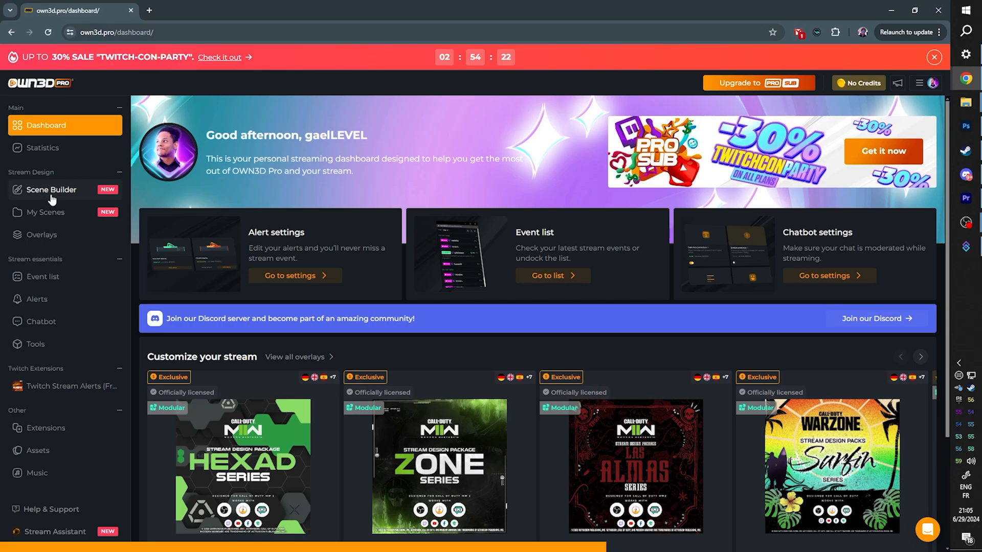
pyautogui.click(51, 189)
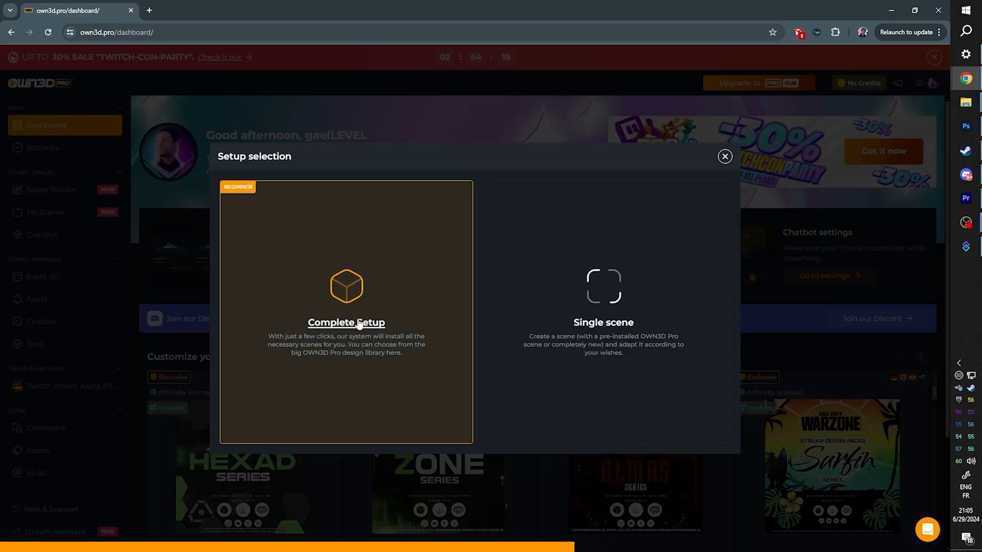
pyautogui.click(346, 322)
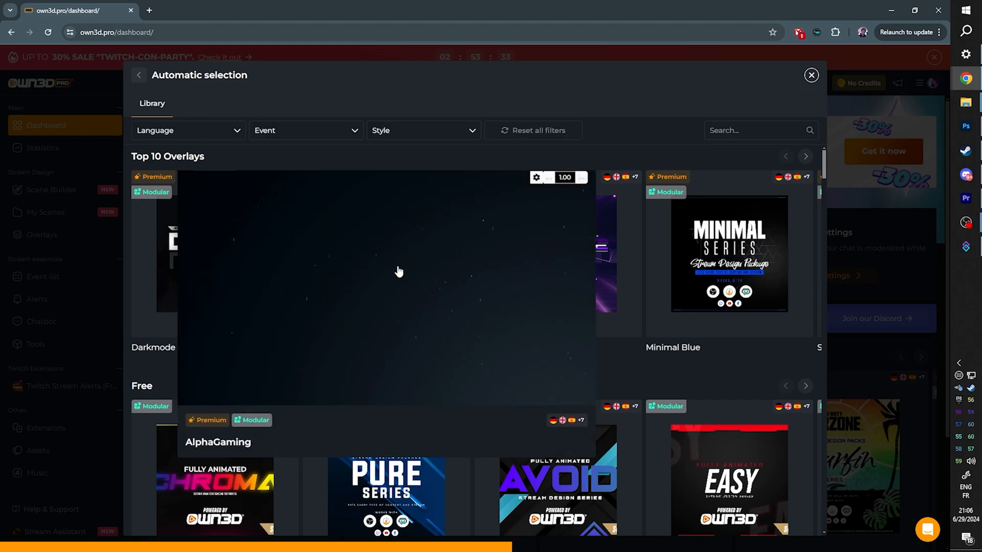
# - Create the Avoid series scenes using the existing My first alert set
pyautogui.scroll(-3)
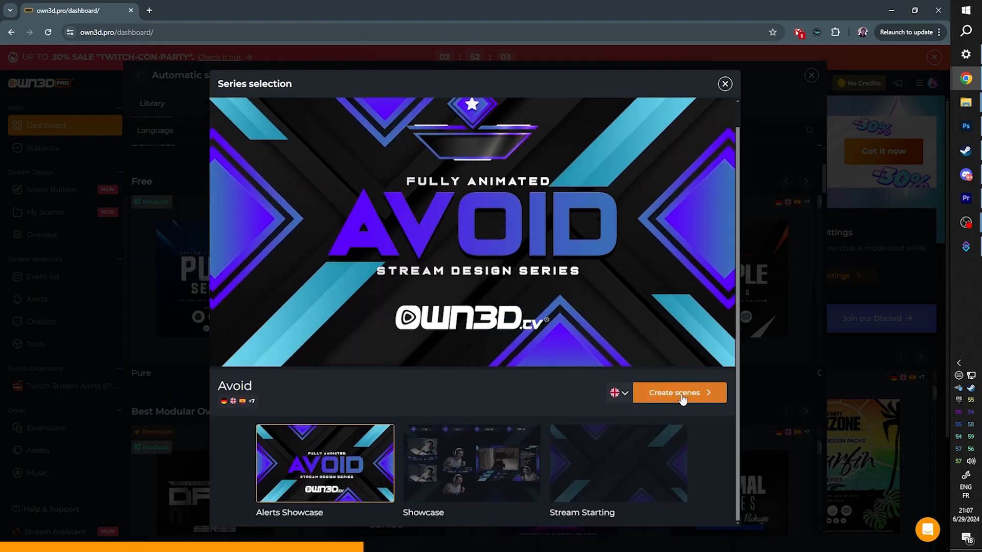
pyautogui.click(678, 393)
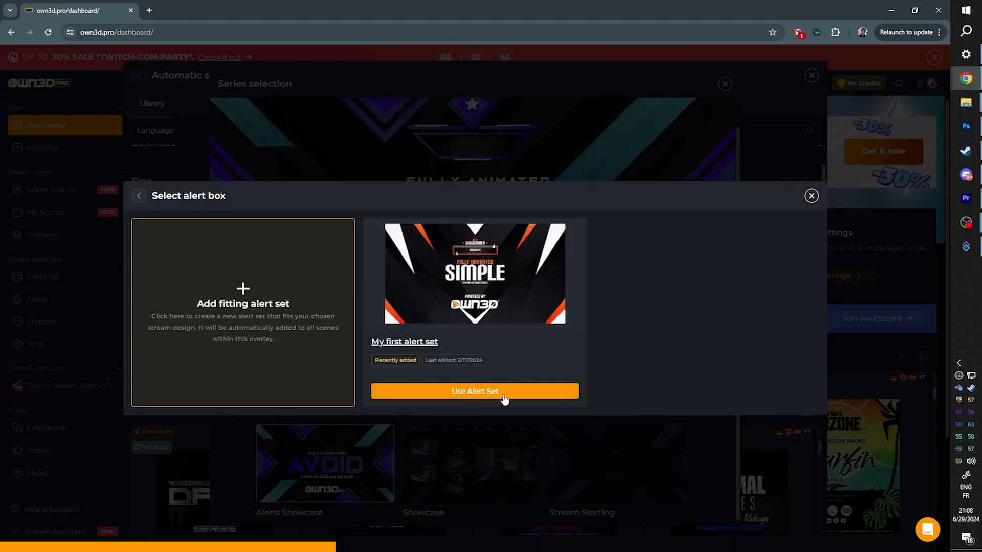
pyautogui.click(475, 391)
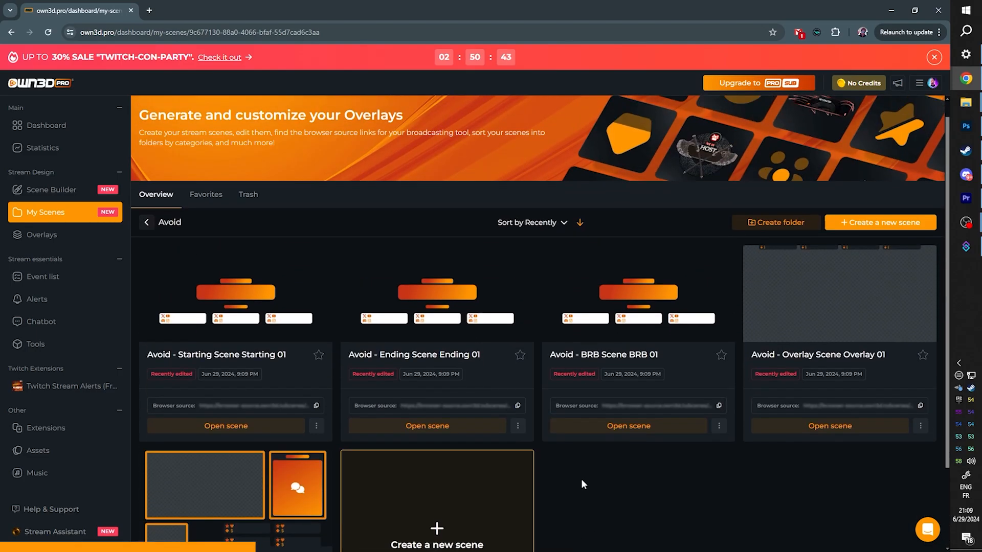
pyautogui.scroll(-3)
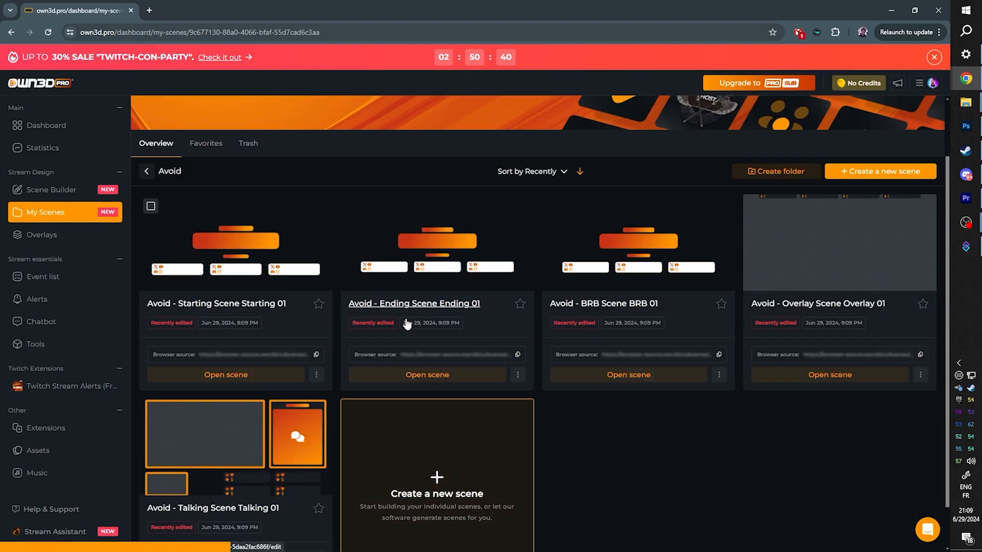
pyautogui.moveTo(629, 311)
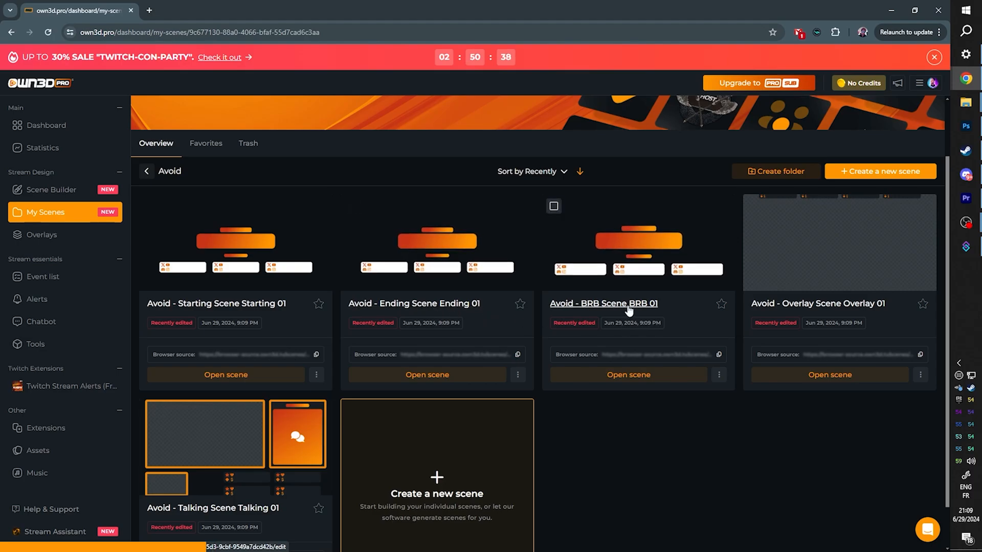
pyautogui.moveTo(837, 243)
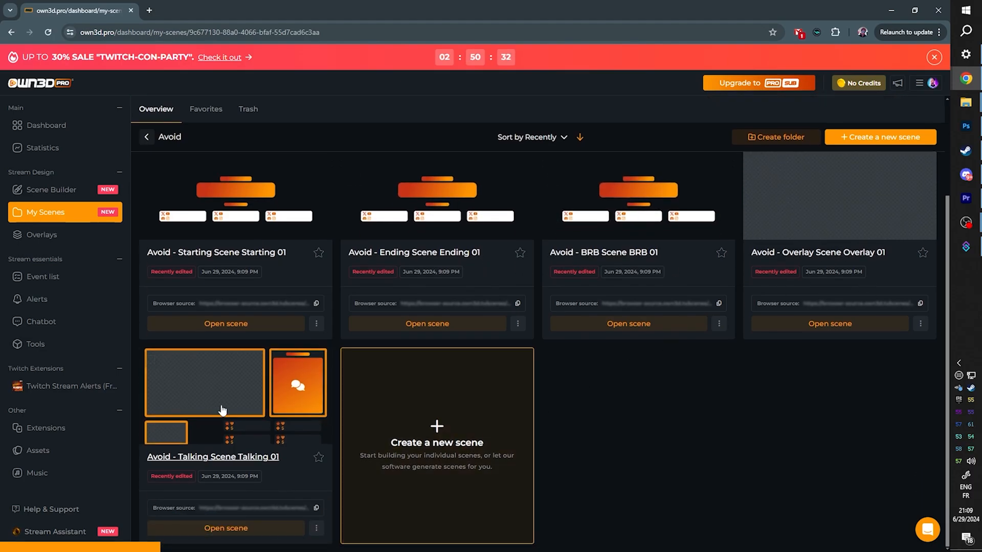
pyautogui.click(225, 323)
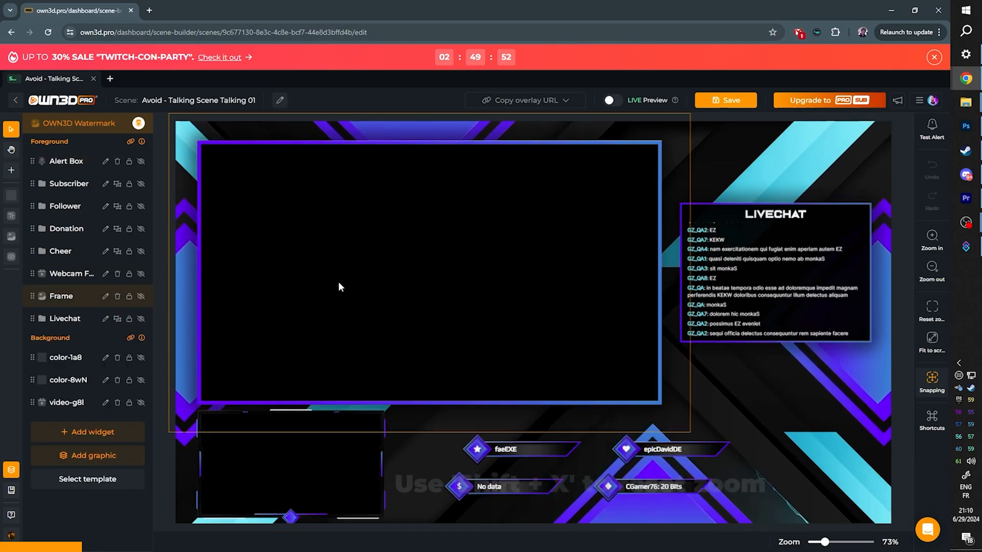
pyautogui.click(15, 101)
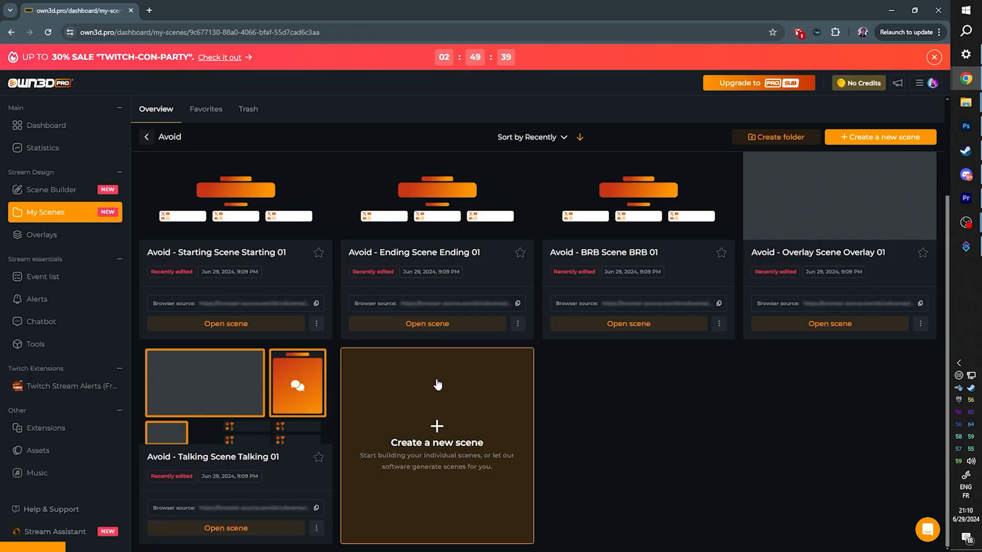
pyautogui.click(316, 324)
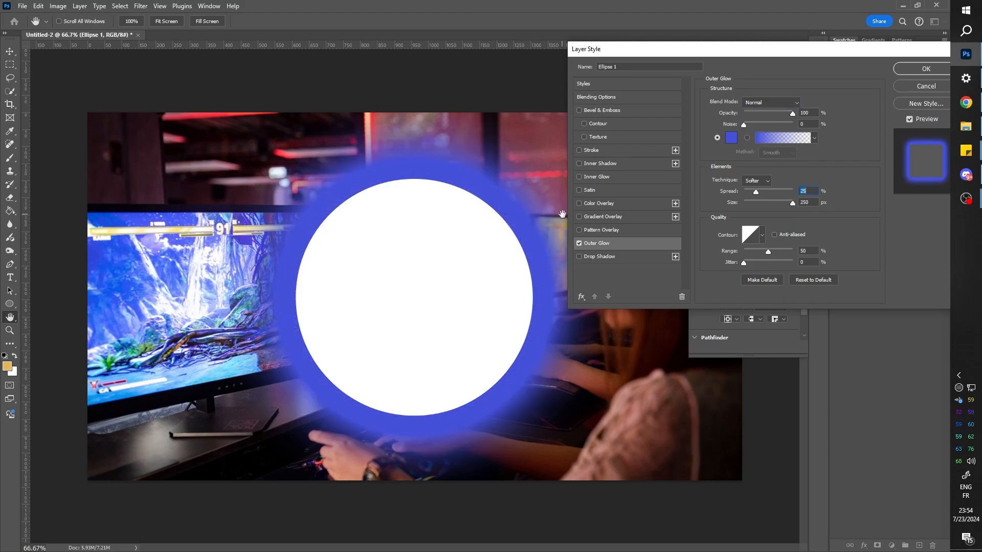
pyautogui.moveTo(306, 252)
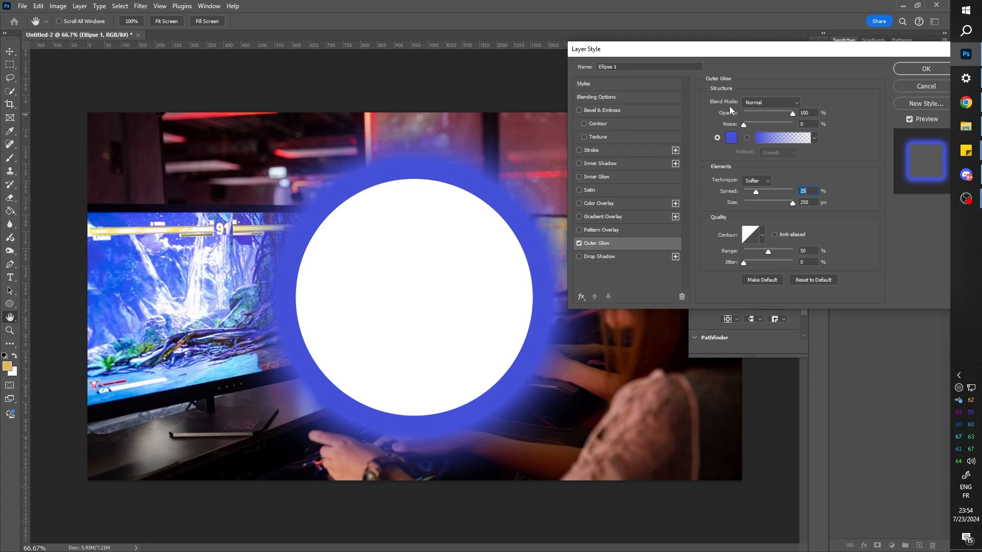
# - Try Linear Dodge (Add) for the outer glow, then settle on Screen blending
pyautogui.click(771, 102)
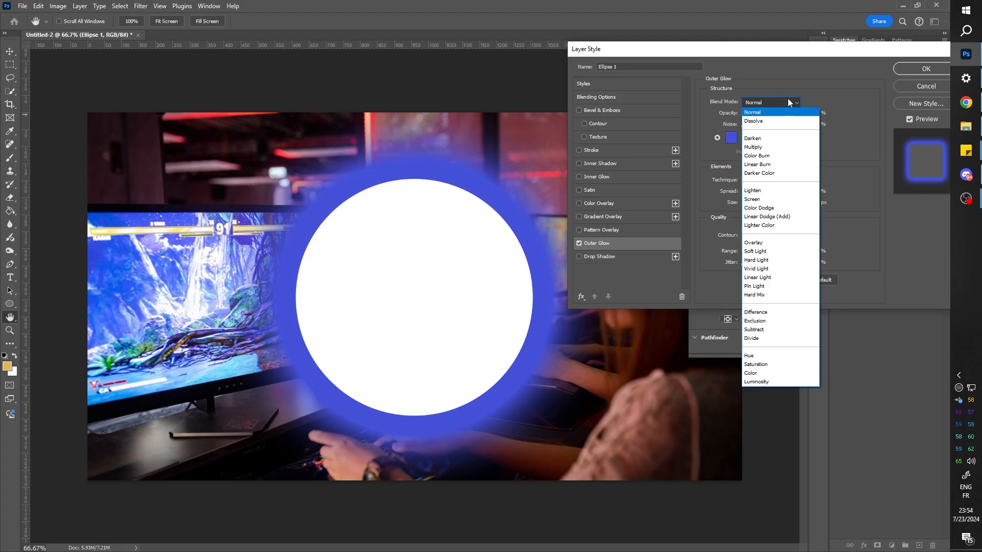
pyautogui.click(767, 217)
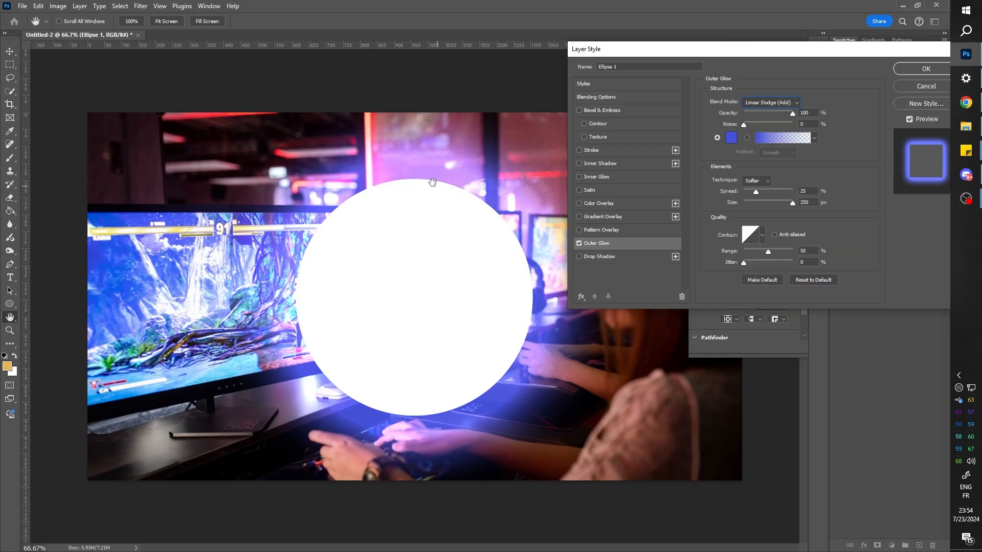
pyautogui.moveTo(374, 179)
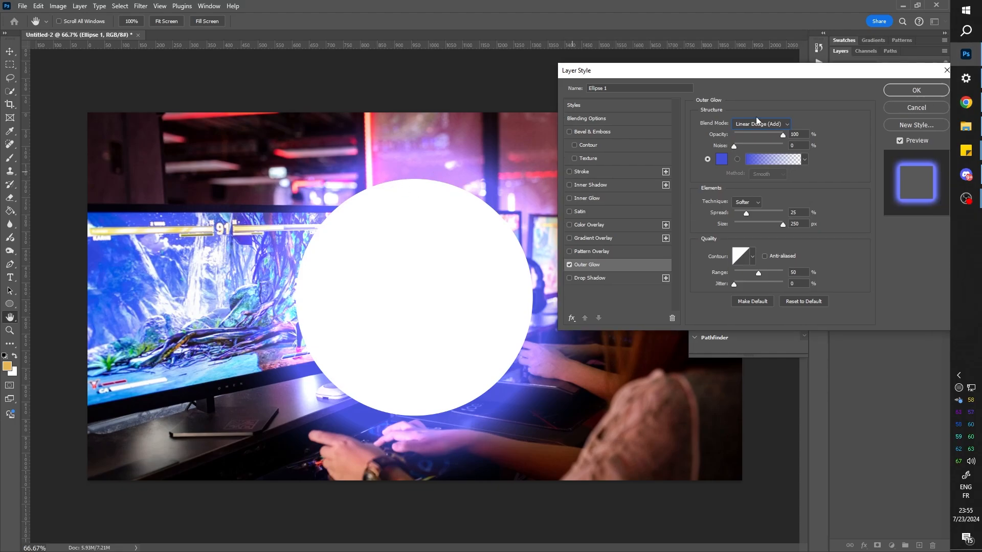
pyautogui.click(761, 123)
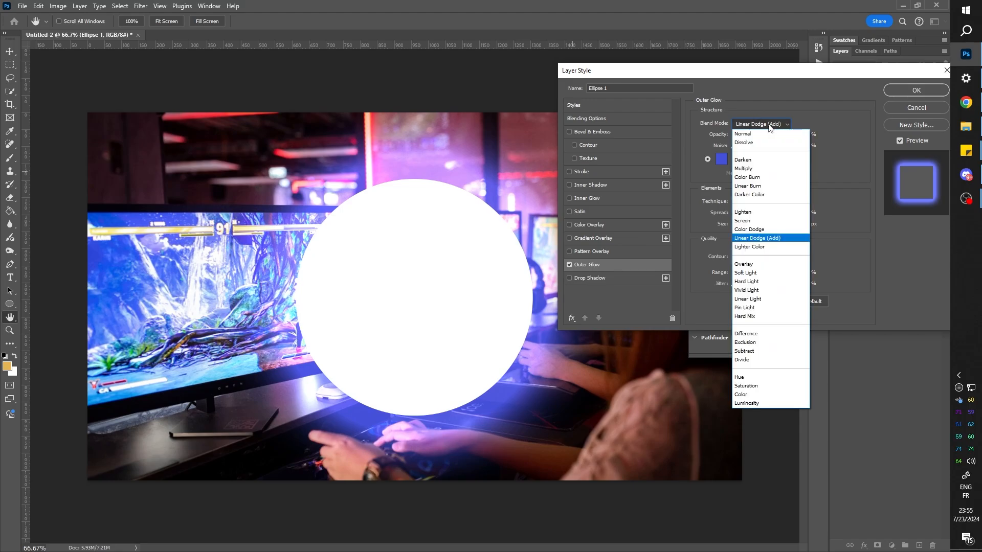
pyautogui.moveTo(754, 221)
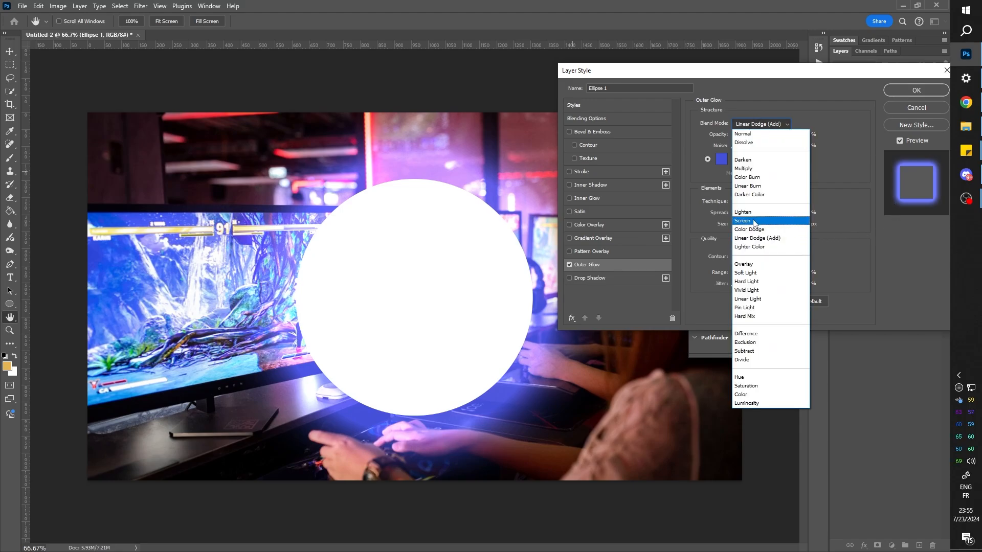
pyautogui.click(742, 220)
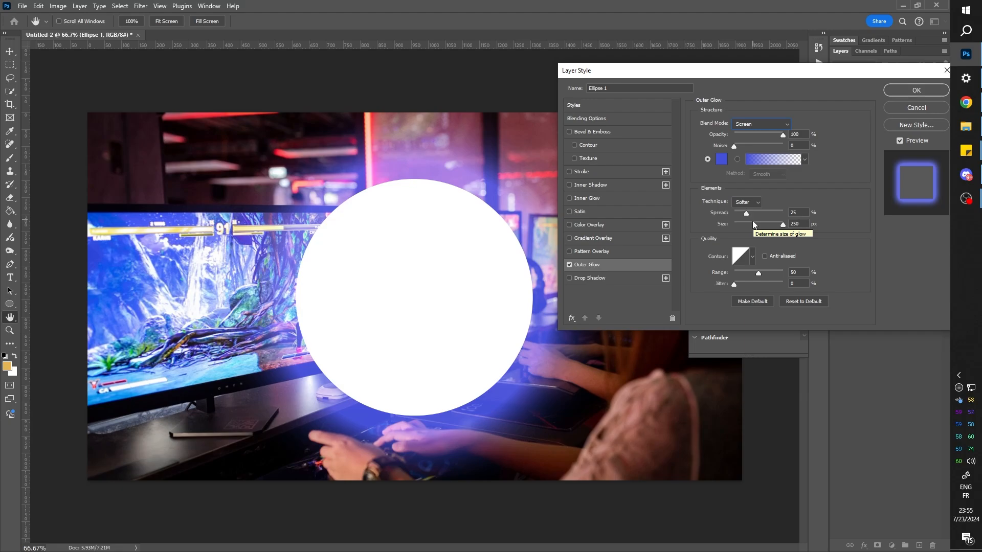
pyautogui.click(591, 281)
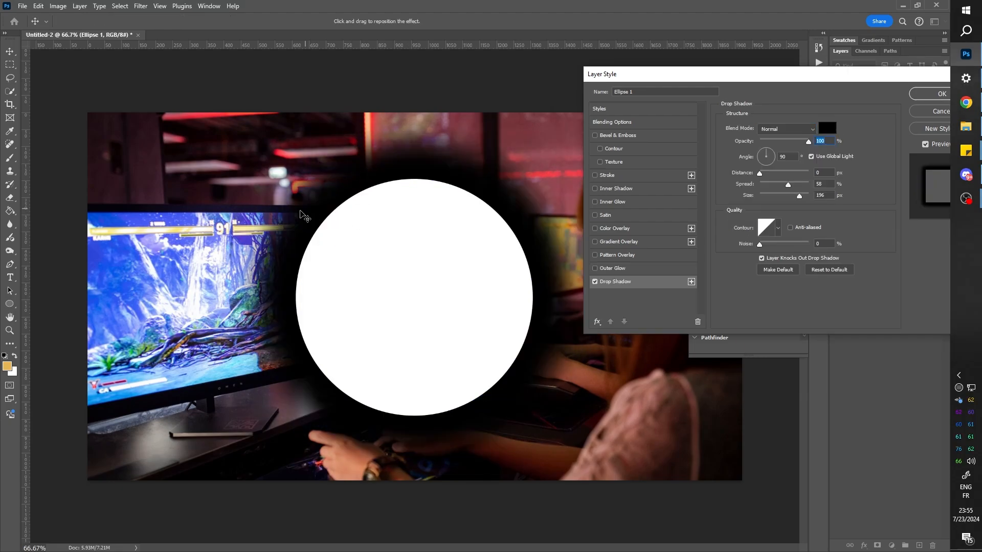
pyautogui.moveTo(515, 195)
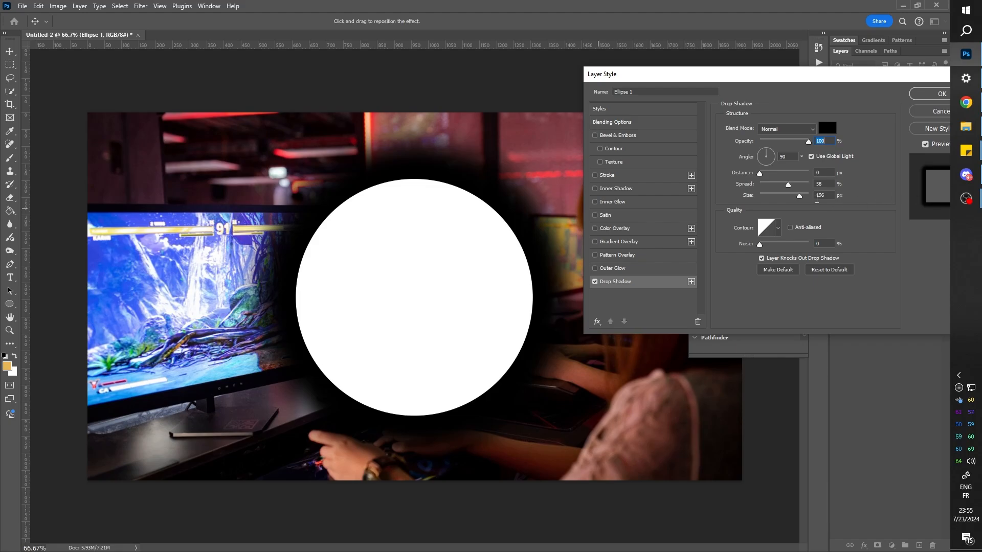
pyautogui.click(786, 128)
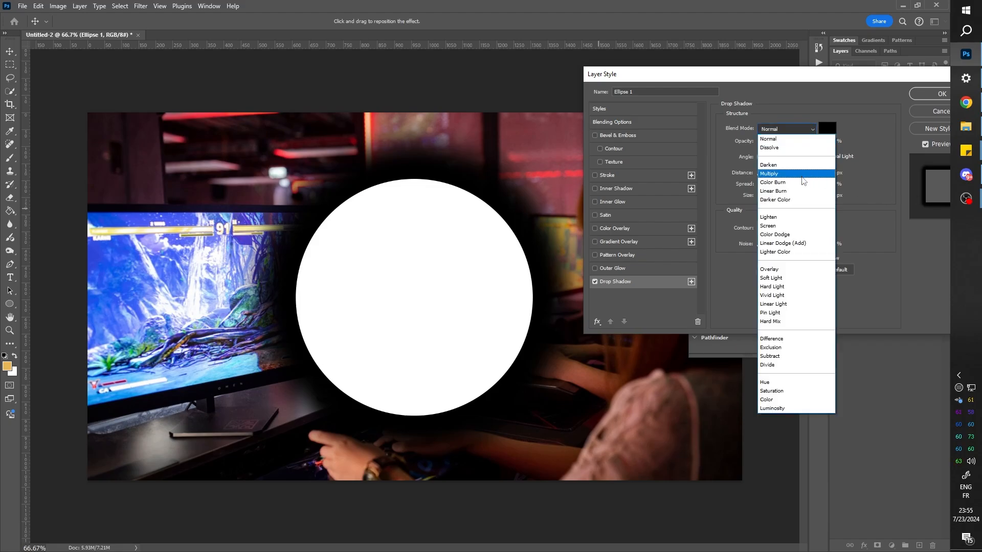
pyautogui.click(773, 190)
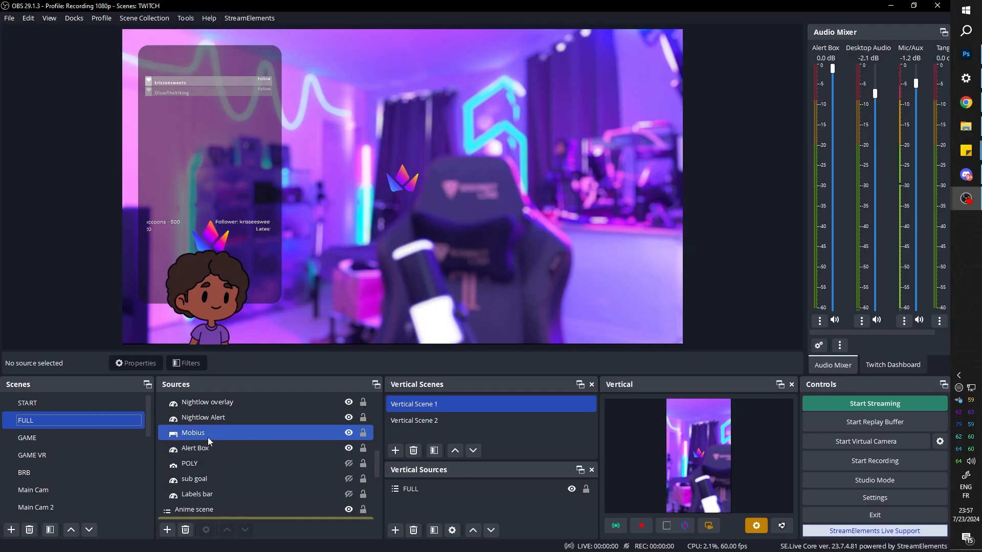
pyautogui.rightClick(193, 433)
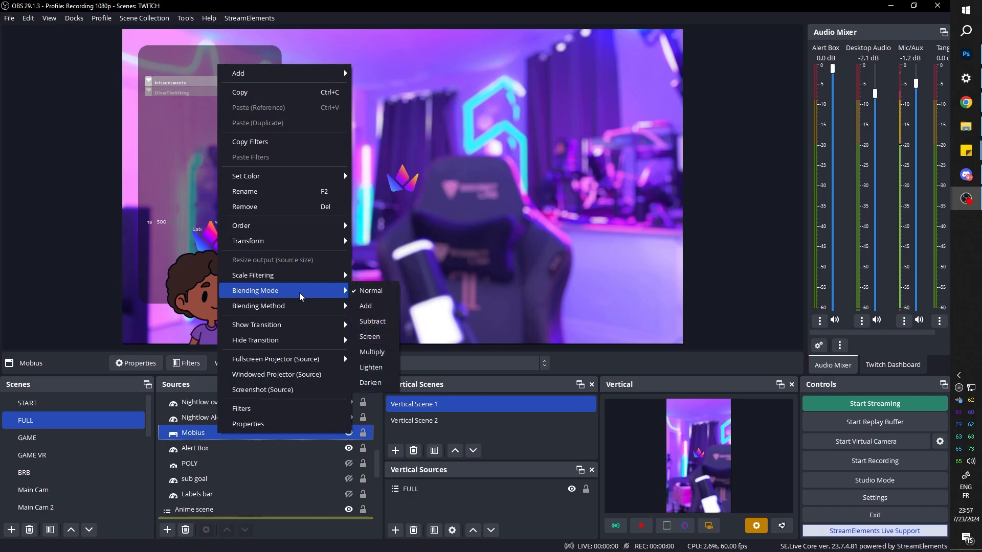
pyautogui.moveTo(371, 321)
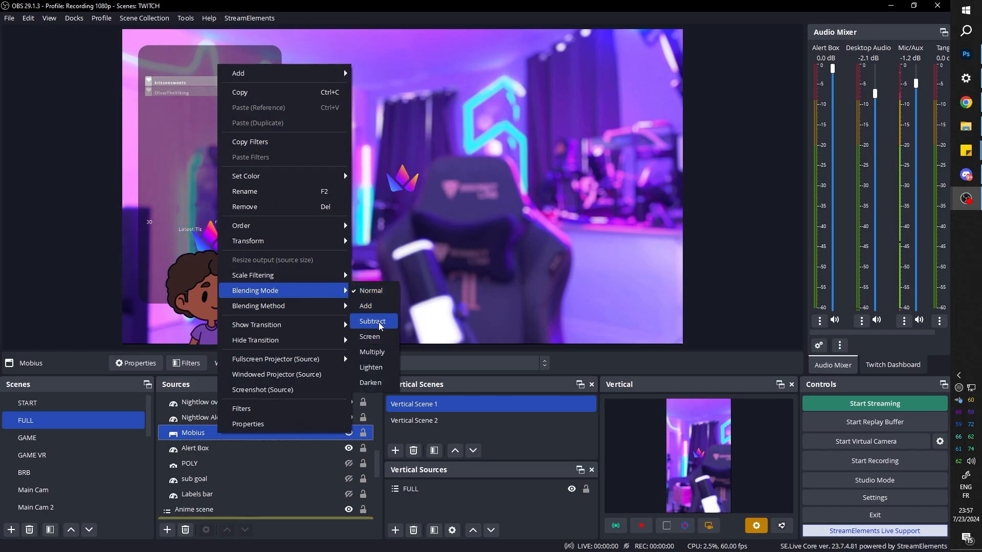
pyautogui.moveTo(371, 367)
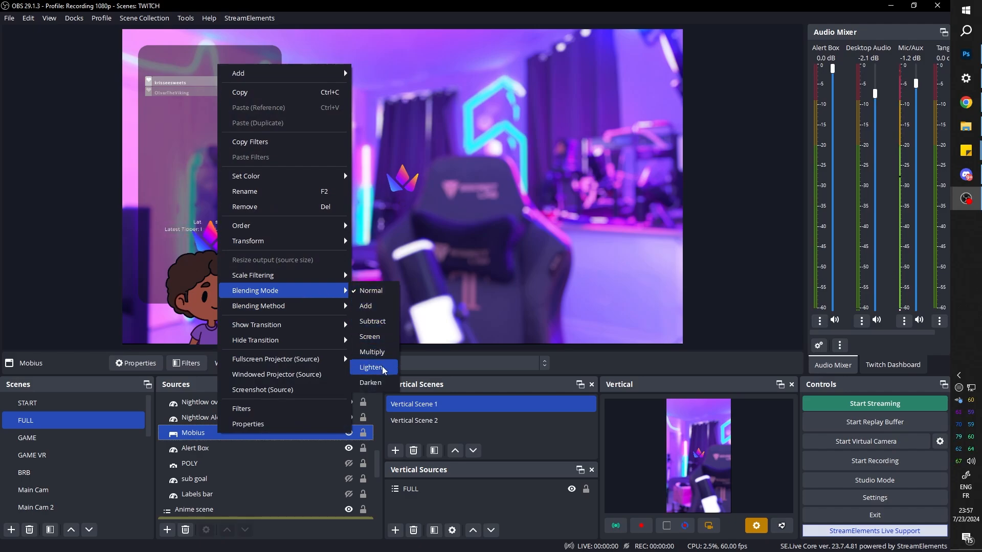
pyautogui.moveTo(370, 290)
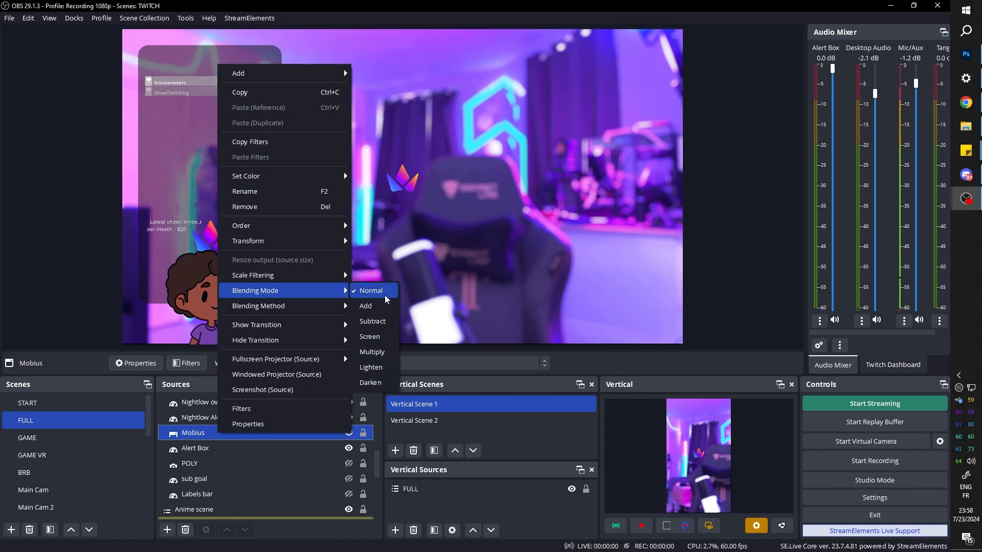
pyautogui.moveTo(373, 306)
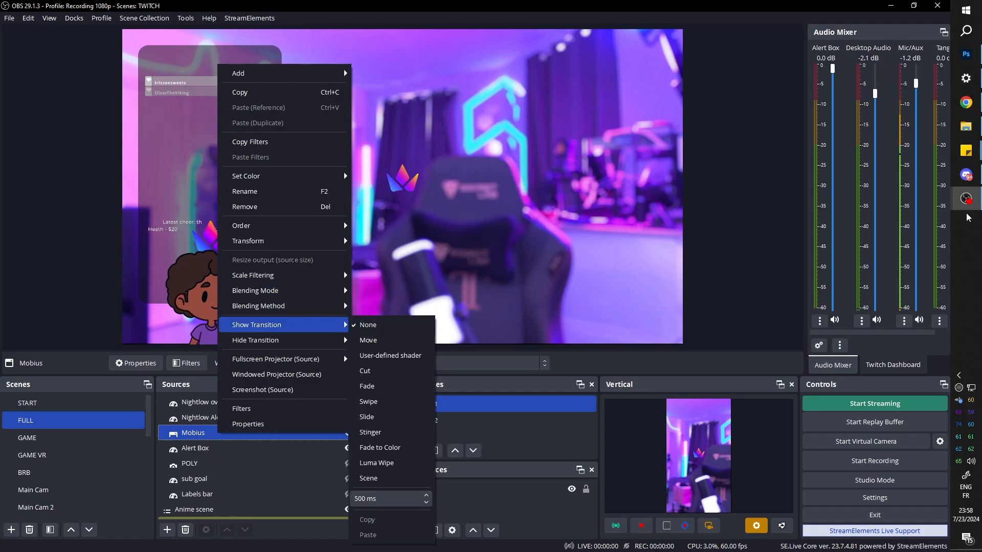
pyautogui.click(966, 221)
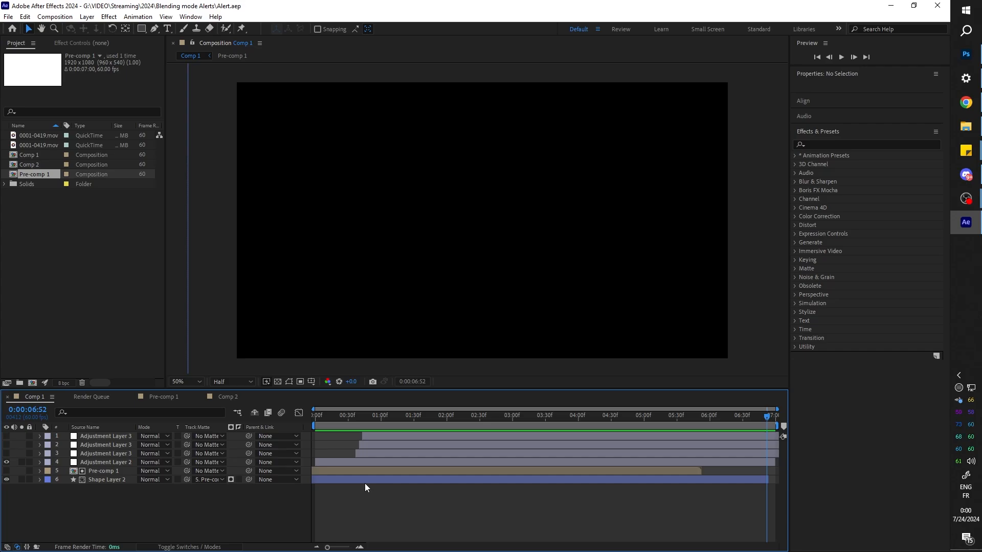
# - Play Comp 1 and scrub the playhead to preview the alert animation
pyautogui.click(841, 56)
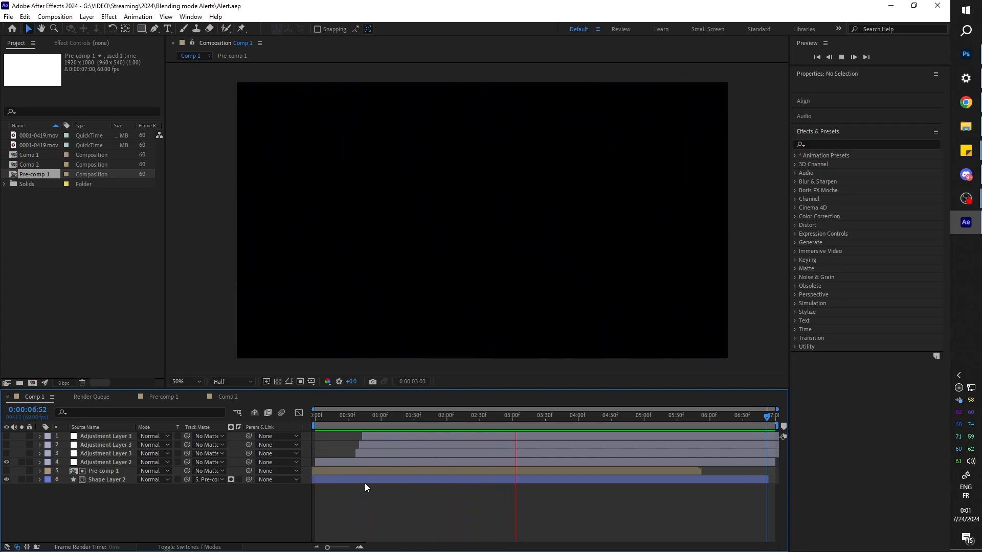
pyautogui.click(227, 396)
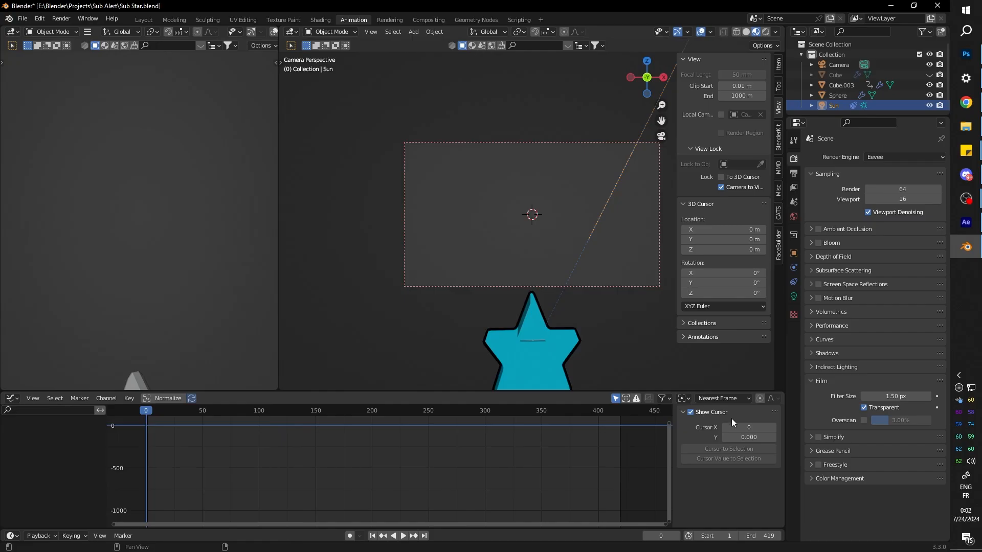
pyautogui.click(403, 536)
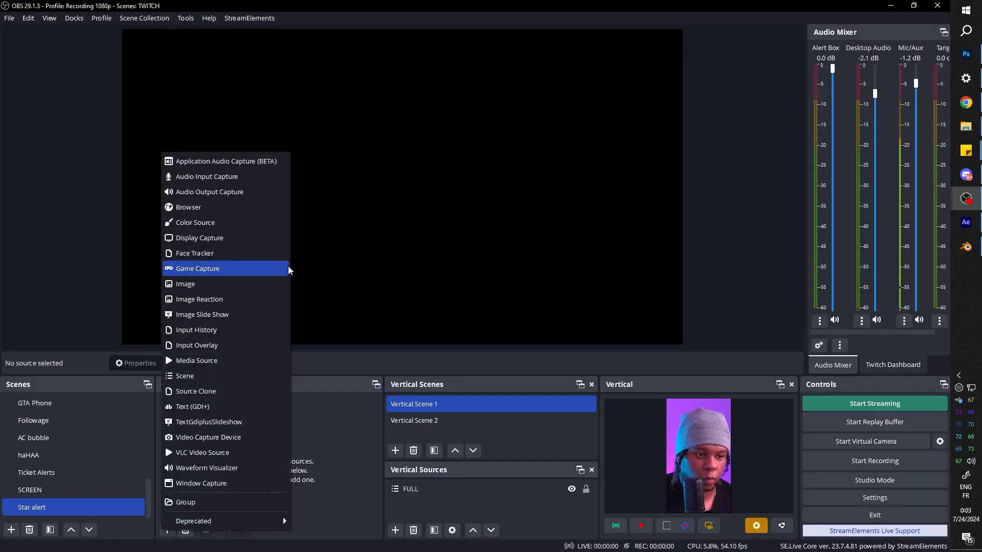
pyautogui.moveTo(220, 364)
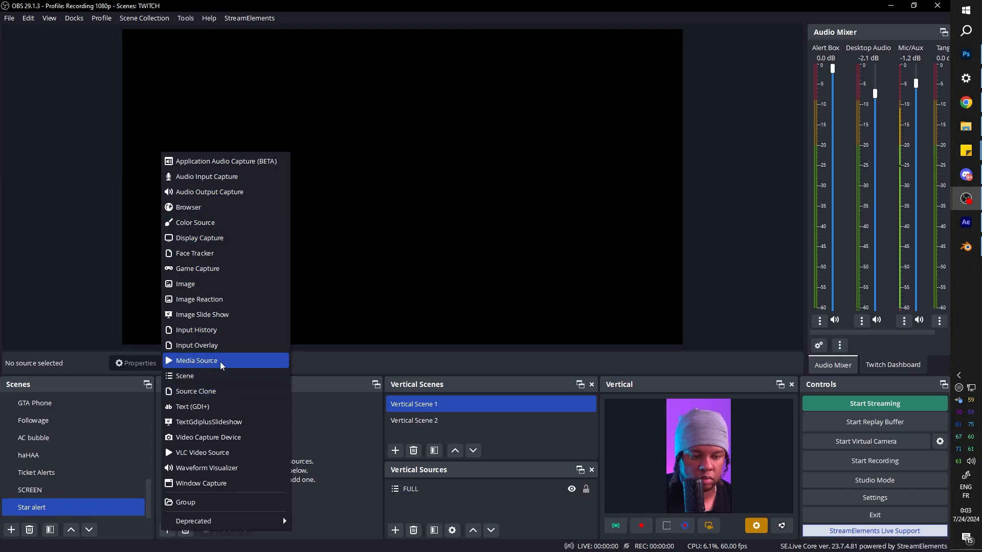
# - Add a looping Media Source named 'star' to the Star alert scene
pyautogui.click(196, 360)
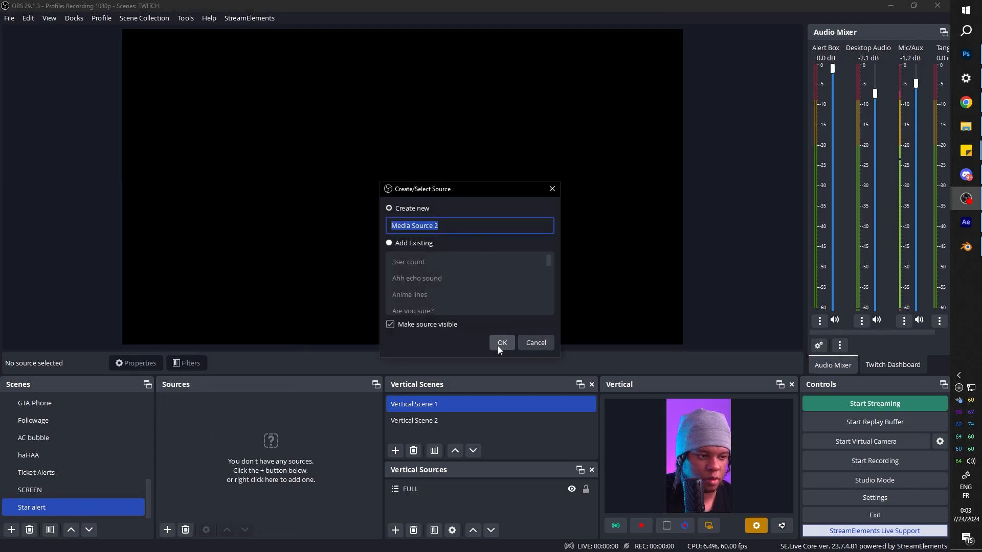
pyautogui.click(501, 342)
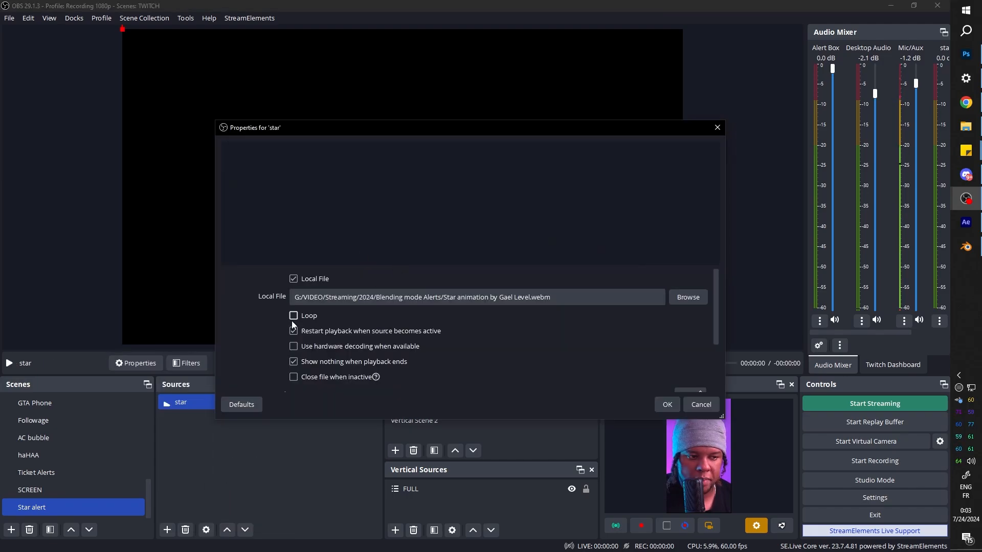
pyautogui.click(293, 316)
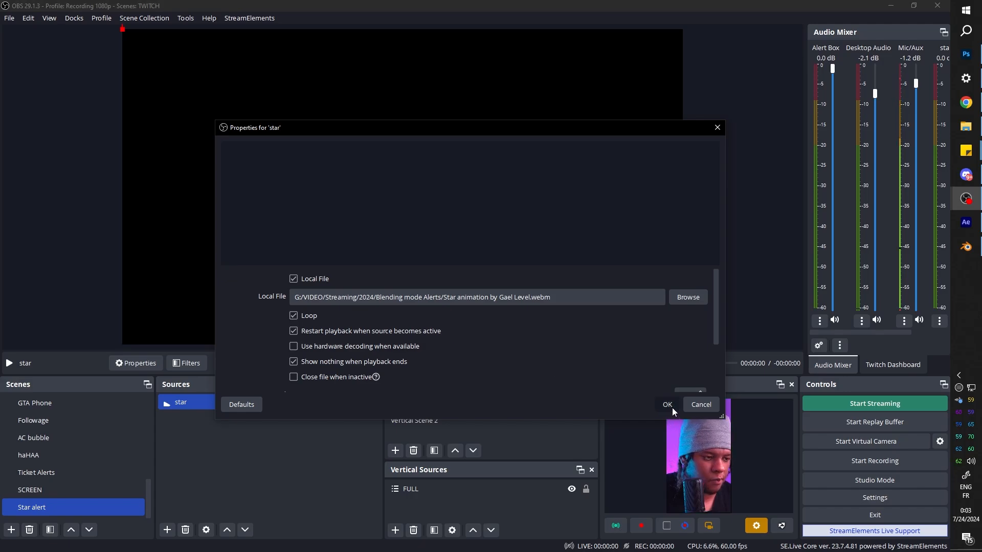
pyautogui.click(666, 404)
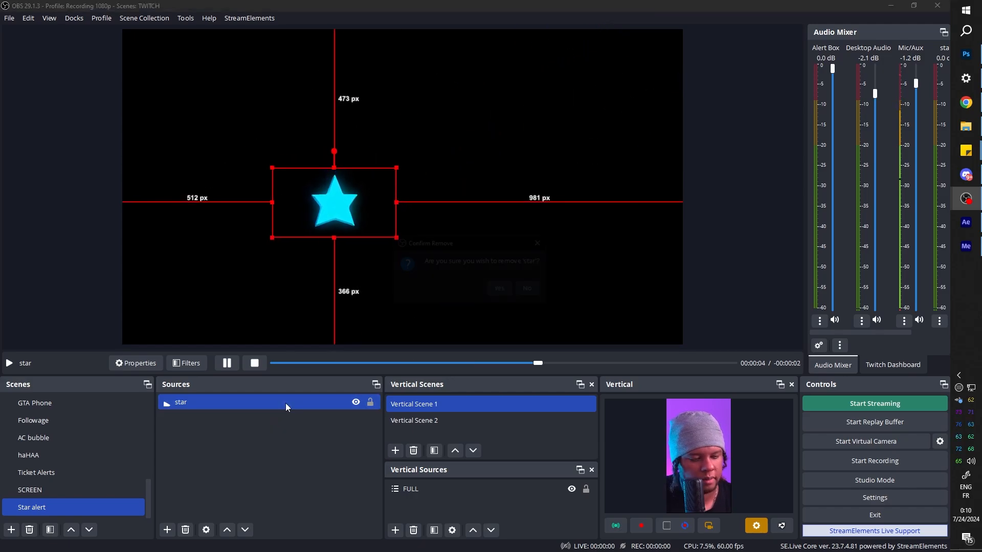
# - Add a 'Glow burst' media source playing glow layer.webm
pyautogui.click(167, 530)
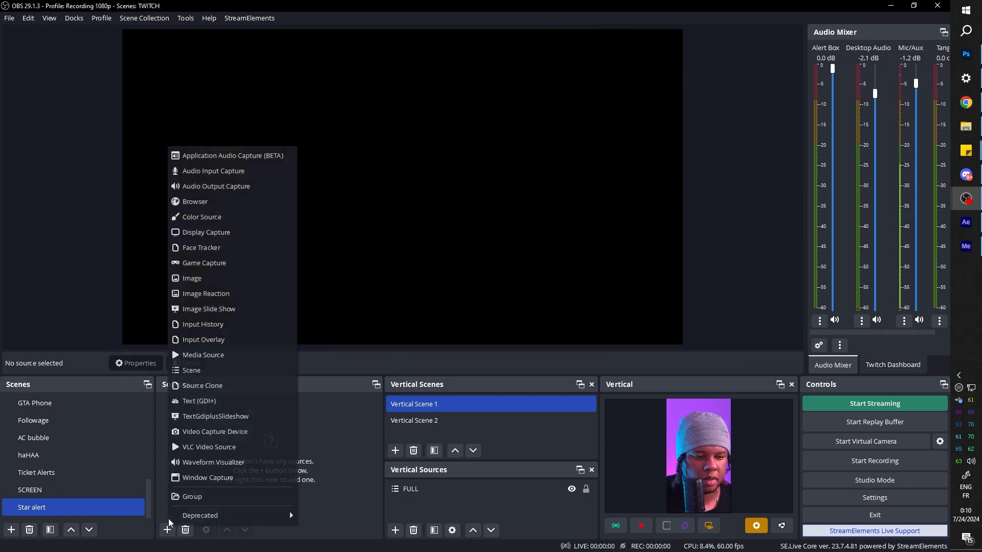
pyautogui.click(204, 355)
pyautogui.write('Glow')
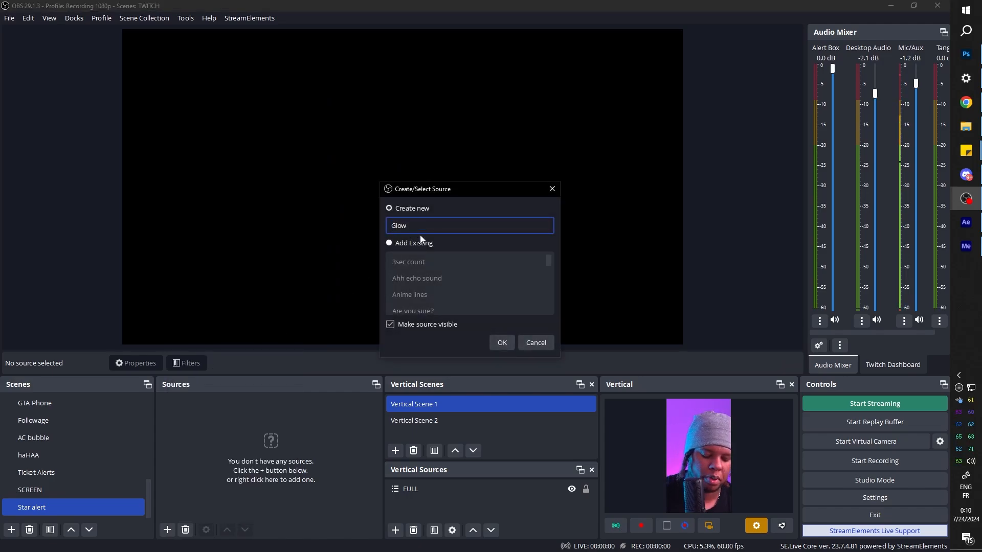
pyautogui.click(501, 342)
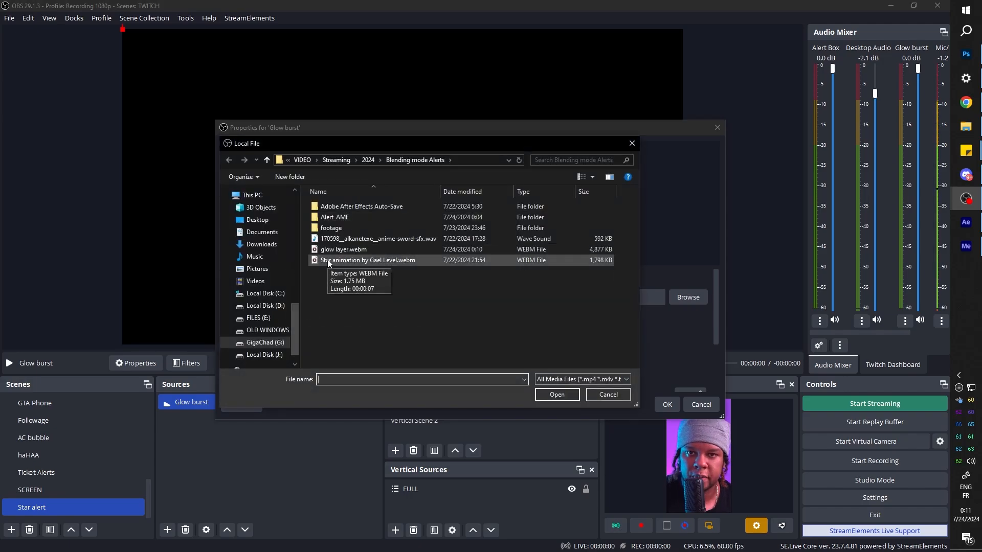
pyautogui.doubleClick(344, 249)
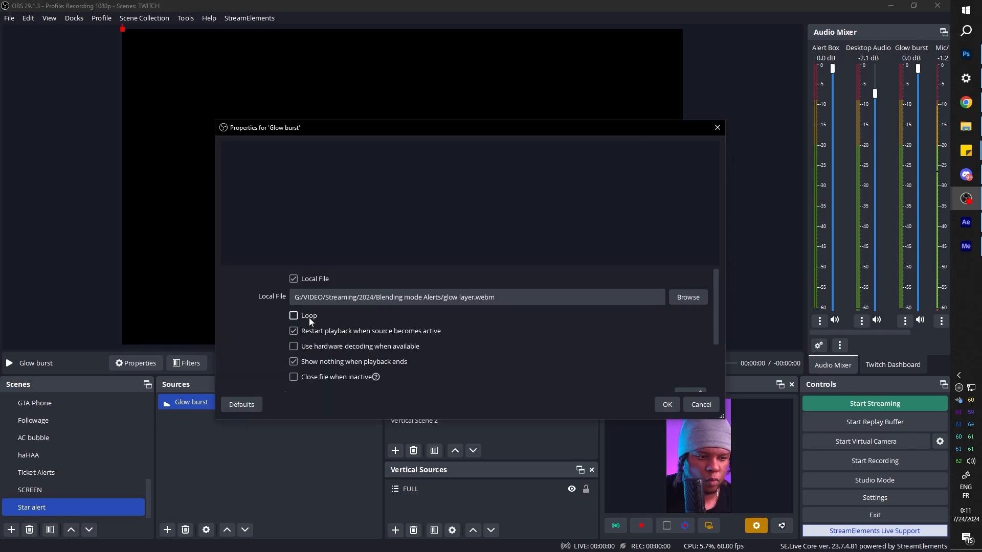
pyautogui.click(667, 405)
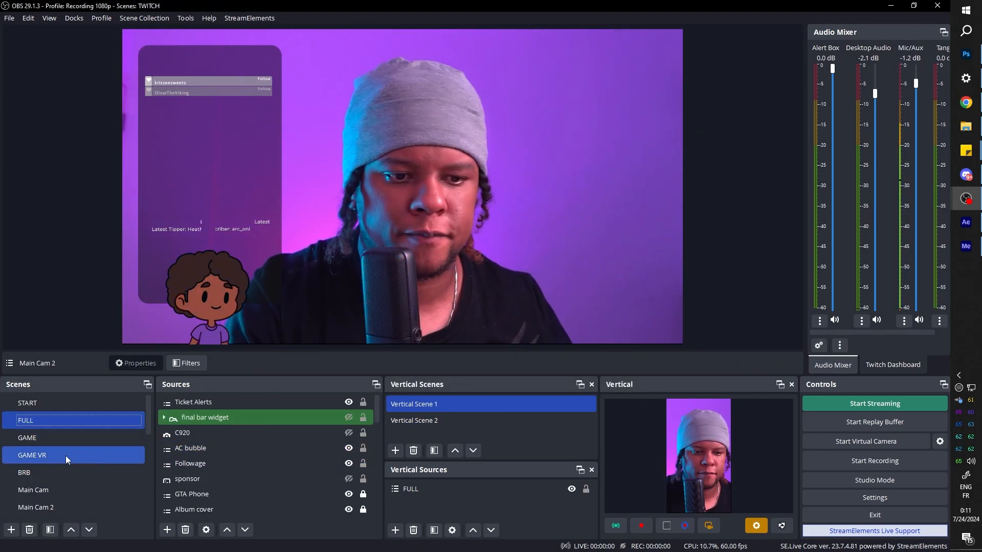
# - In the GAME scene, add the existing Star alert scene as the top source
pyautogui.click(28, 438)
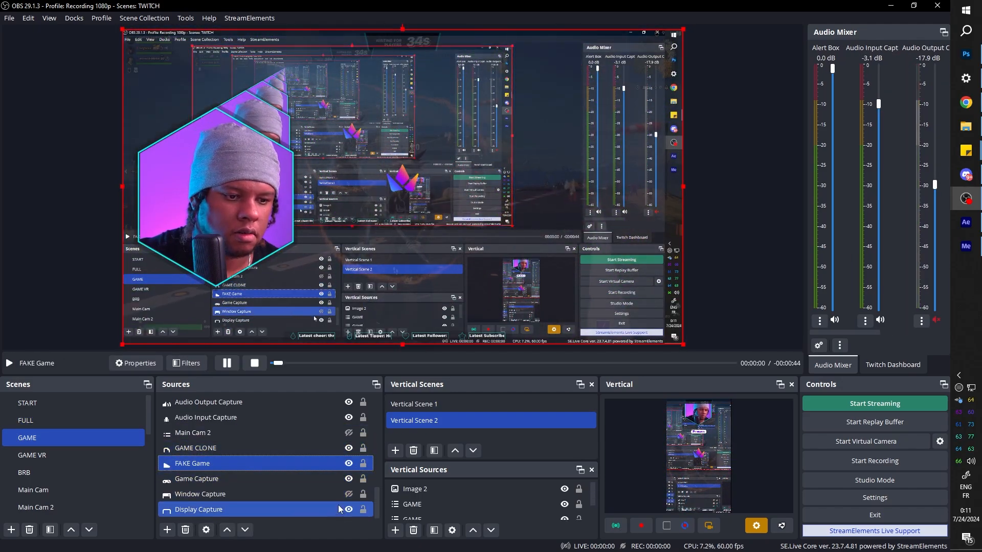
pyautogui.click(197, 479)
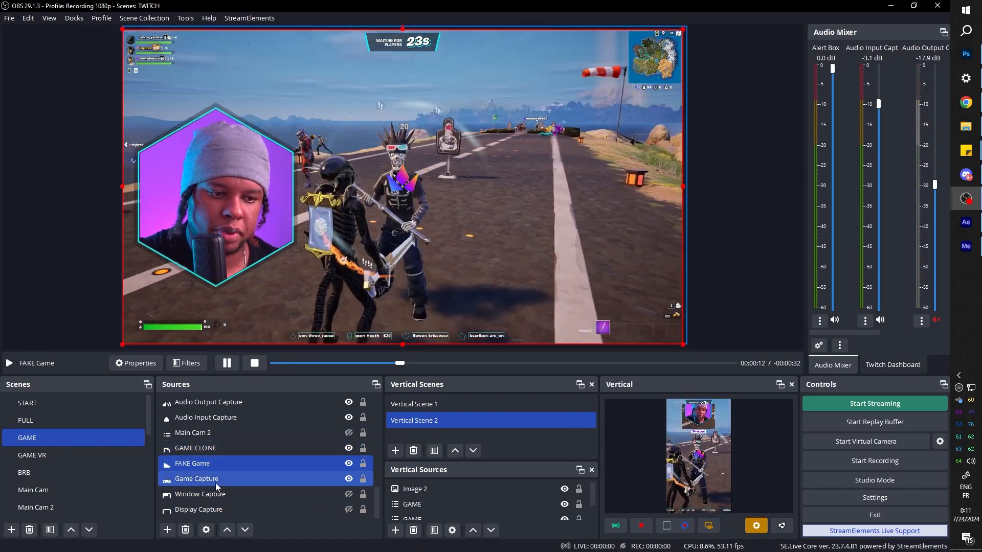
pyautogui.click(167, 530)
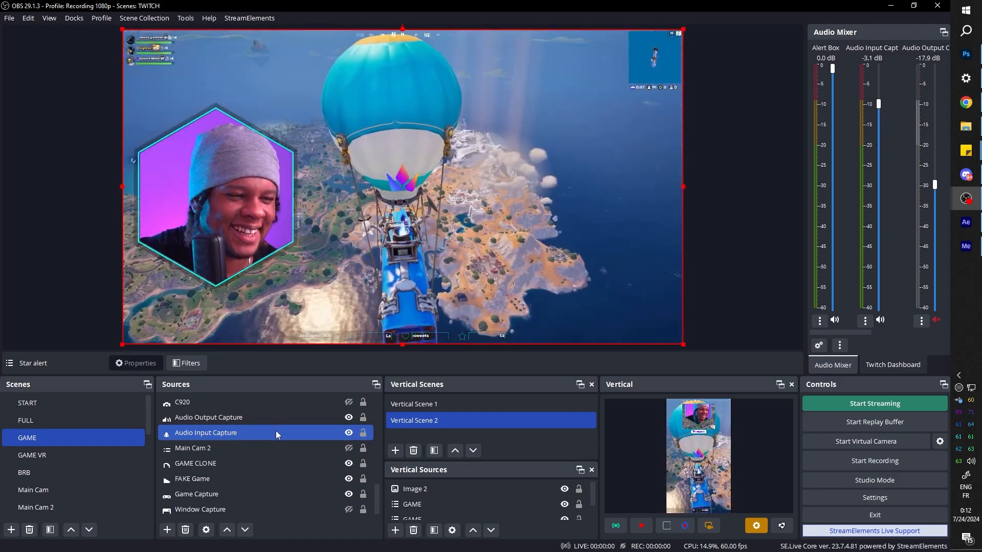
pyautogui.click(196, 464)
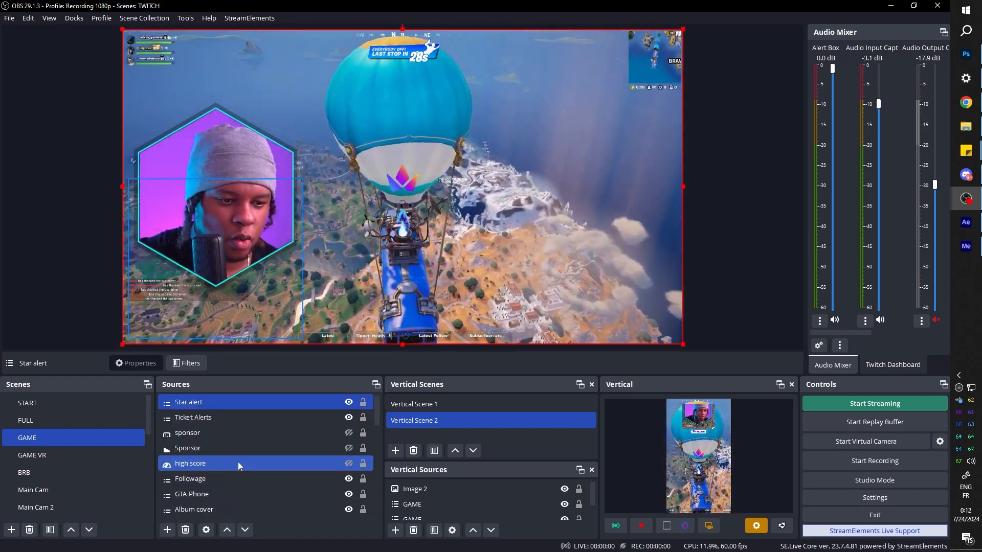
# - Set the Star alert source's blending mode to Screen
pyautogui.rightClick(187, 401)
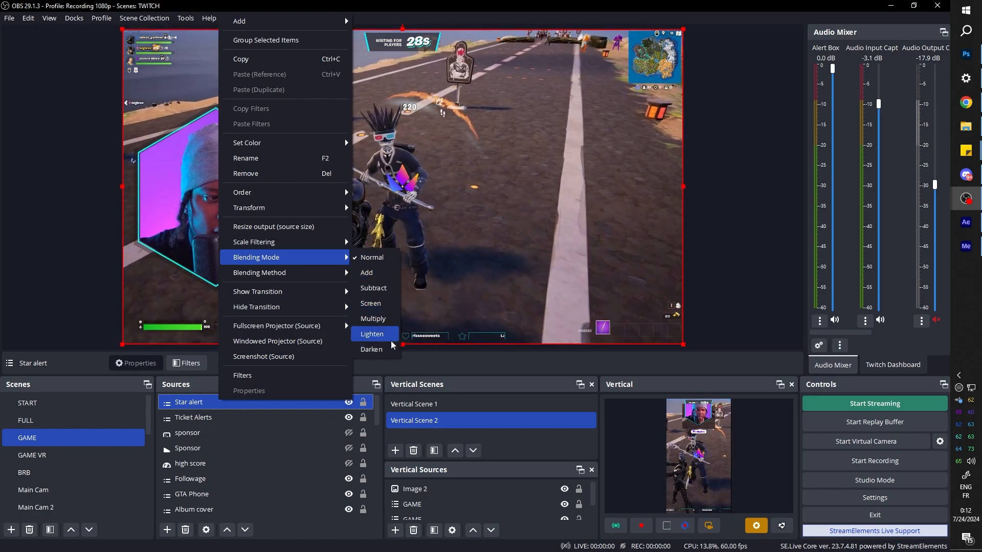
pyautogui.click(372, 334)
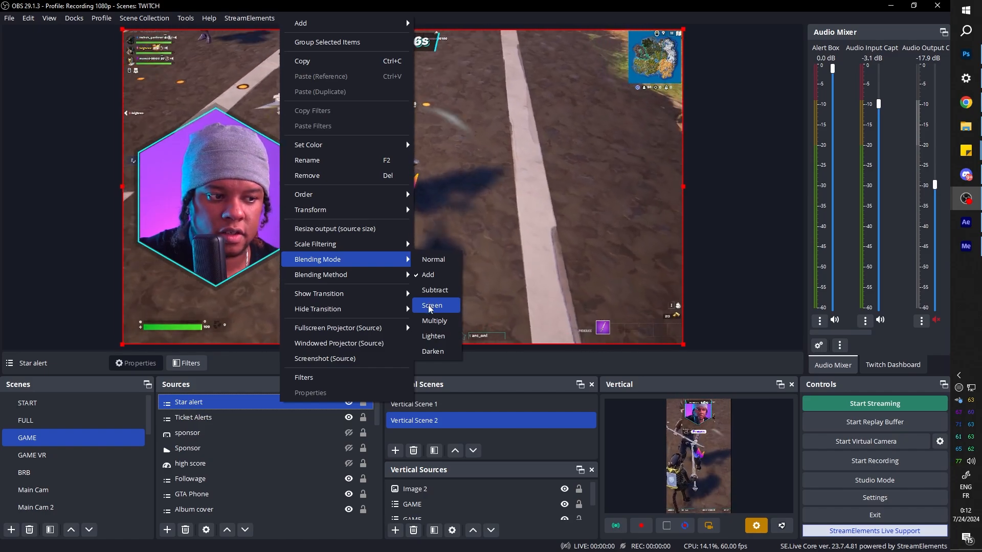
pyautogui.click(432, 306)
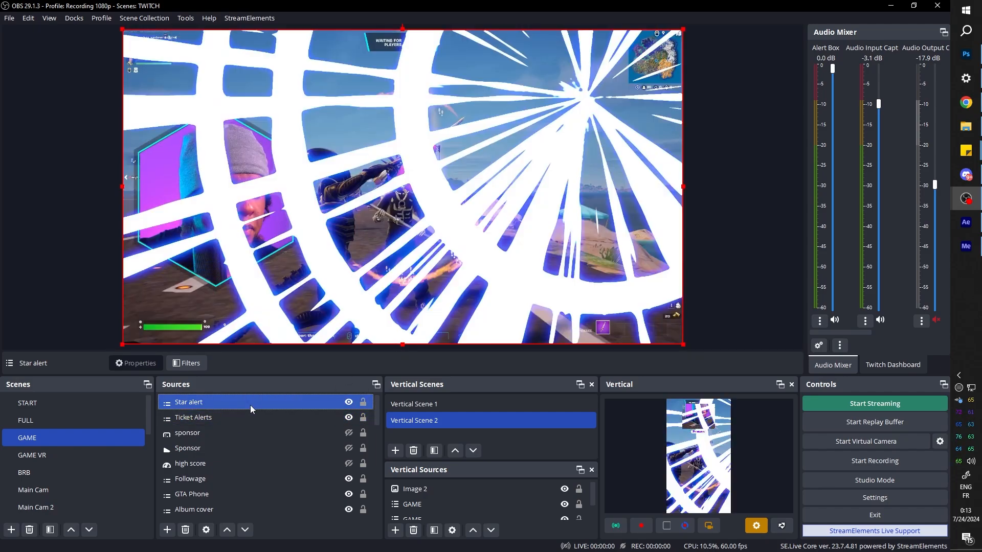
# - Add a Color Correction filter to Star alert and pick blue #00aaff multiply
pyautogui.click(190, 363)
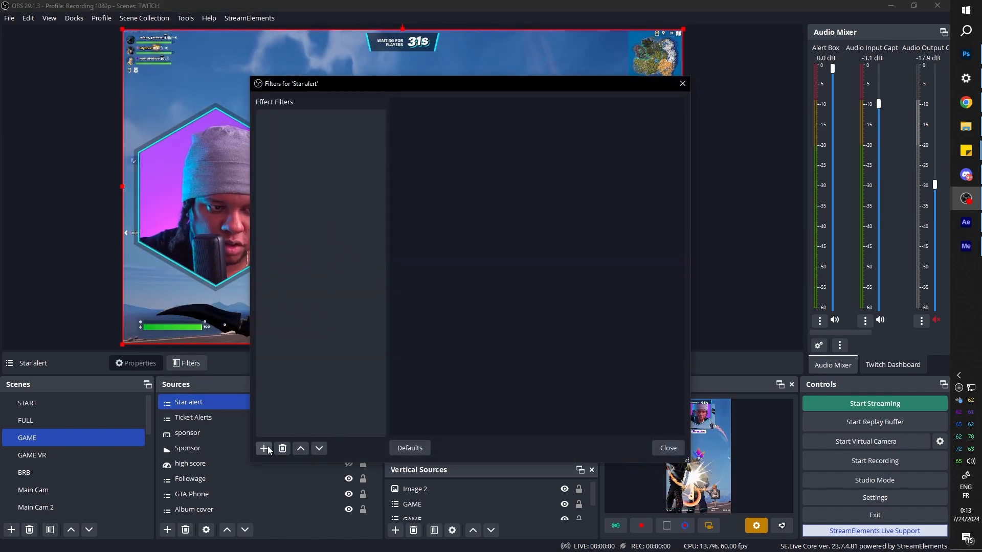
pyautogui.click(264, 449)
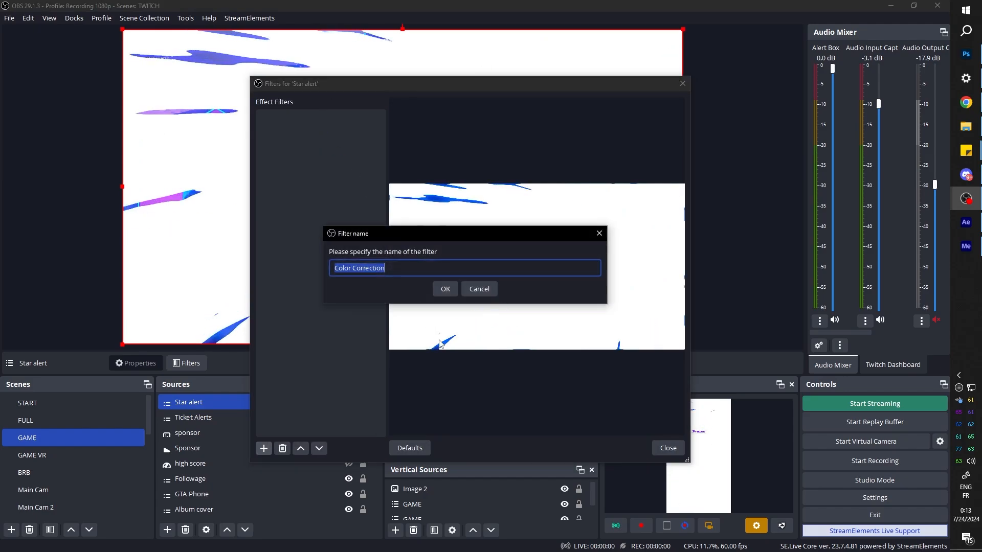
pyautogui.click(445, 288)
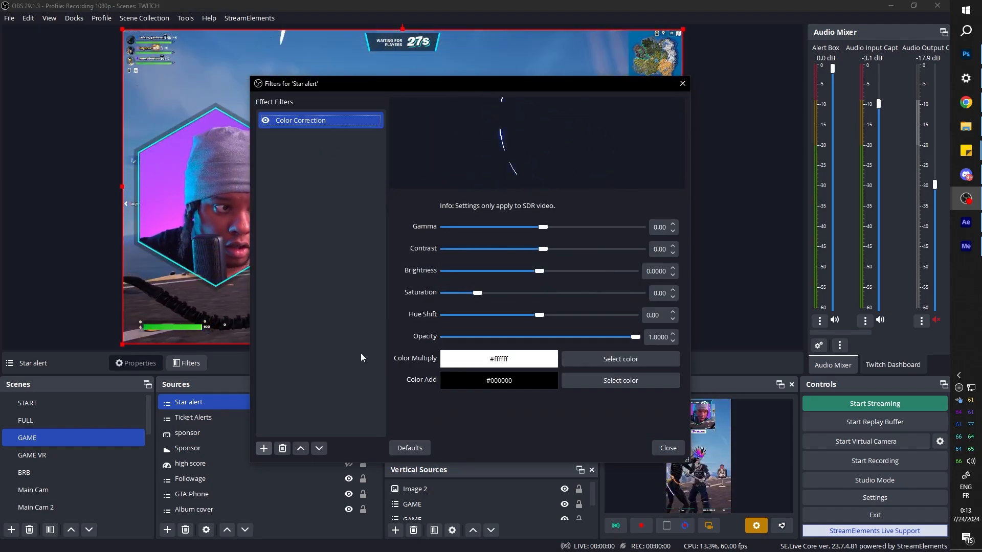
pyautogui.moveTo(438, 83); pyautogui.dragTo(336, 211)
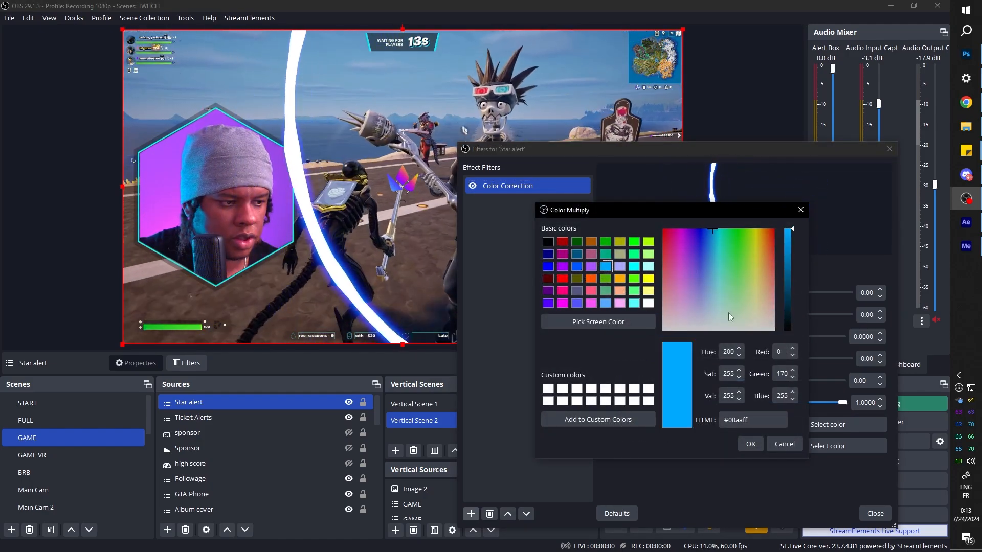
pyautogui.click(750, 444)
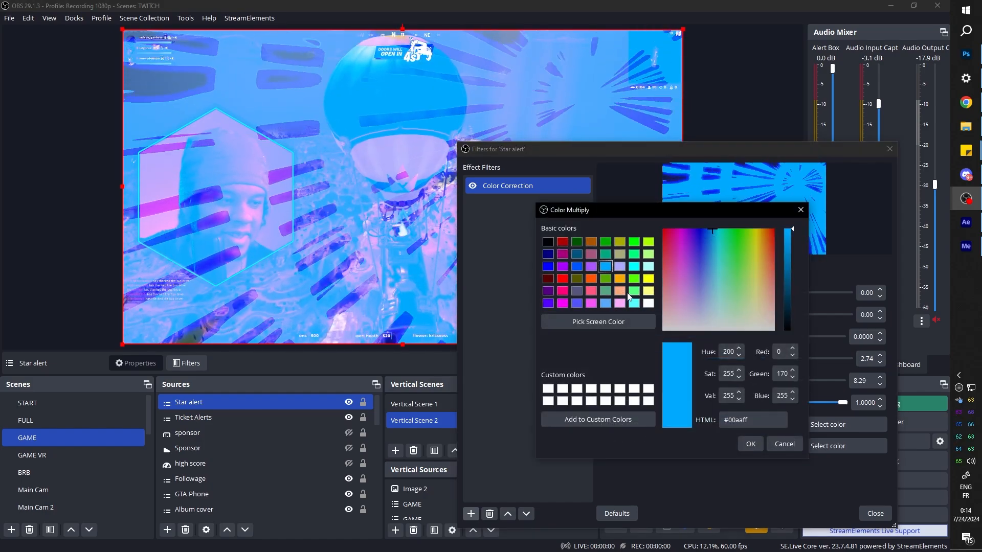
# - After trying orange, set the Color Multiply to cyan #00ffff
pyautogui.click(620, 281)
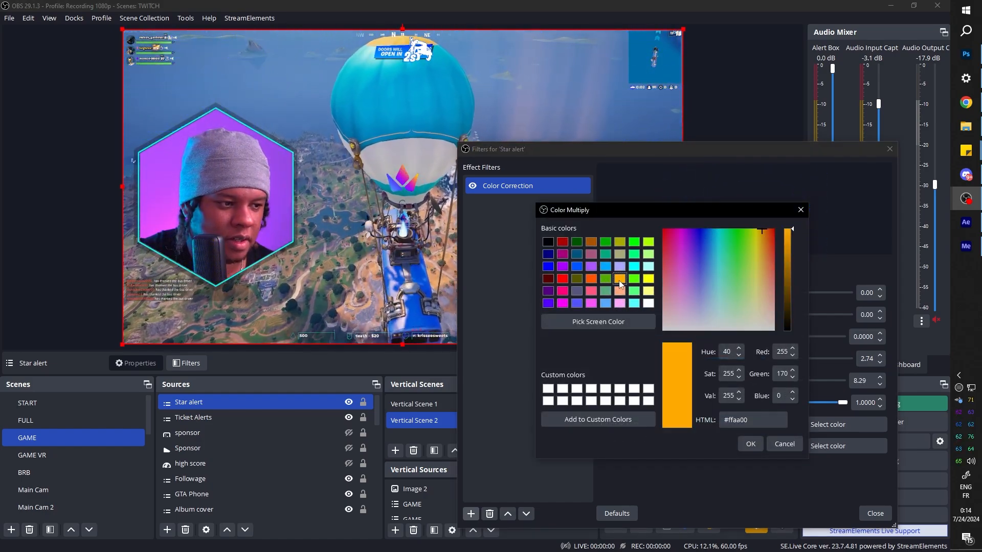
pyautogui.click(750, 444)
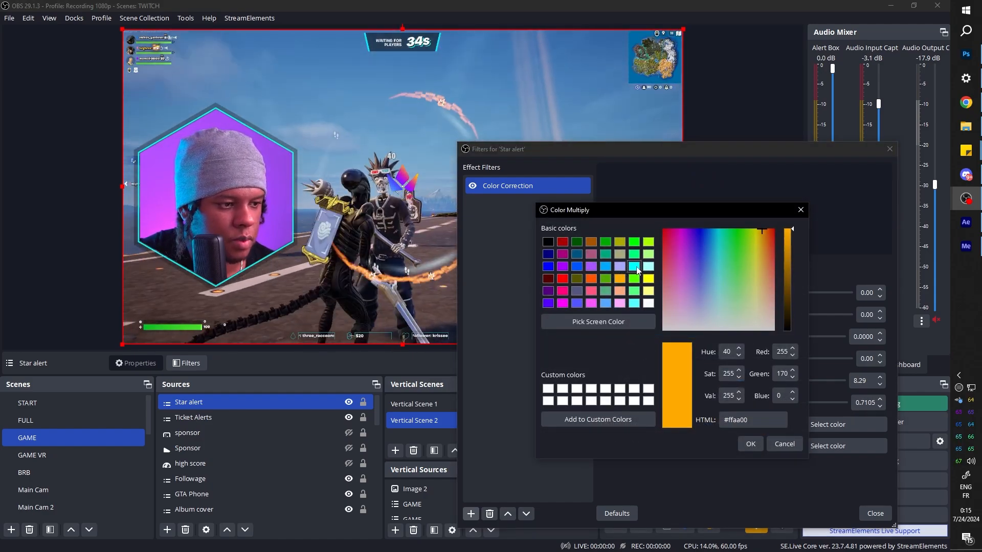
pyautogui.click(750, 444)
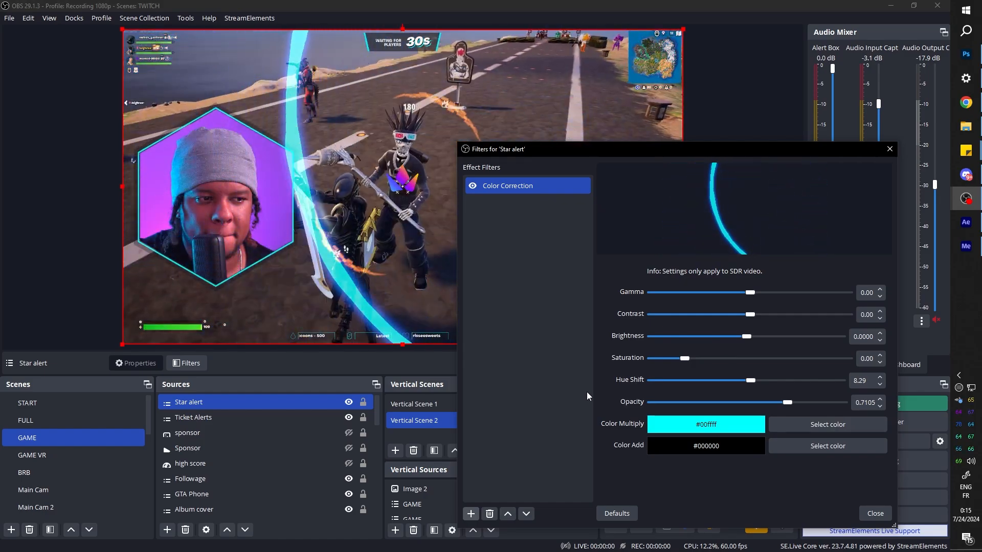
# - Create the 'starrr' media source in GAME and place it near the top right
pyautogui.click(168, 530)
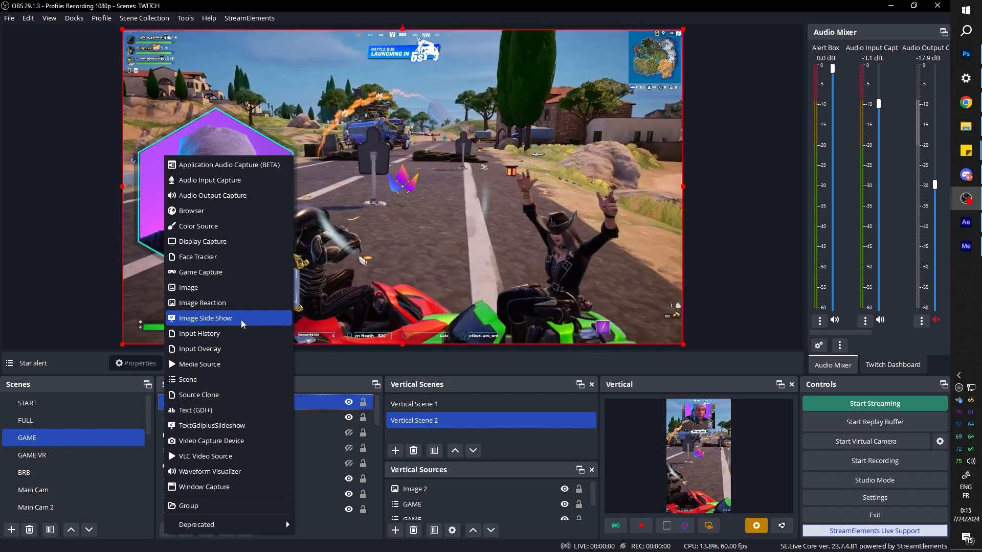
pyautogui.click(199, 363)
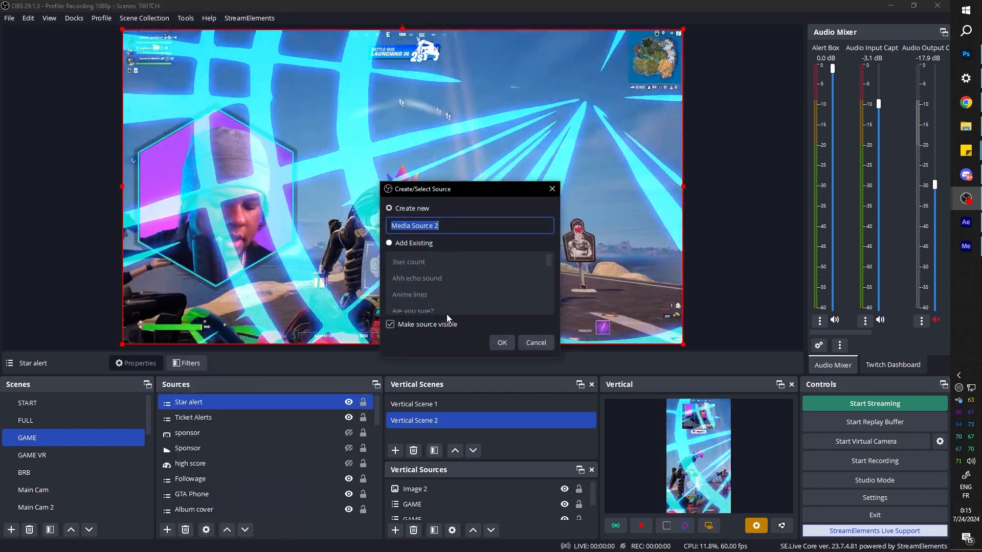
pyautogui.click(501, 343)
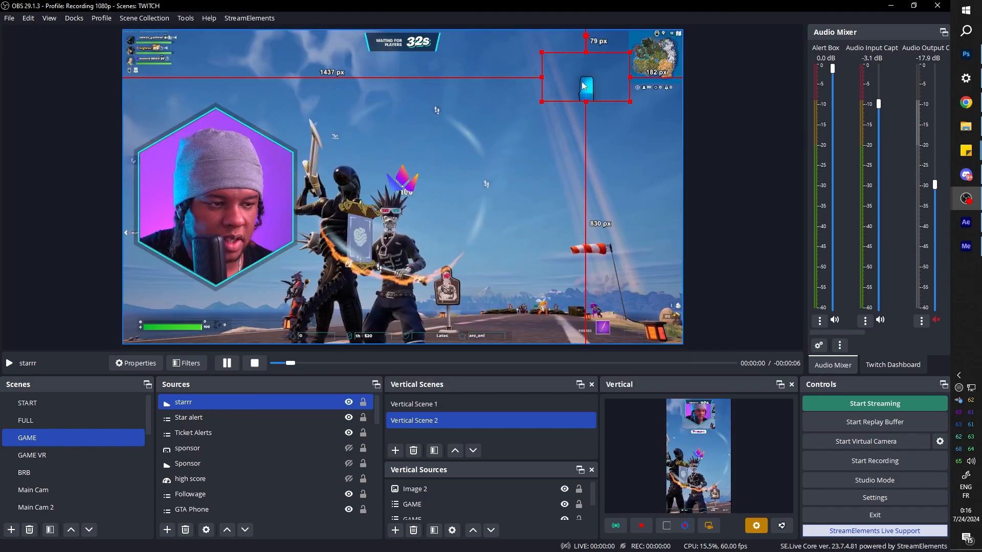
pyautogui.click(189, 418)
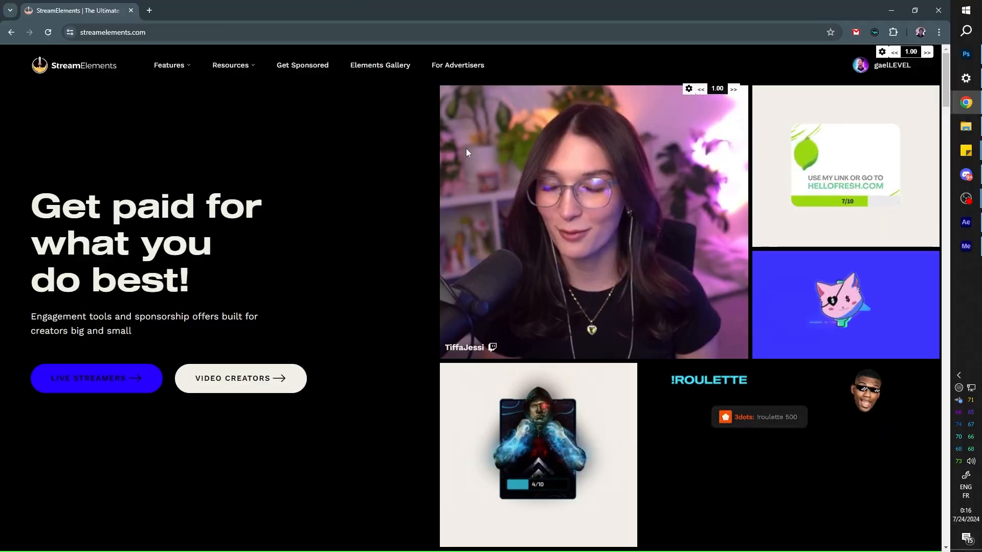
# - From the dashboard, edit the Alerts overlay's subscriber alert and open the test-event choices
pyautogui.click(891, 65)
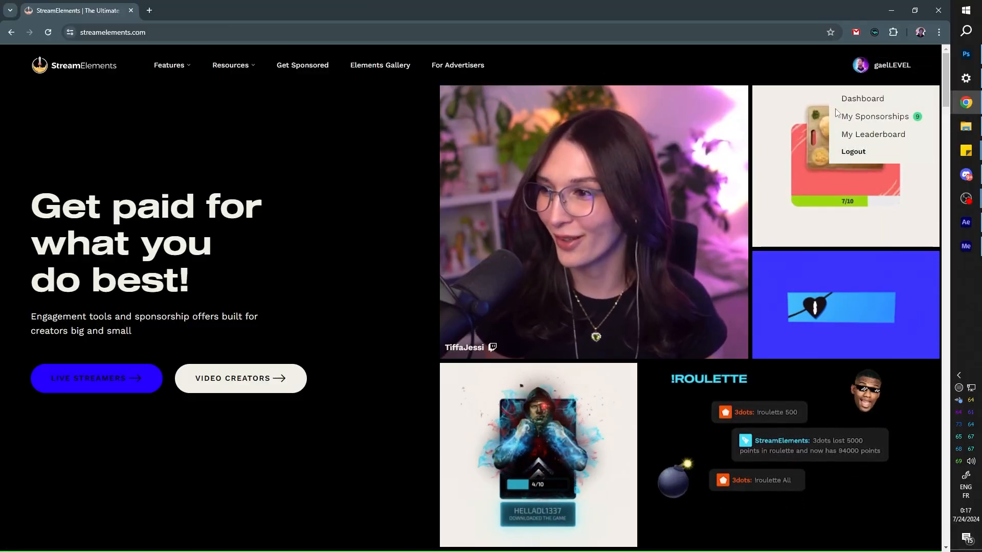
pyautogui.click(862, 98)
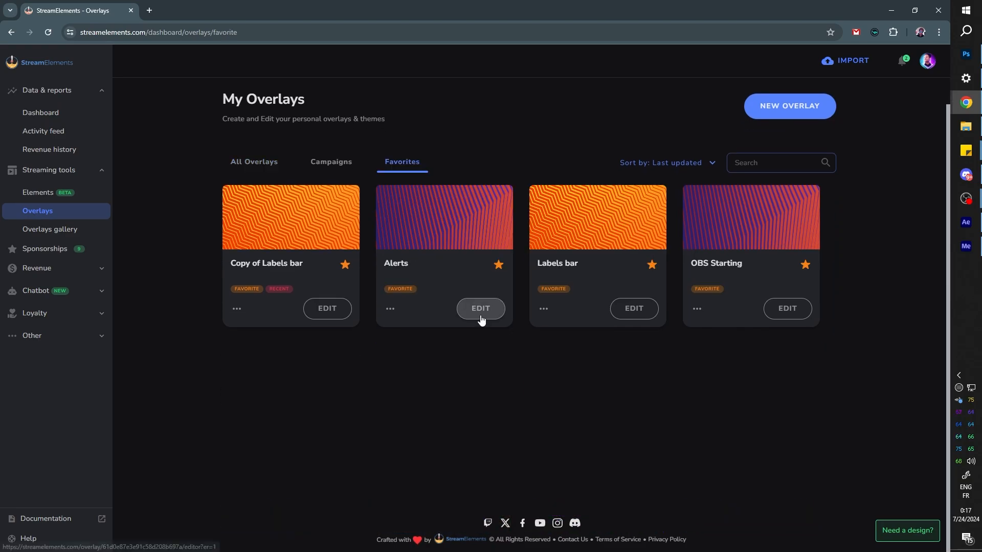
pyautogui.click(479, 308)
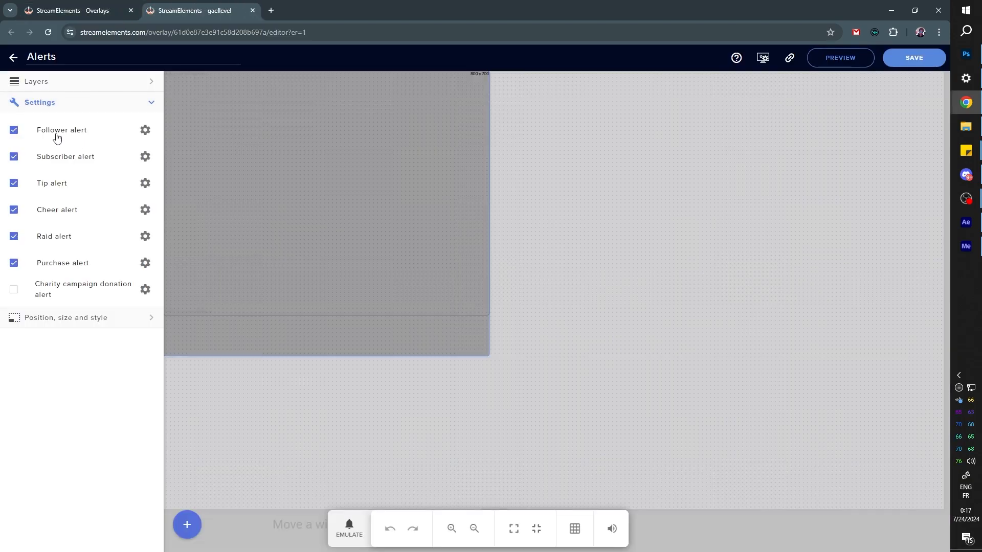
pyautogui.click(145, 156)
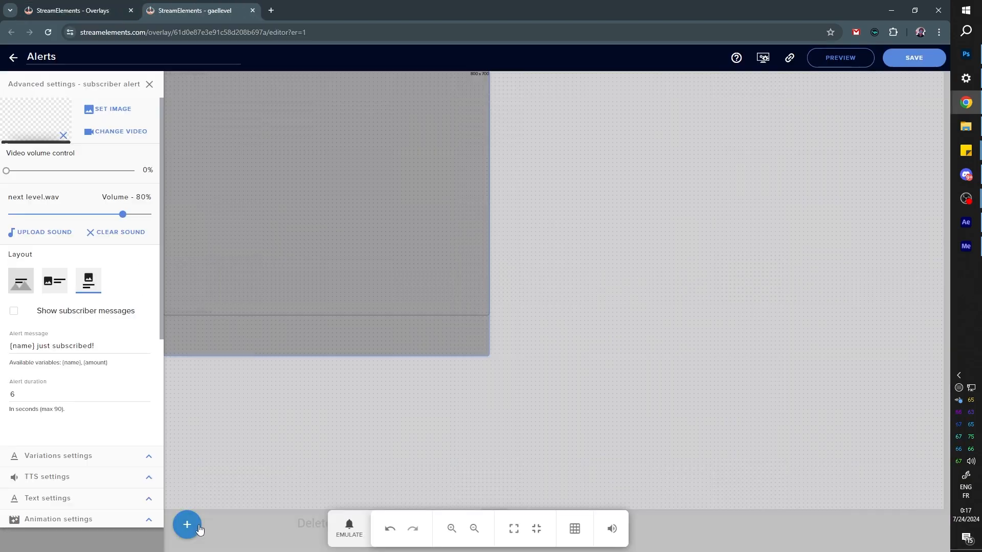
pyautogui.click(348, 528)
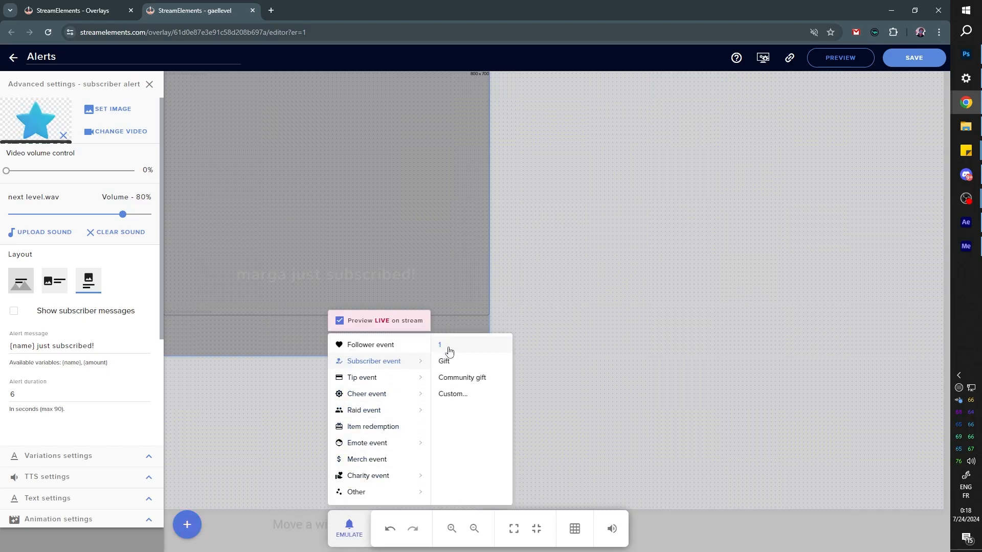
pyautogui.moveTo(717, 248)
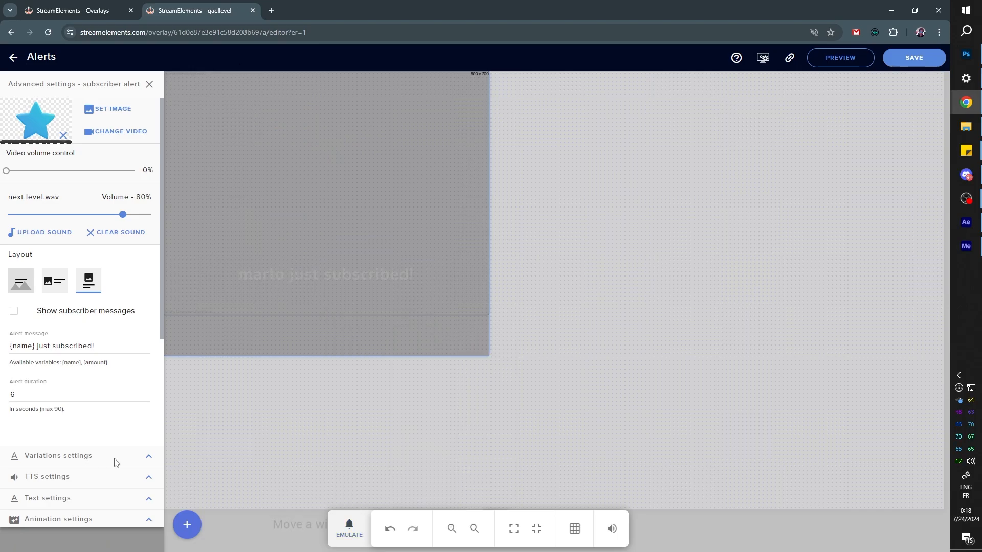
# - Give the Subscriber gift variation a media-library alert video and check its alert duration
pyautogui.click(58, 456)
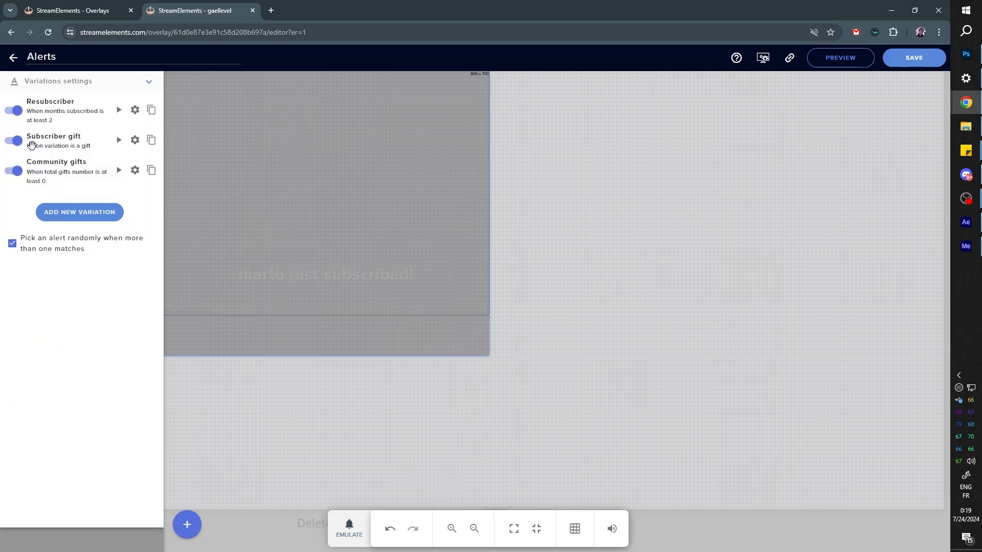
pyautogui.click(134, 139)
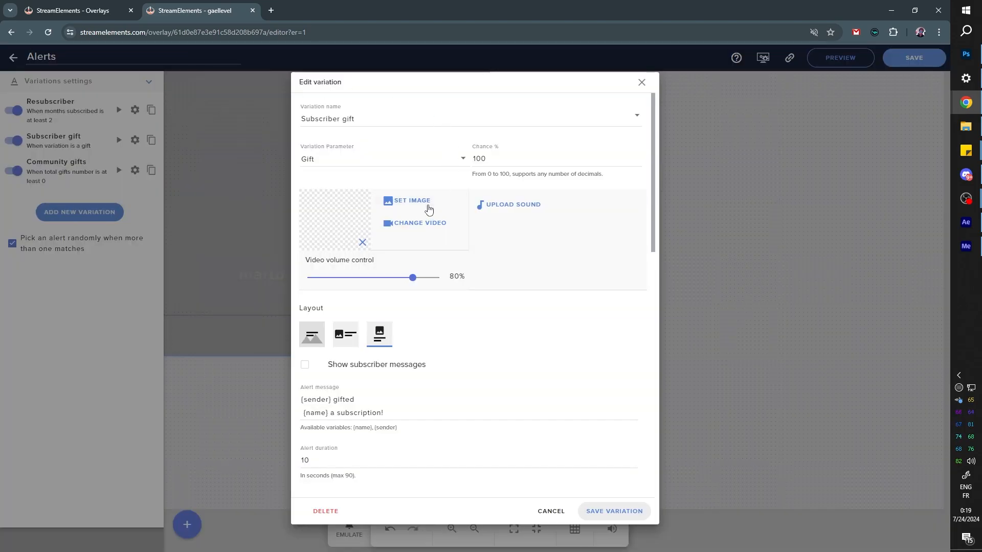
pyautogui.click(412, 201)
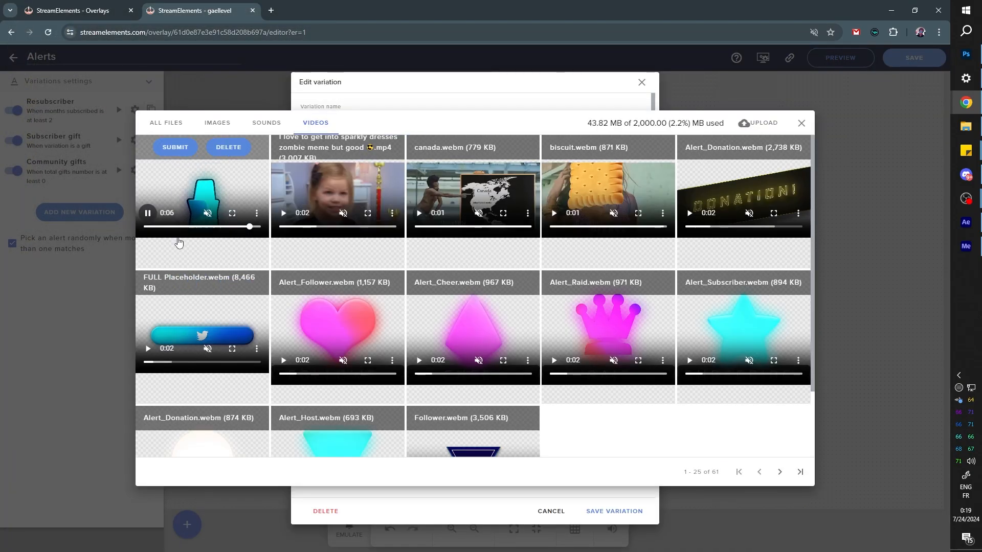
pyautogui.click(801, 122)
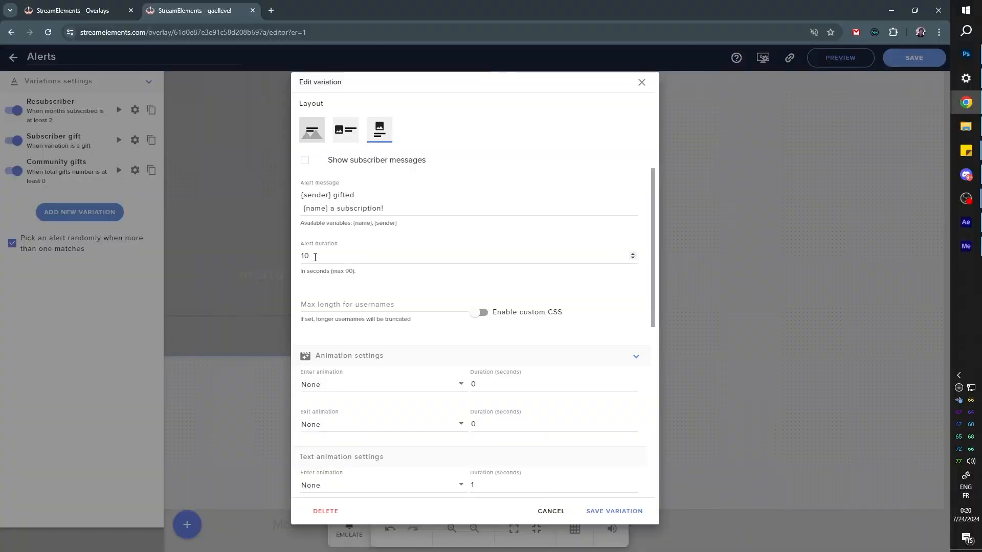
pyautogui.click(633, 259)
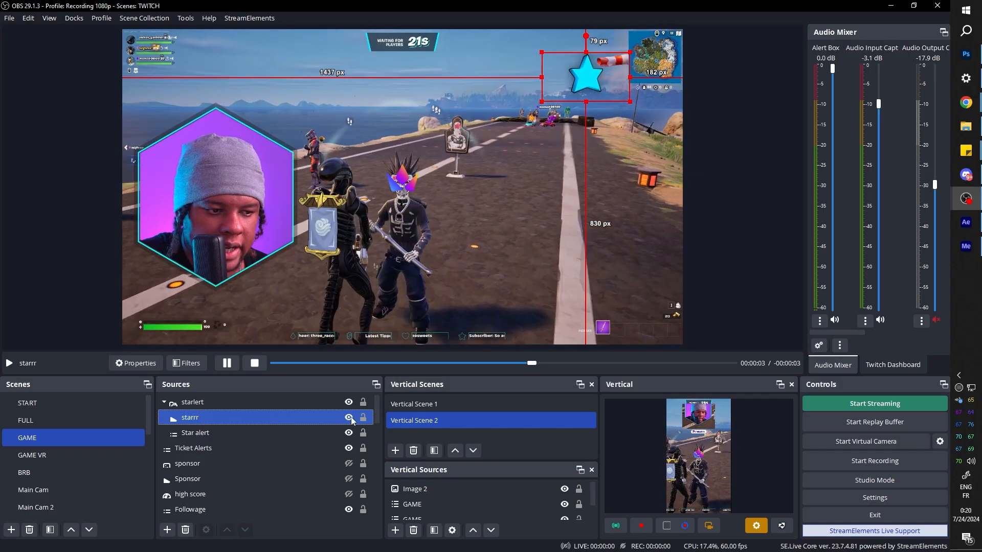
pyautogui.click(349, 417)
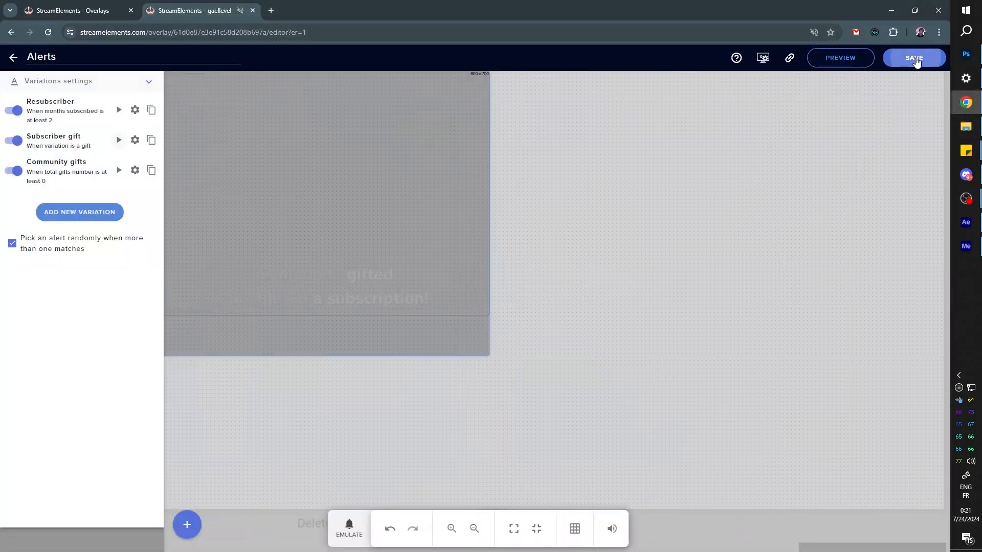
pyautogui.click(913, 57)
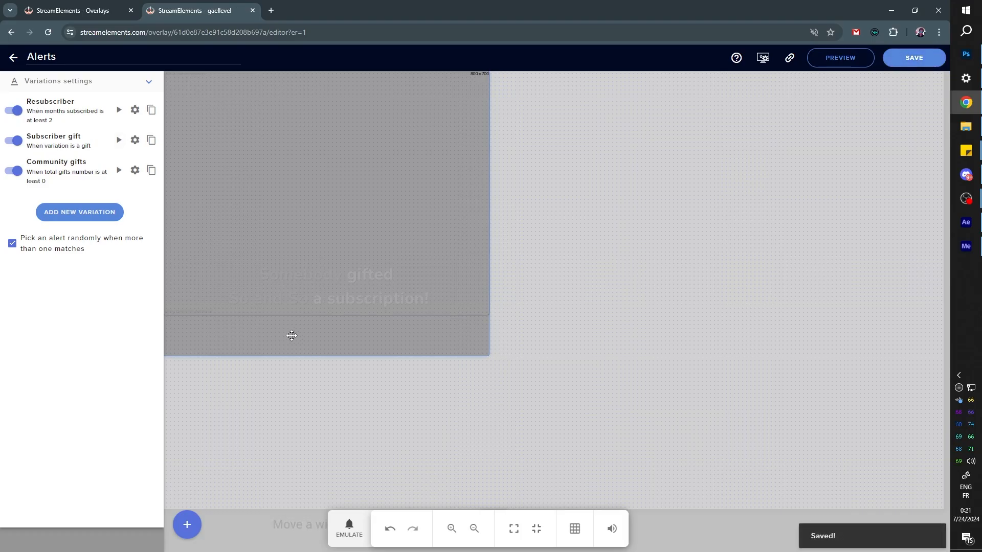
pyautogui.click(349, 528)
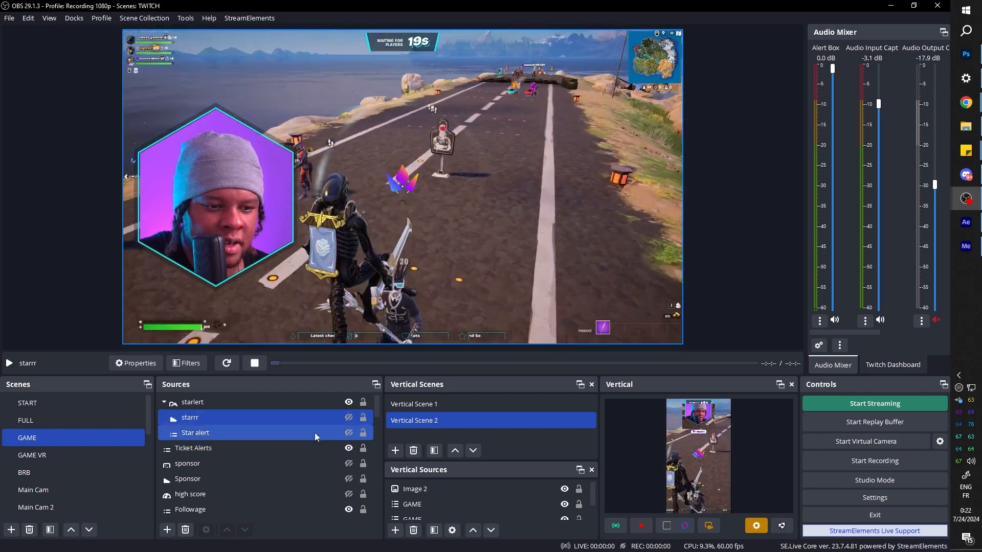
pyautogui.click(349, 433)
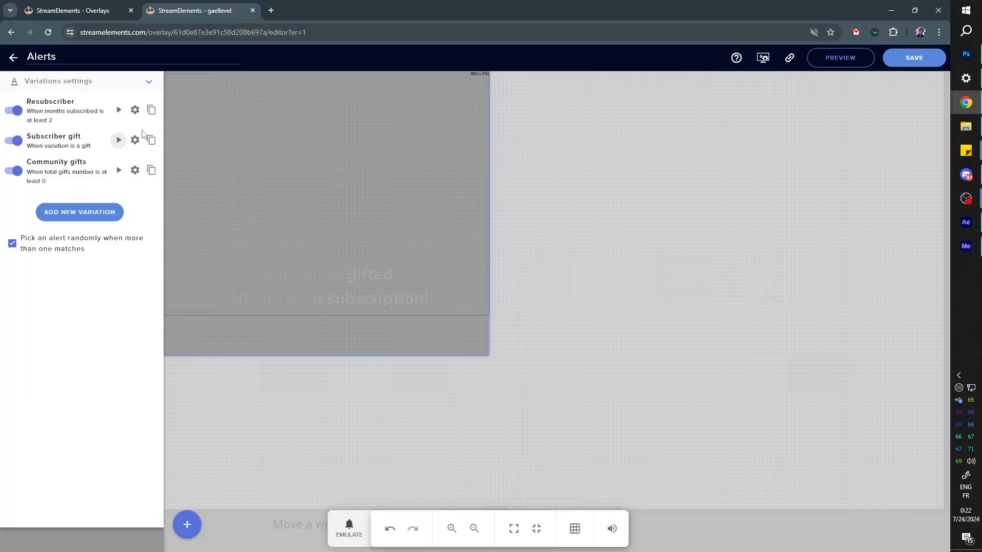
# - Upload the anime-sword-sfx .wav as the Subscriber gift variation's sound and save it
pyautogui.click(135, 139)
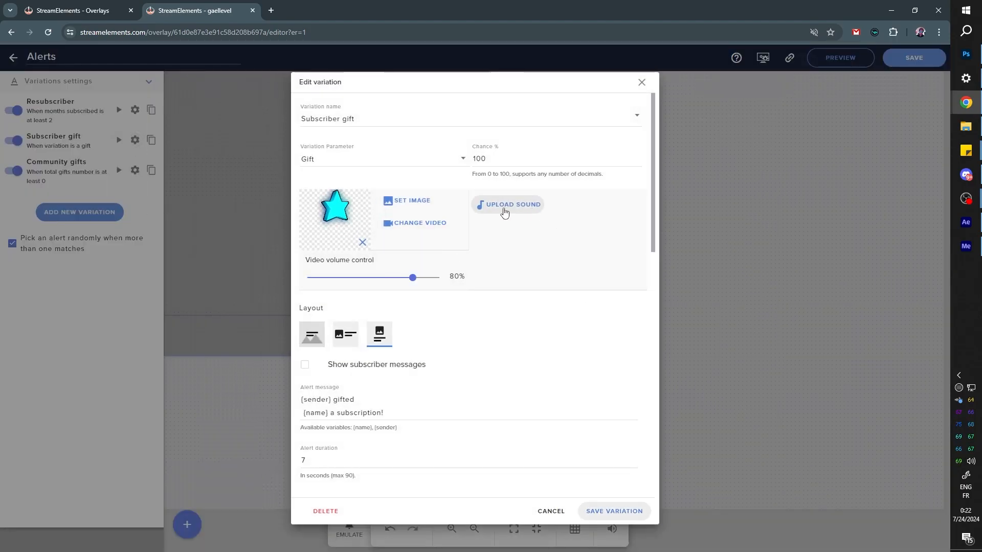
pyautogui.click(508, 204)
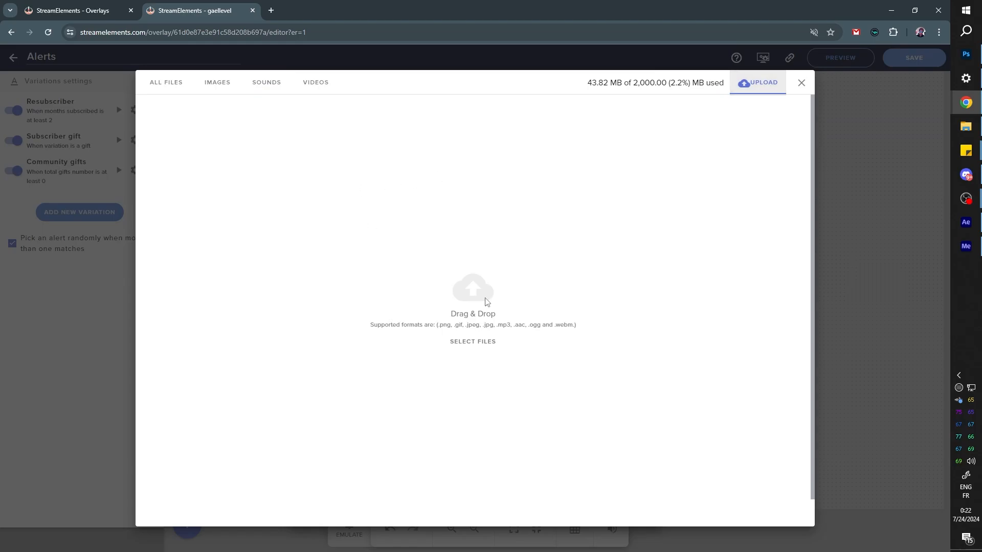
pyautogui.click(472, 342)
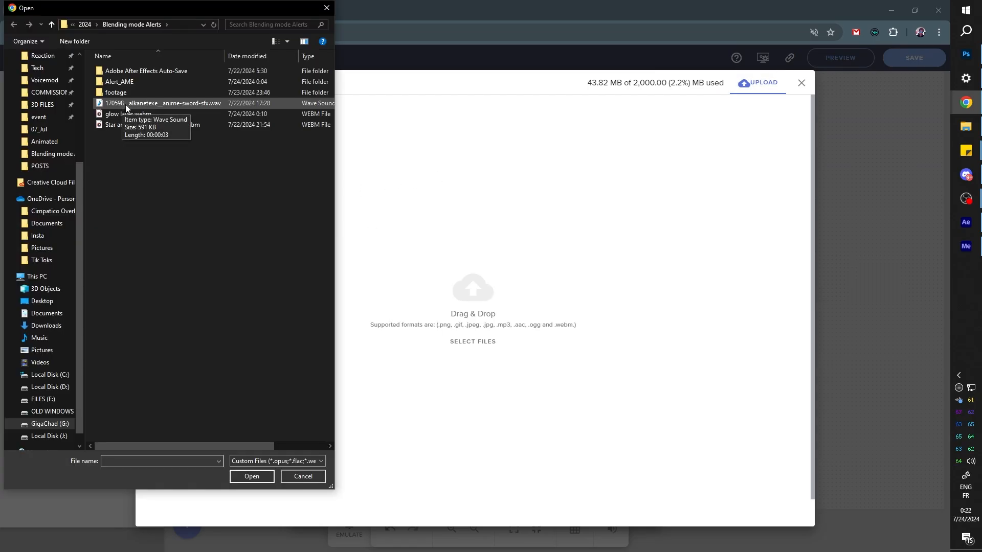
pyautogui.click(159, 103)
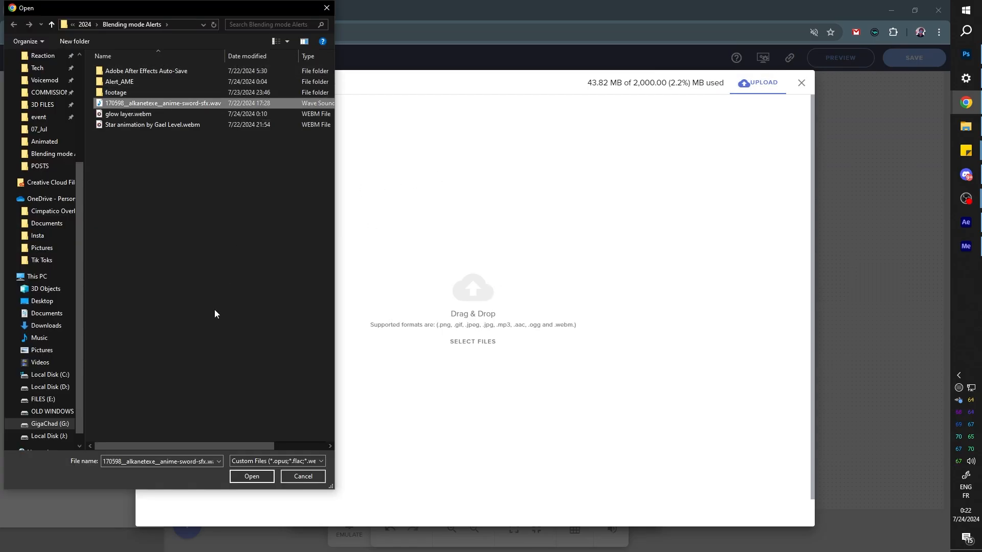
pyautogui.click(251, 477)
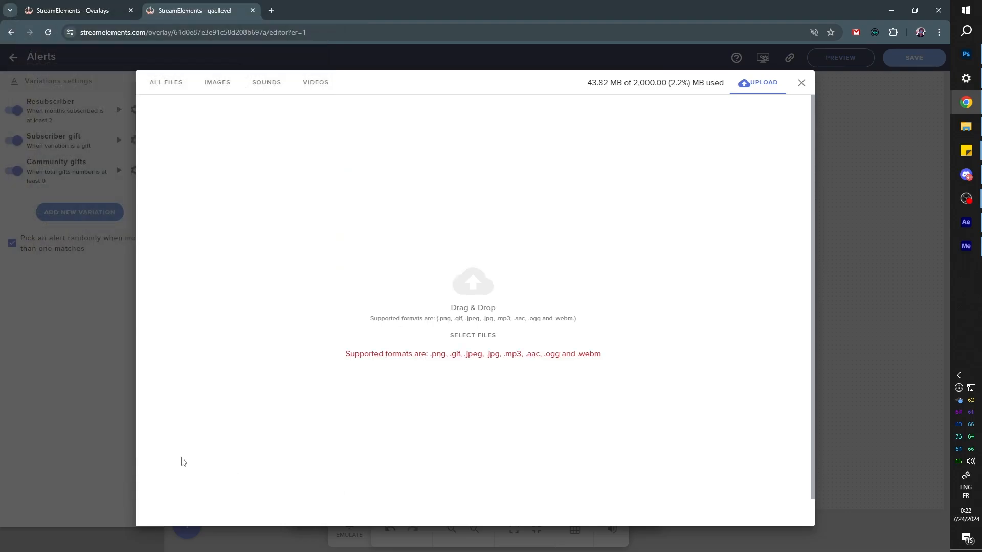
pyautogui.click(801, 81)
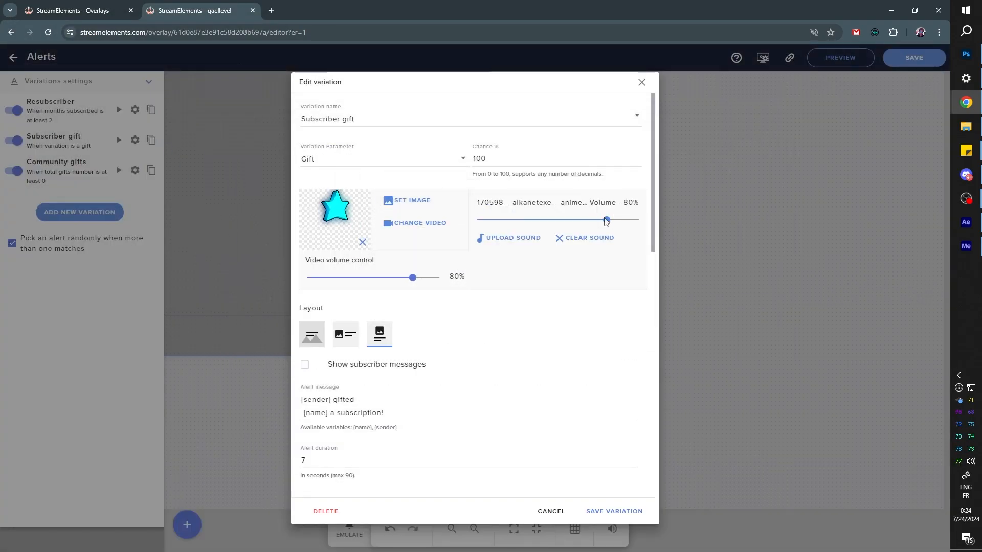
pyautogui.click(614, 511)
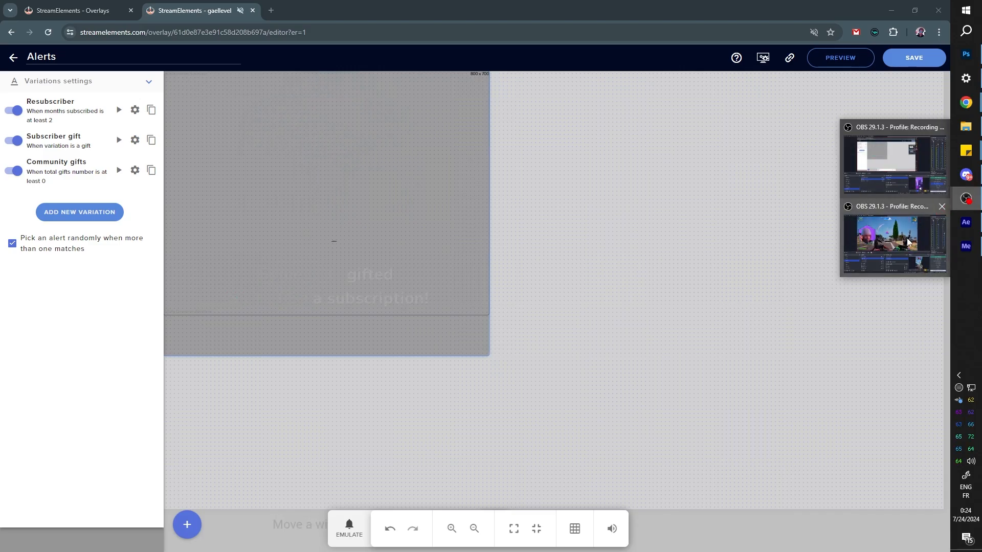
# - Save the Alerts overlay, preview the Subscriber gift alert, and return to OBS
pyautogui.click(895, 241)
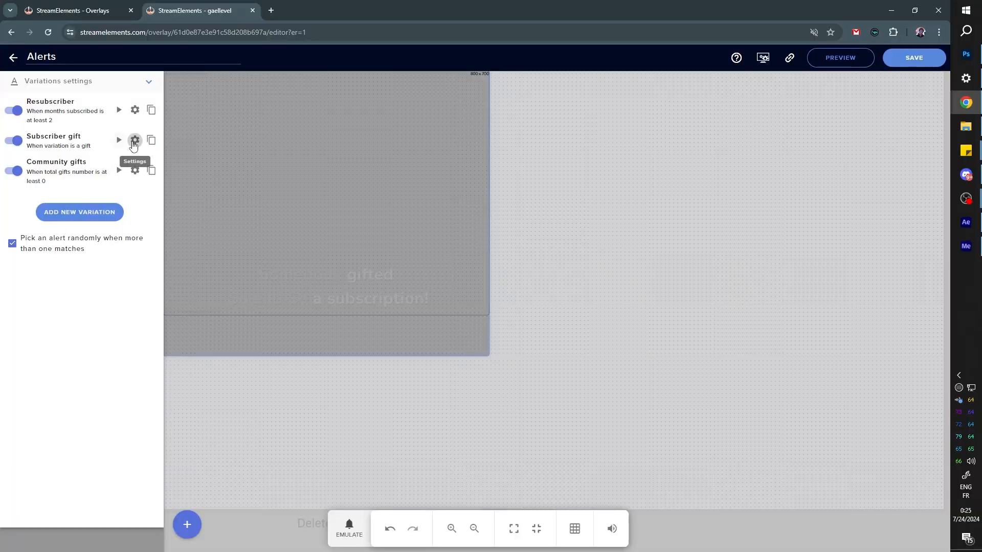
pyautogui.click(913, 57)
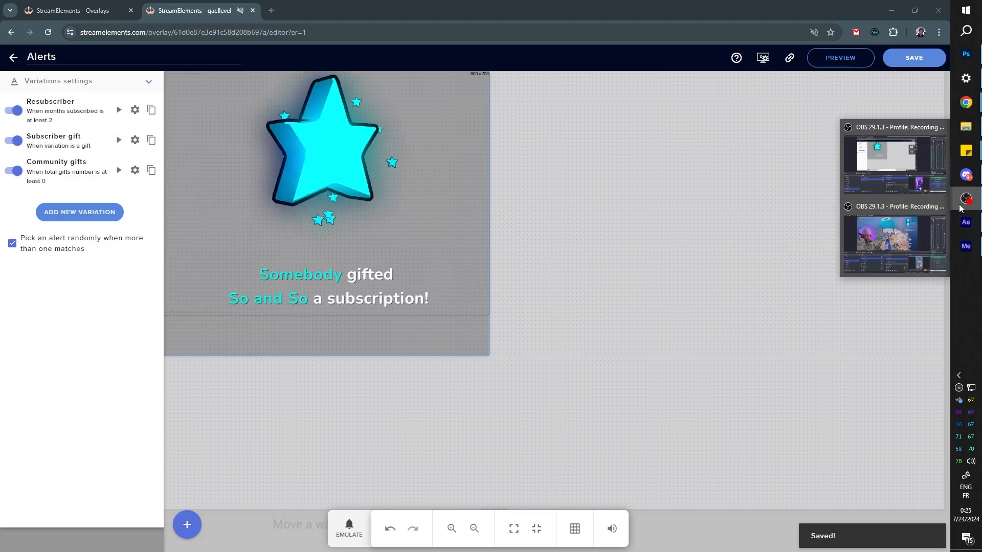
pyautogui.click(895, 238)
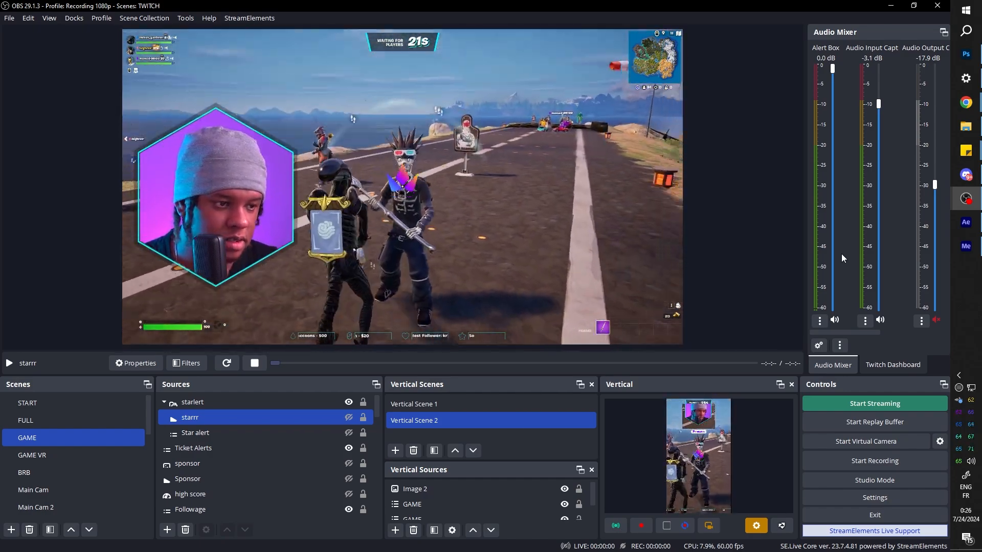
pyautogui.click(191, 494)
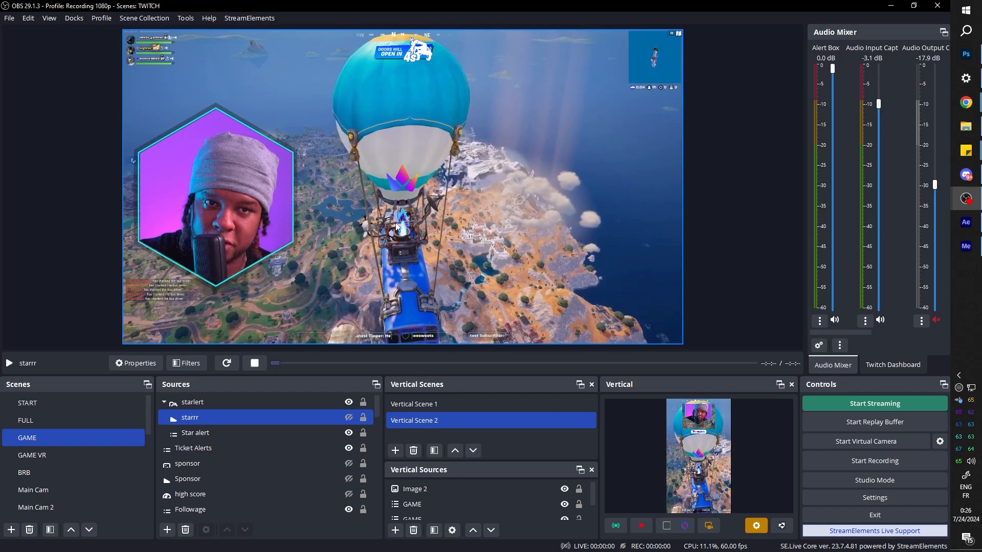
pyautogui.rightClick(31, 507)
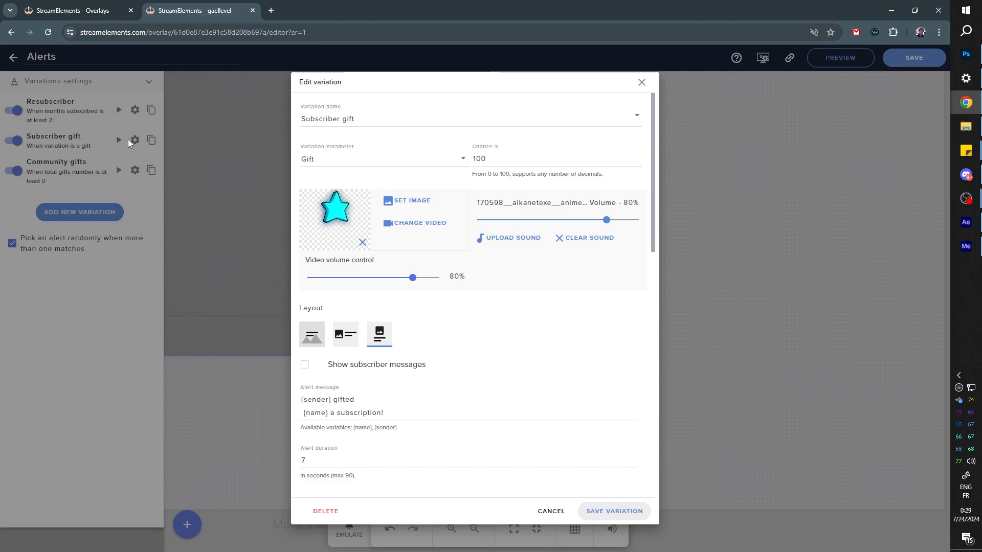
pyautogui.moveTo(605, 521)
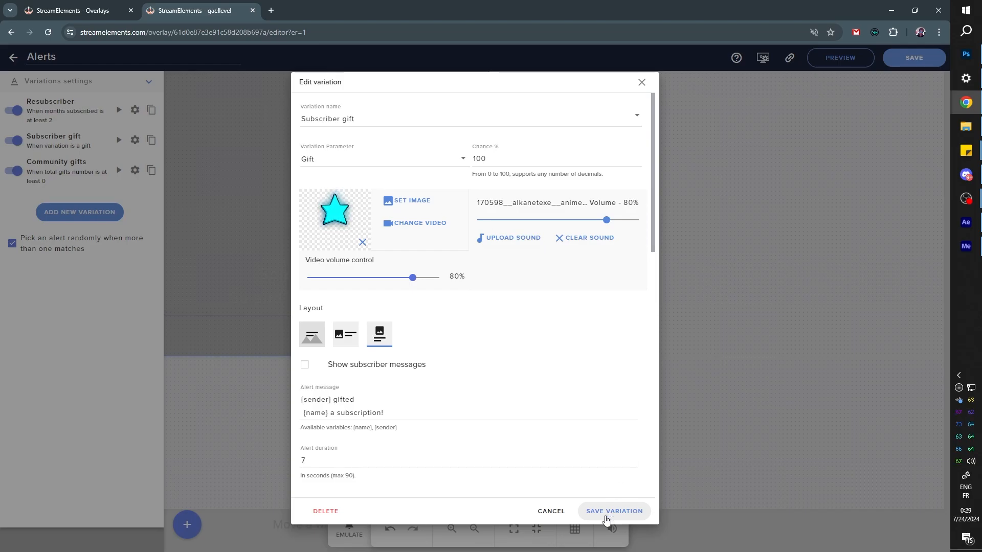
# - Save the gift variation, then add an AlertBox with tip, cheer, raid and purchase alerts off
pyautogui.click(613, 511)
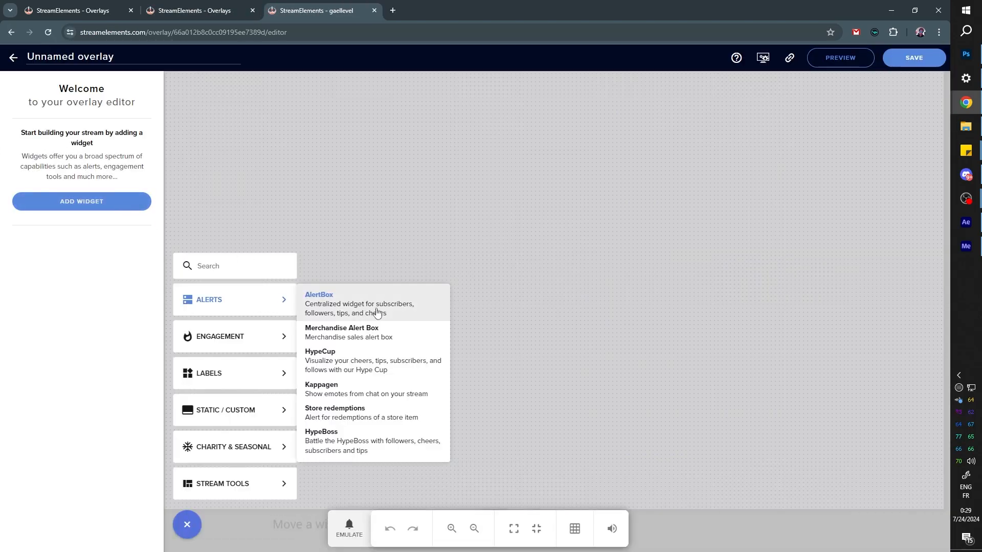
pyautogui.click(320, 295)
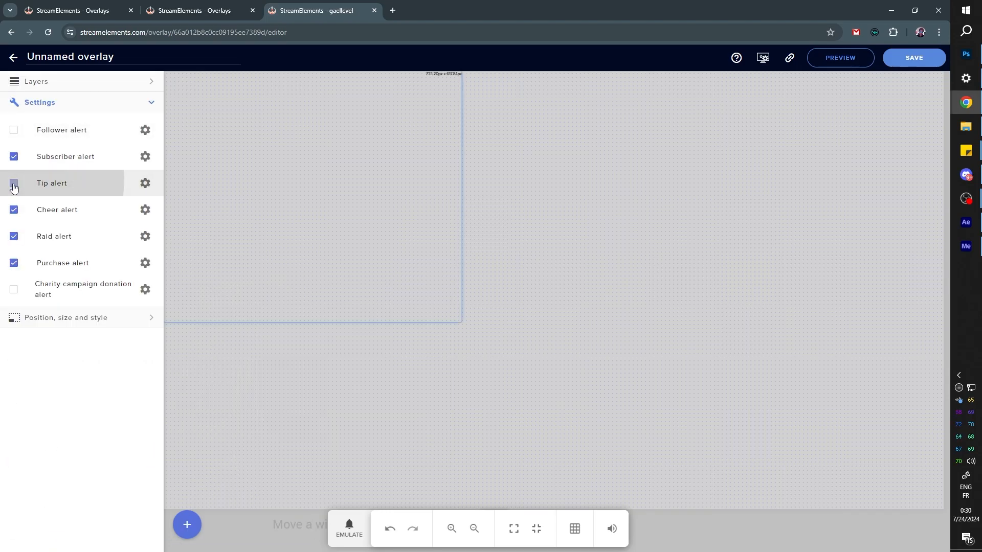
pyautogui.click(14, 263)
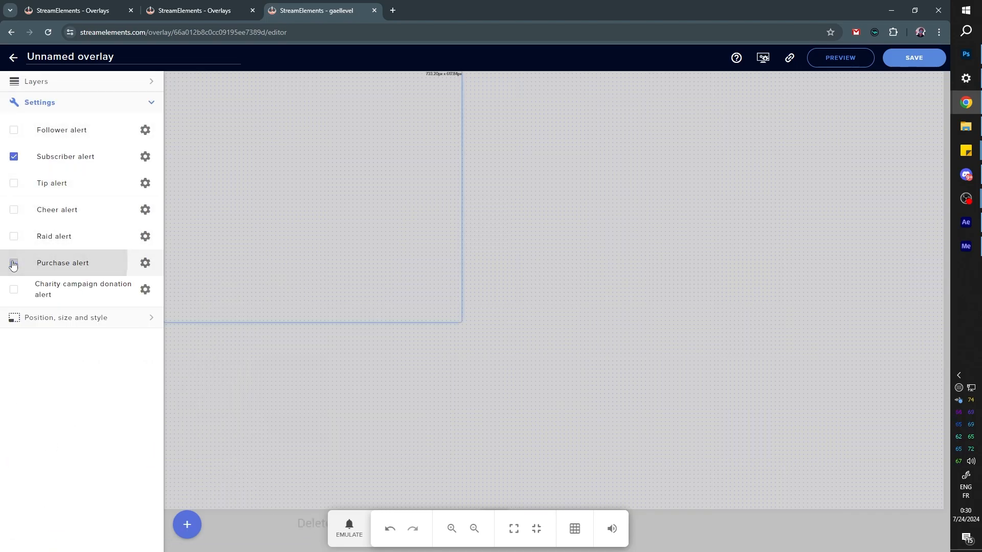
pyautogui.click(145, 156)
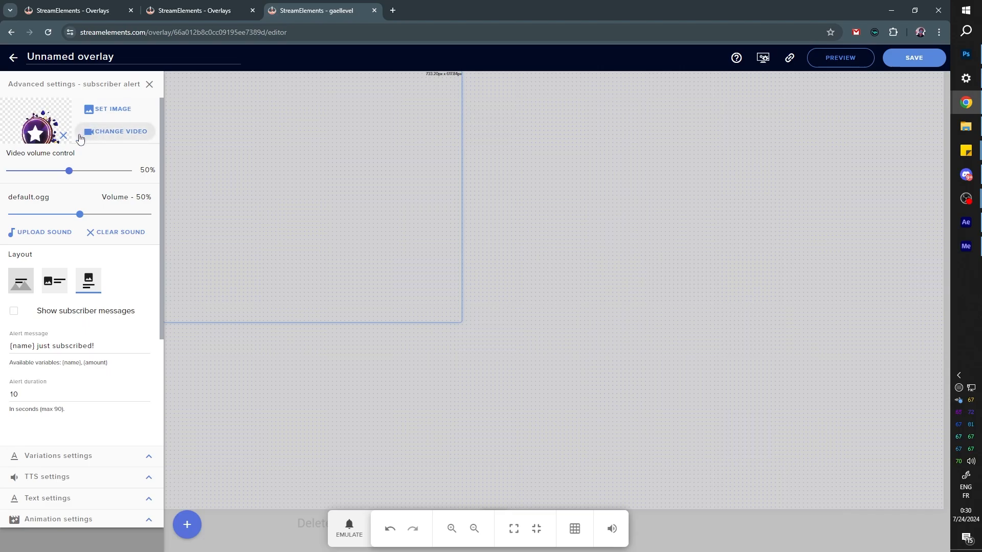
pyautogui.click(62, 136)
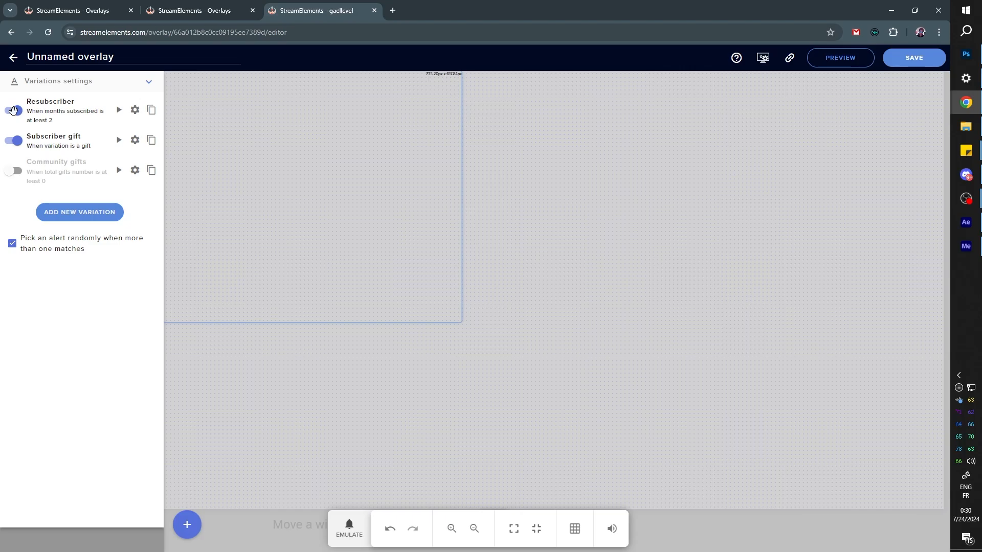
# - Turn off Resubscriber, set the Subscriber gift video to glow layer.webm, and test-play it
pyautogui.click(134, 140)
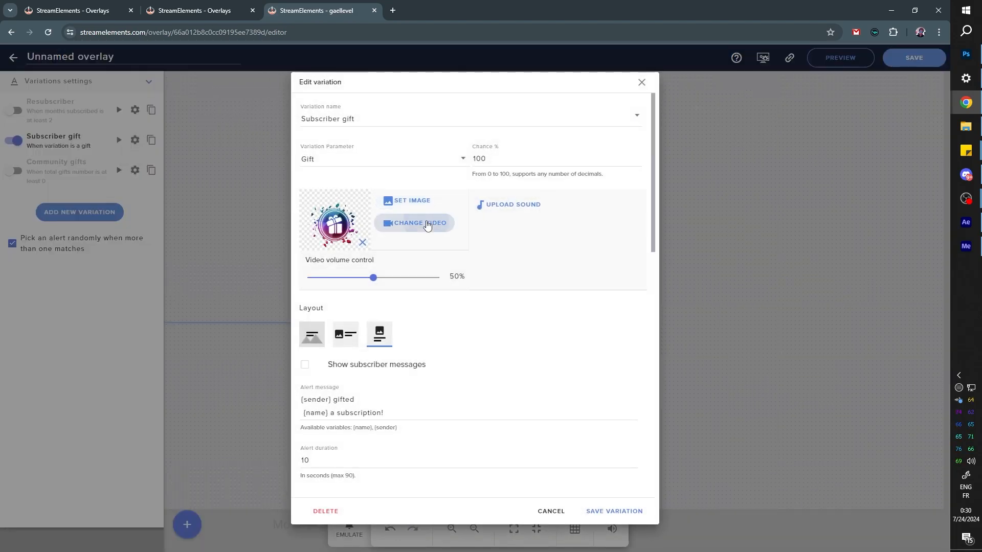
pyautogui.click(415, 223)
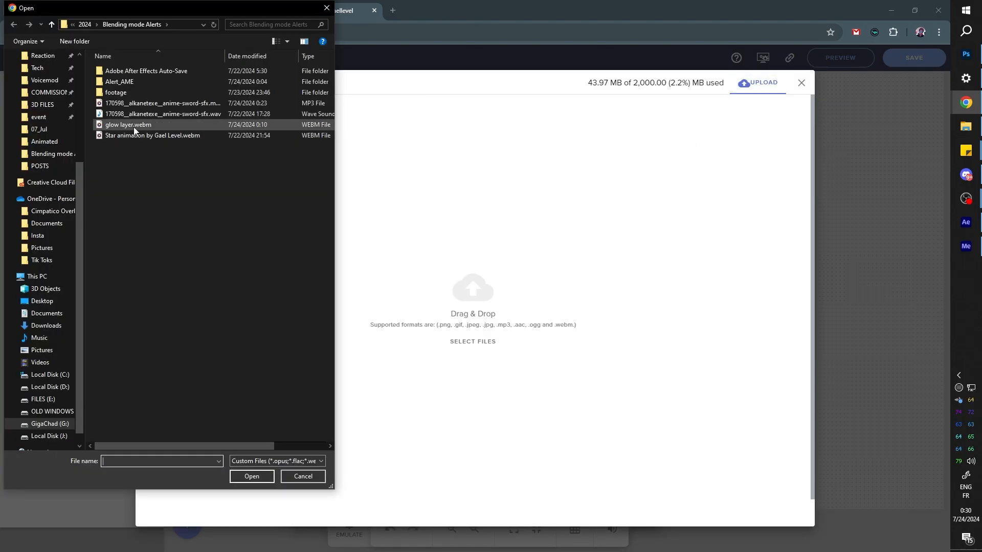
pyautogui.click(251, 477)
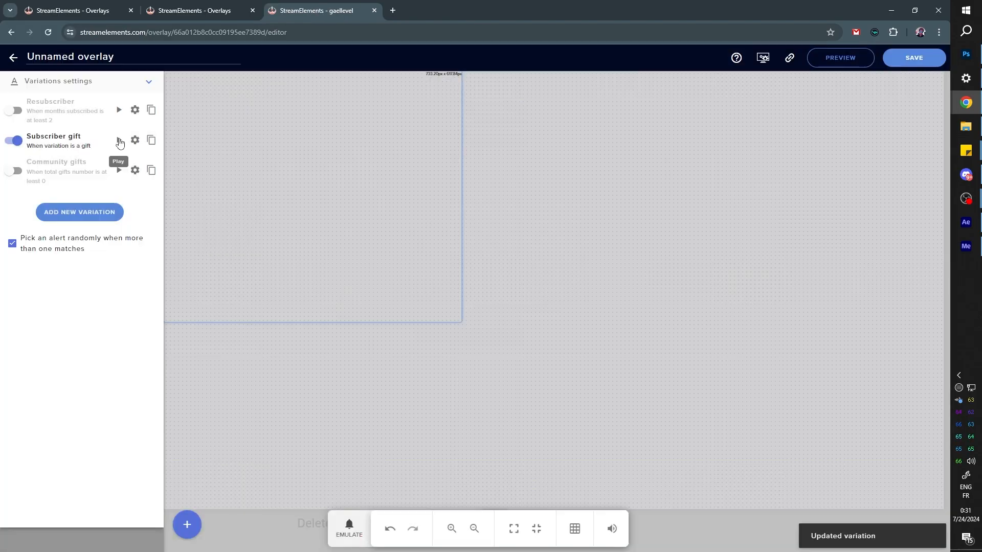
pyautogui.click(118, 139)
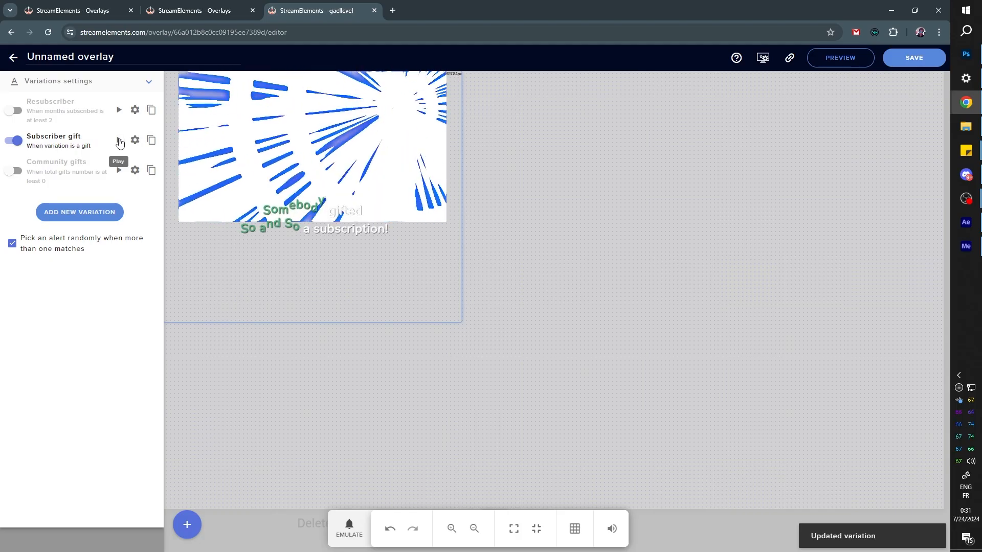
pyautogui.click(118, 139)
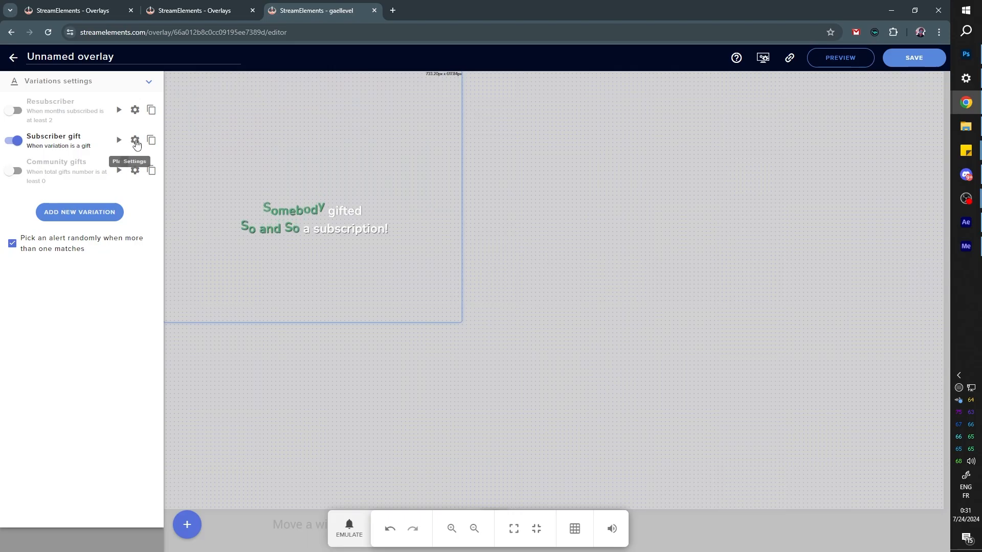
# - Re-save the Subscriber gift variation, preview its glow burst, and close advanced settings
pyautogui.click(134, 140)
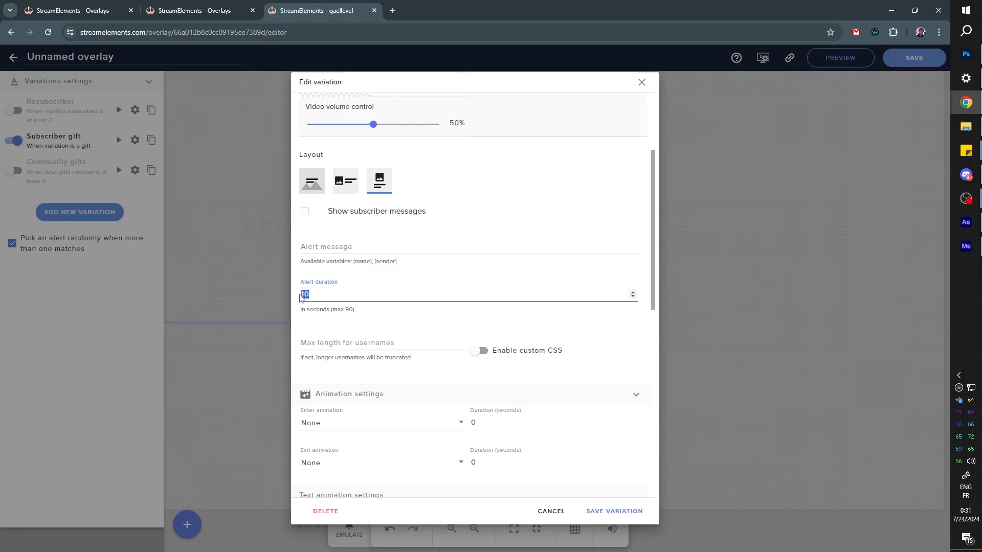
pyautogui.scroll(-3)
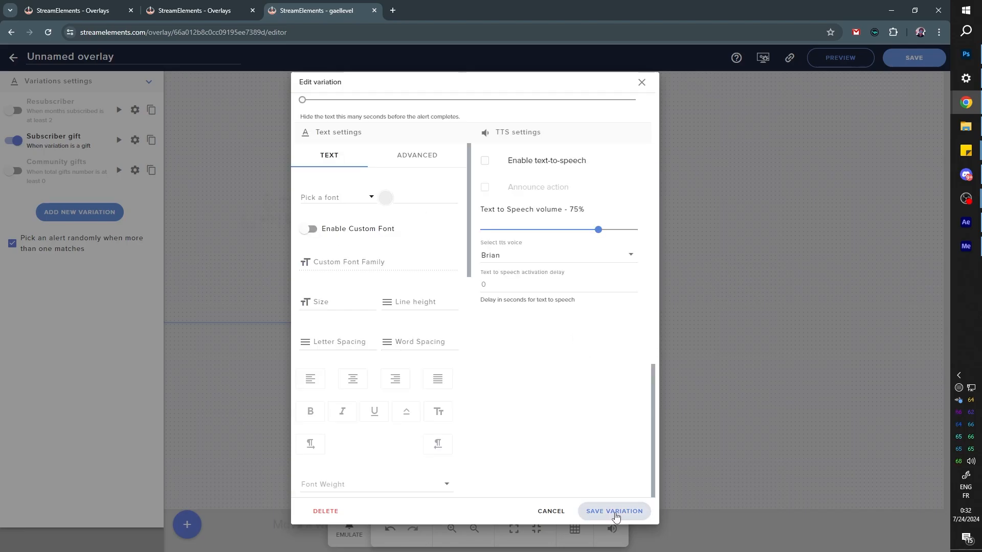
pyautogui.click(613, 511)
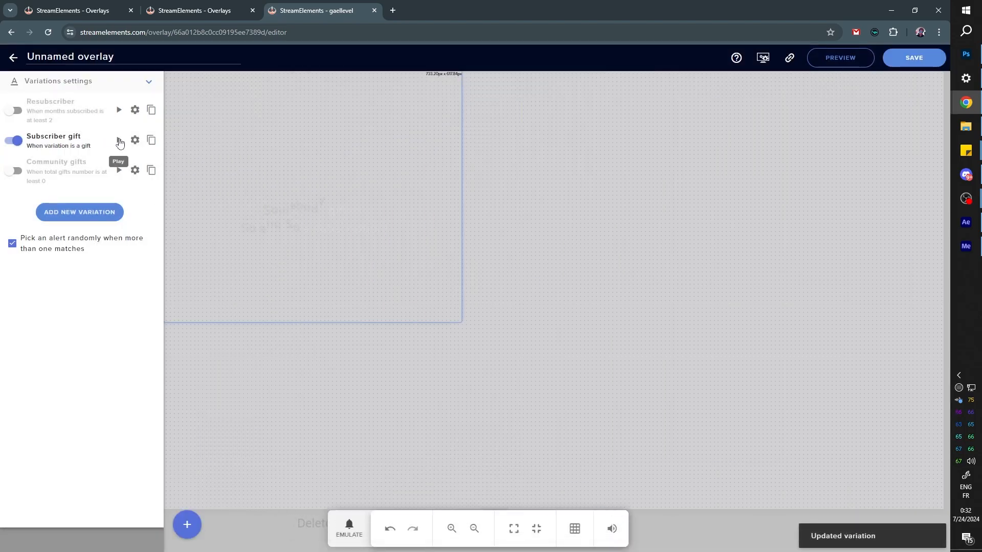
pyautogui.click(119, 140)
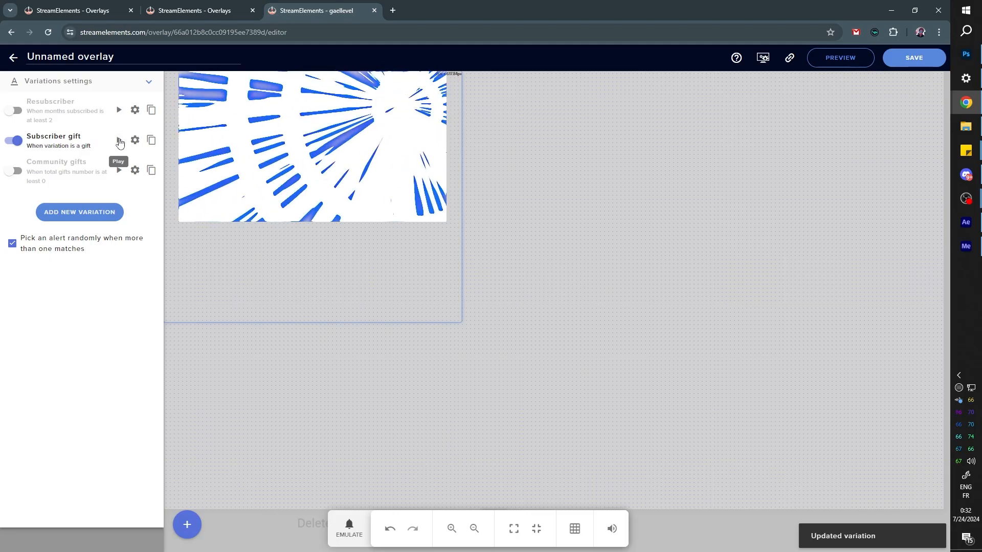
pyautogui.click(135, 139)
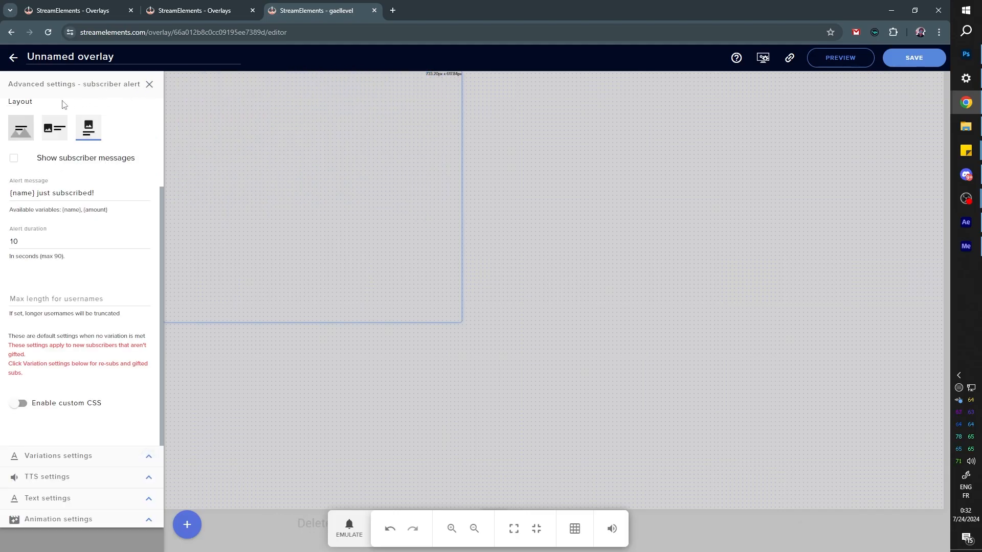
pyautogui.click(149, 83)
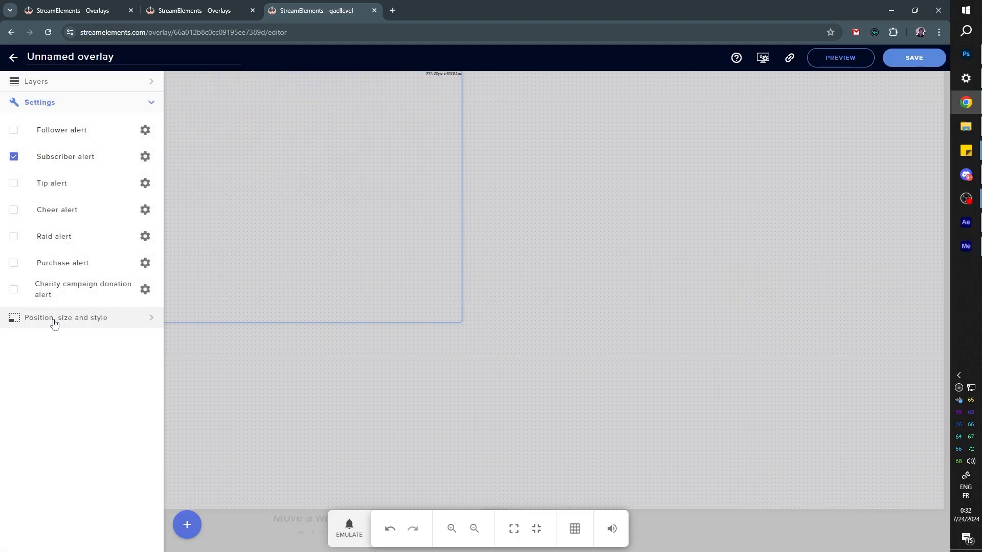
# - Size the widget 1920×1080 at position 0, 0 and save the overlay as 'Glow gift alert layer'
pyautogui.click(66, 318)
pyautogui.write('Glow gift alert layer')
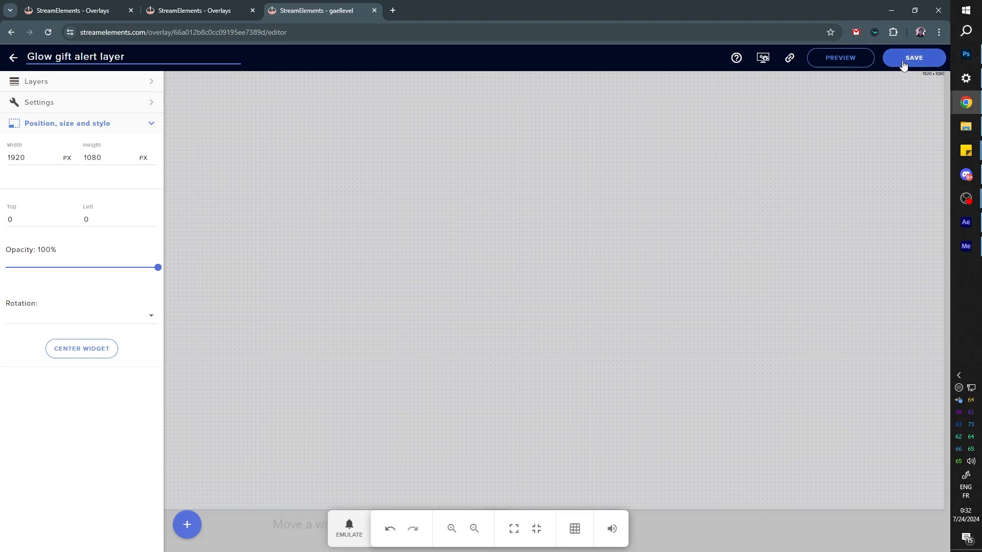
pyautogui.click(913, 57)
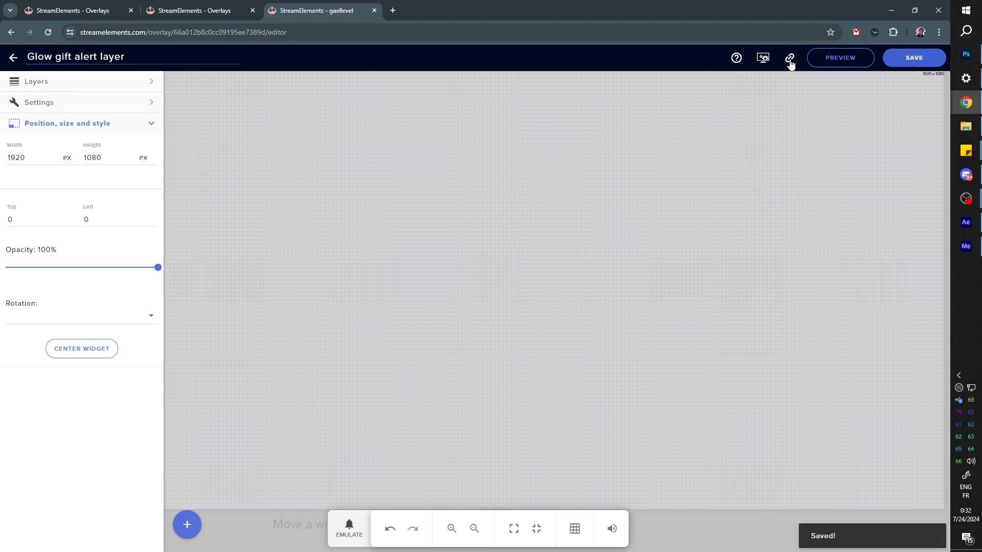
# - Add a 1920×1080 browser source 'Glow alert gifted' with the glow overlay URL to GAME
pyautogui.press('alt+tab')
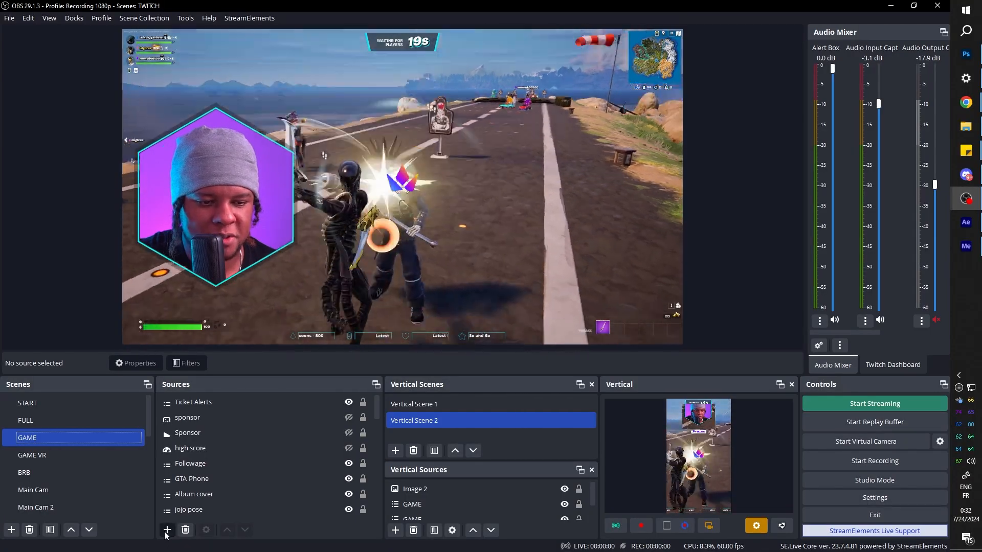
pyautogui.click(167, 530)
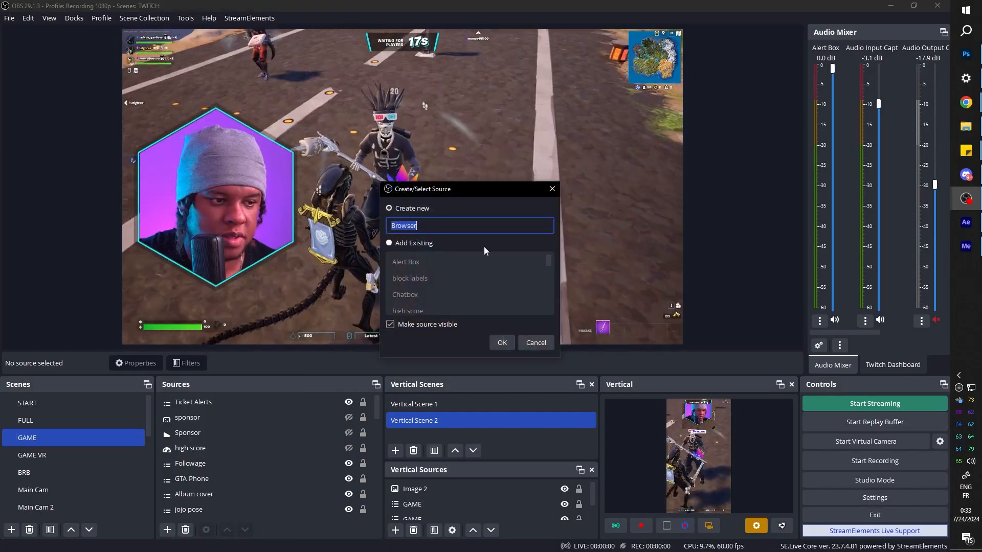
pyautogui.click(501, 343)
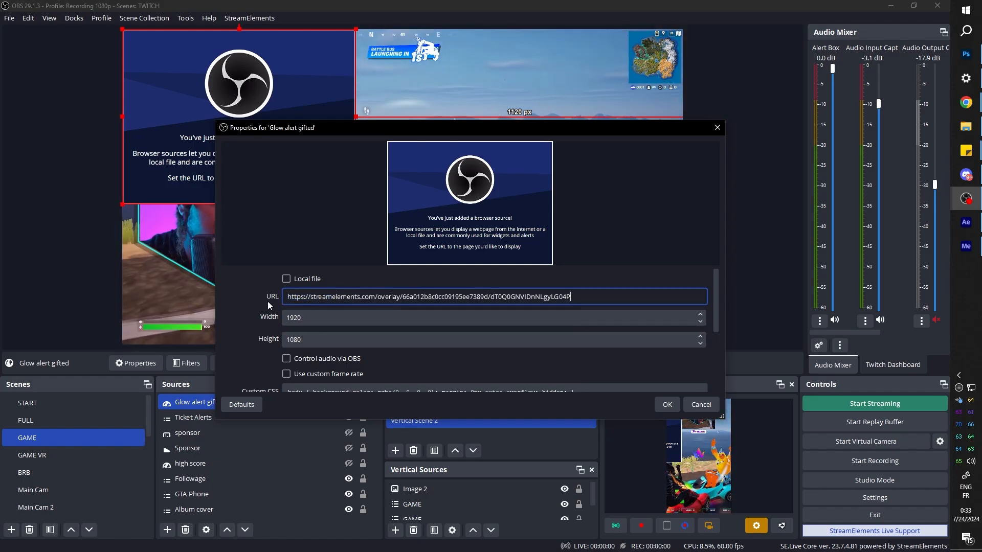
pyautogui.click(667, 404)
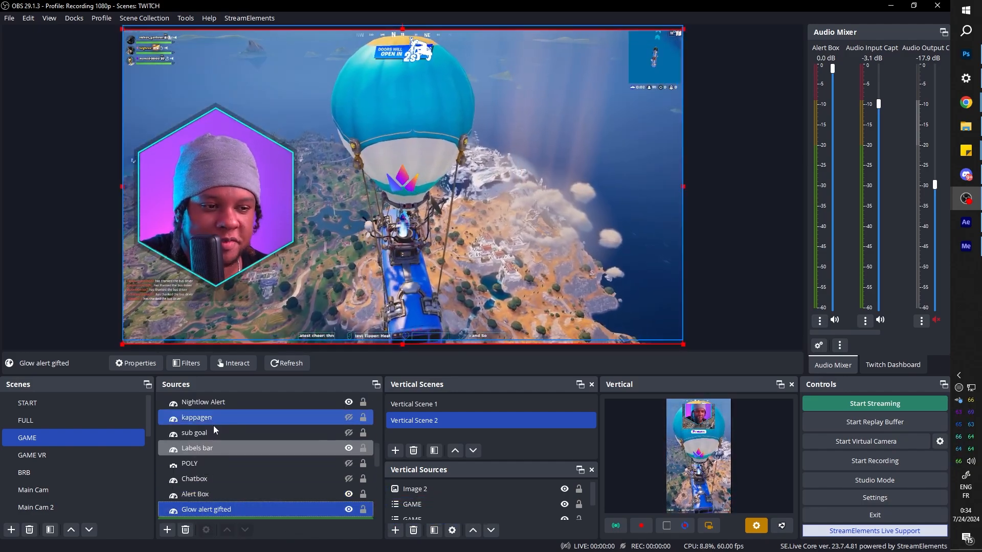
pyautogui.click(190, 463)
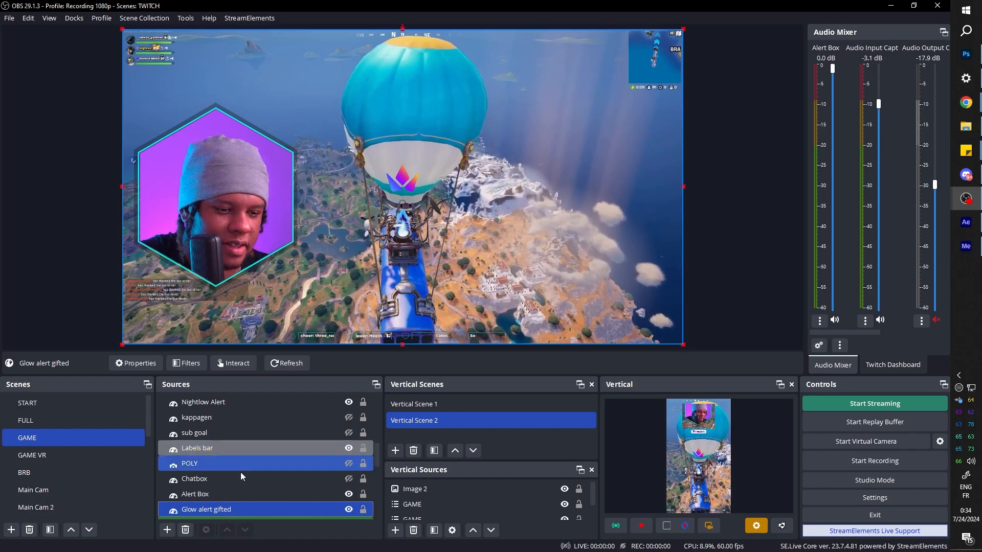
pyautogui.rightClick(206, 510)
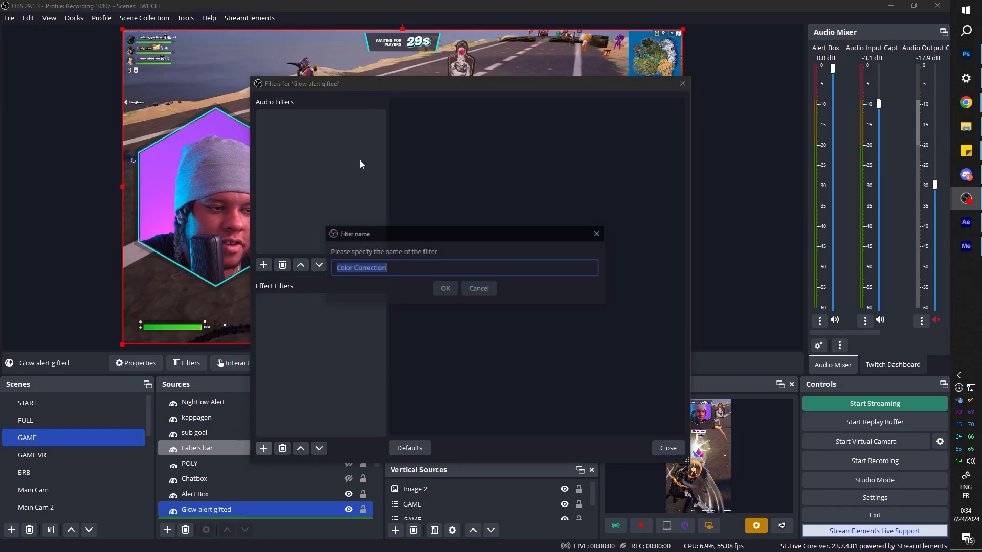
# - Add a Color Correction filter multiplying the source's colours by cyan #00ffff
pyautogui.click(444, 288)
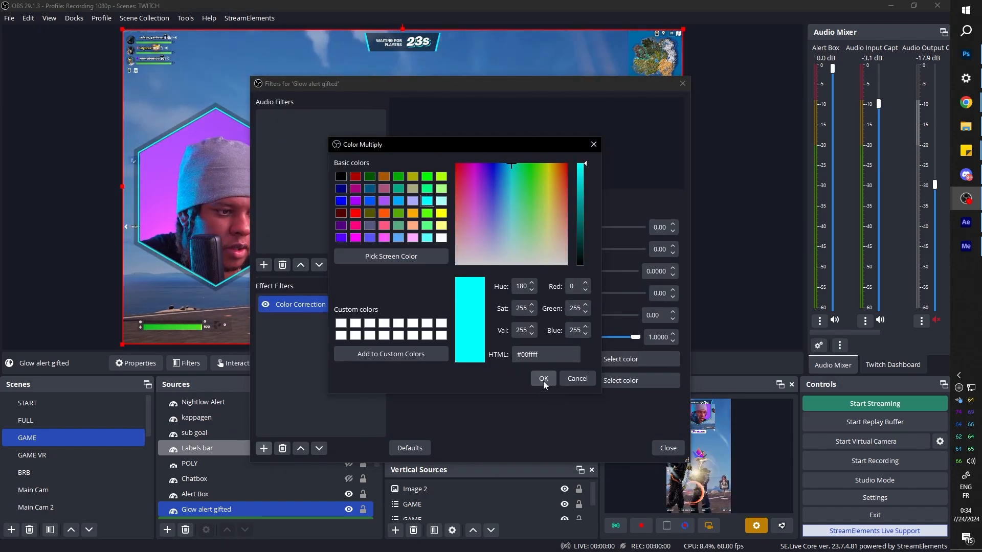
pyautogui.click(542, 379)
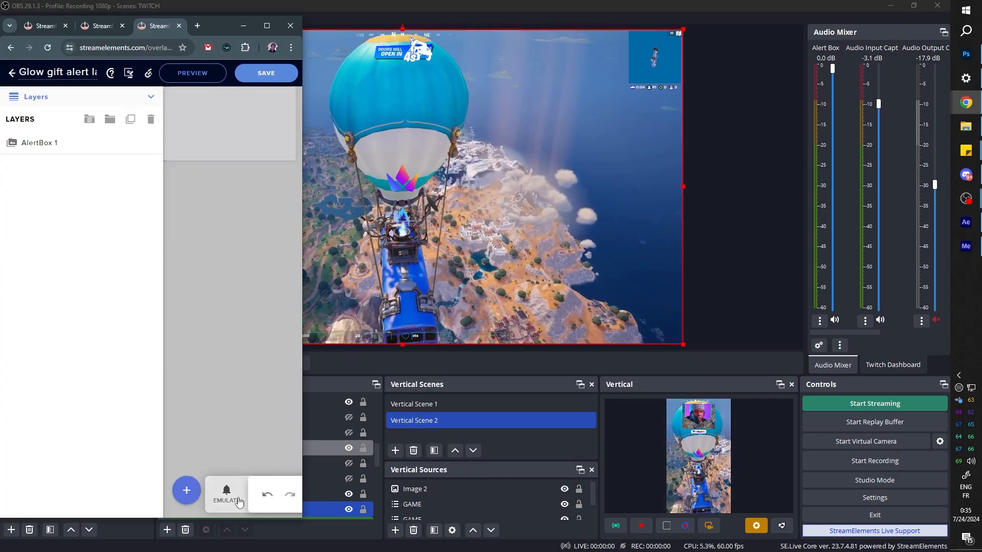
# - Emulate a gifted-sub test event on the glow overlay
pyautogui.click(227, 490)
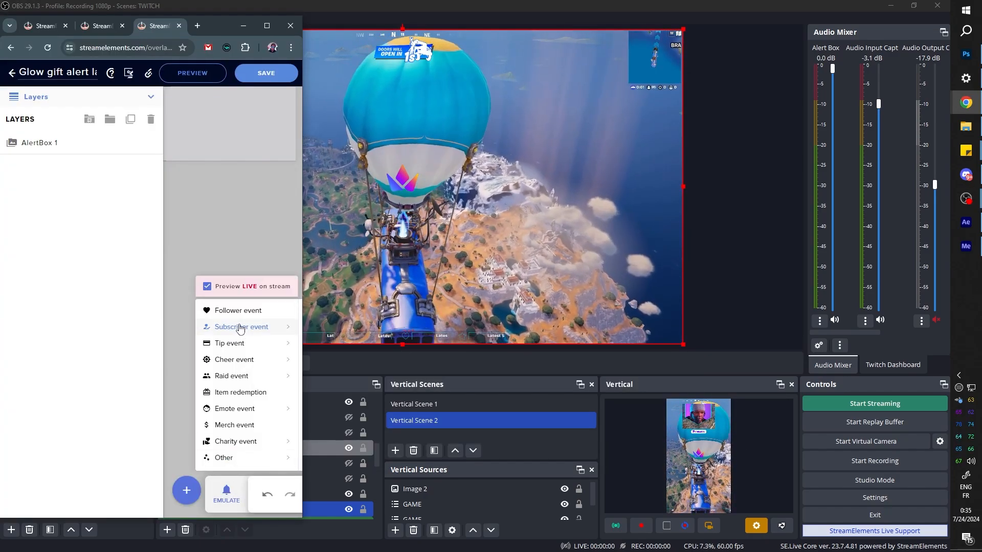
pyautogui.click(240, 327)
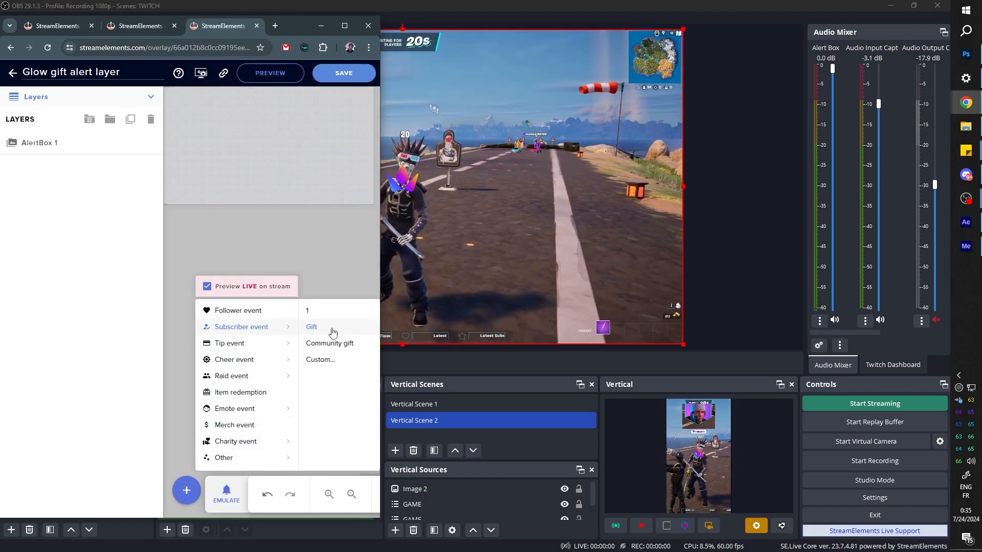
pyautogui.click(312, 327)
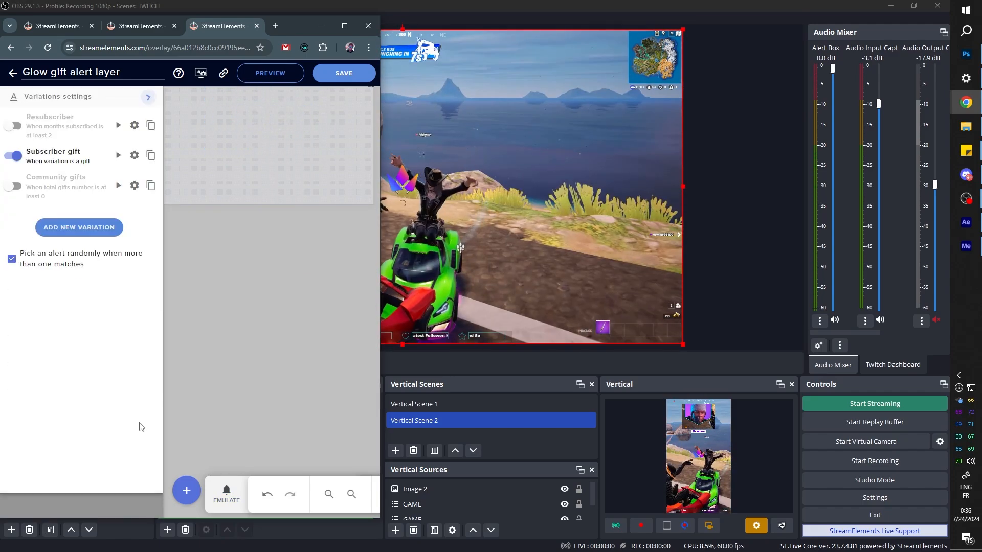
# - Review the Subscriber gift variation's layout and animation settings
pyautogui.click(134, 155)
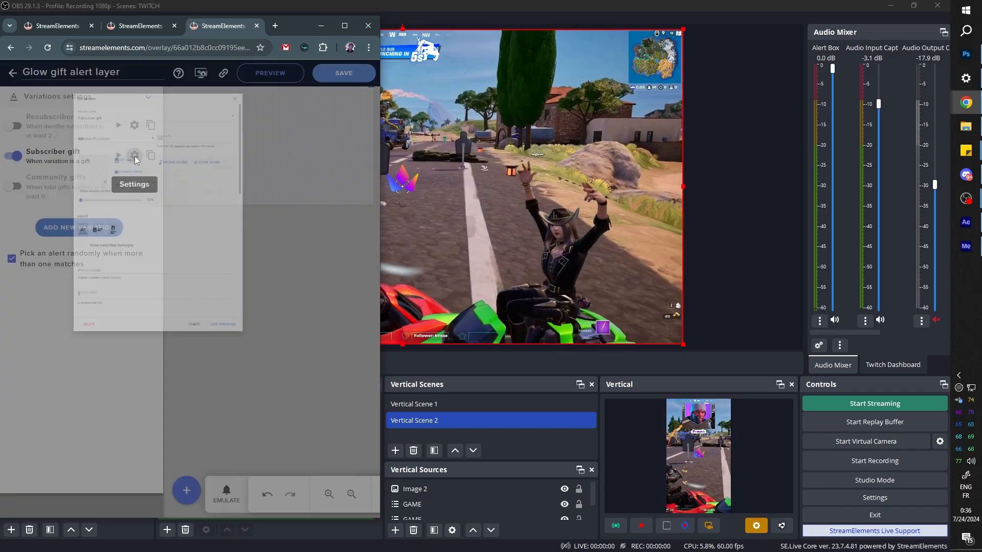
pyautogui.click(134, 156)
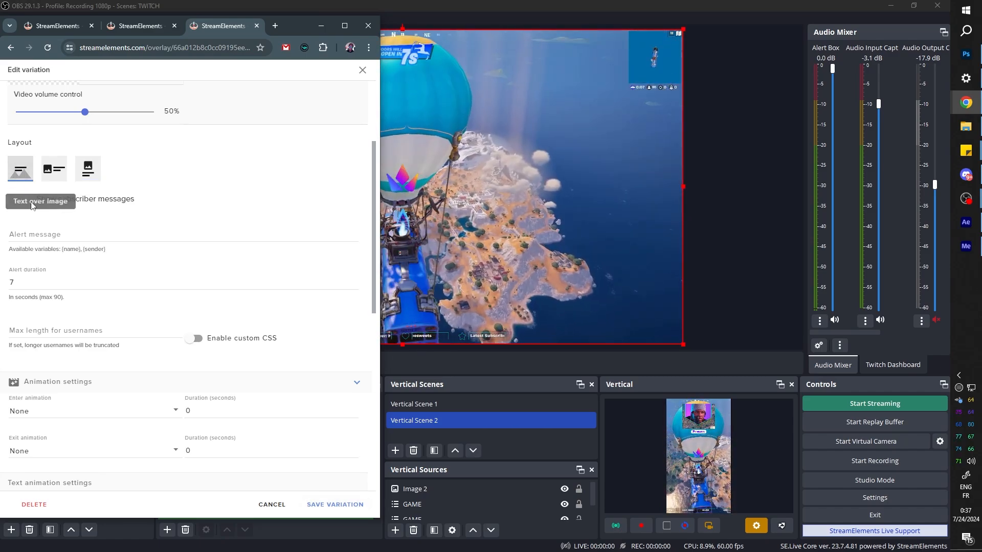
pyautogui.scroll(-3)
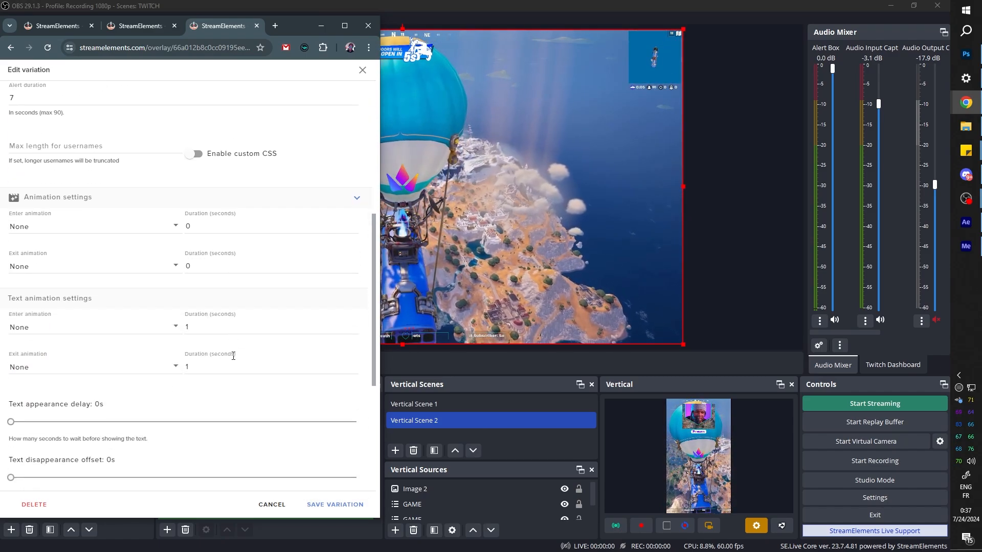
pyautogui.scroll(-3)
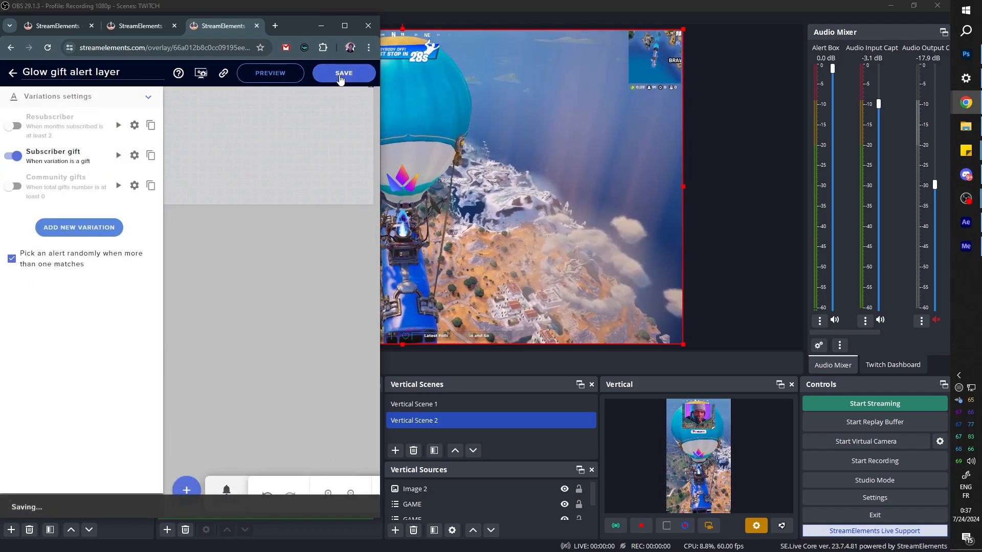
# - Save the glow overlay, then preview and emulate gifted-sub test alerts to check the cyan glow in OBS
pyautogui.click(343, 72)
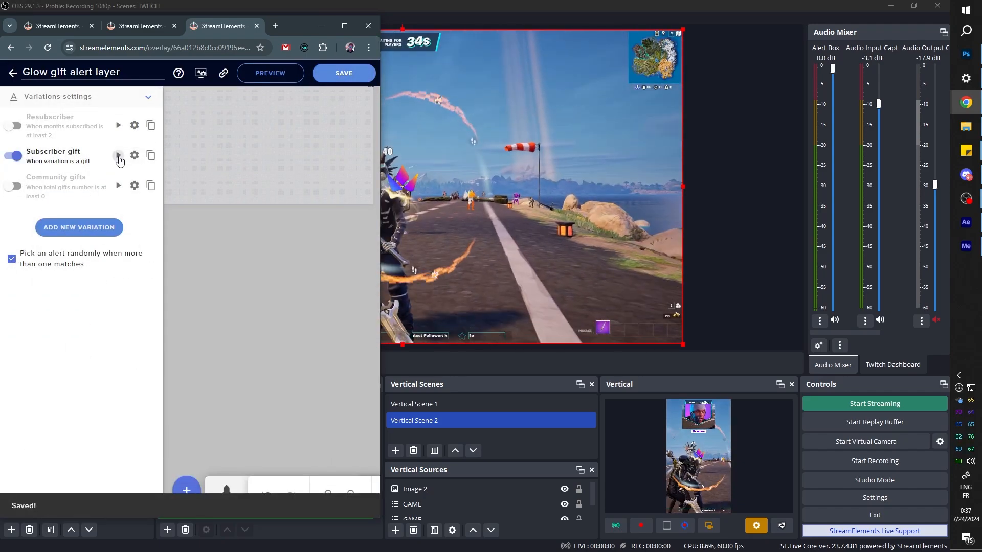
pyautogui.click(118, 156)
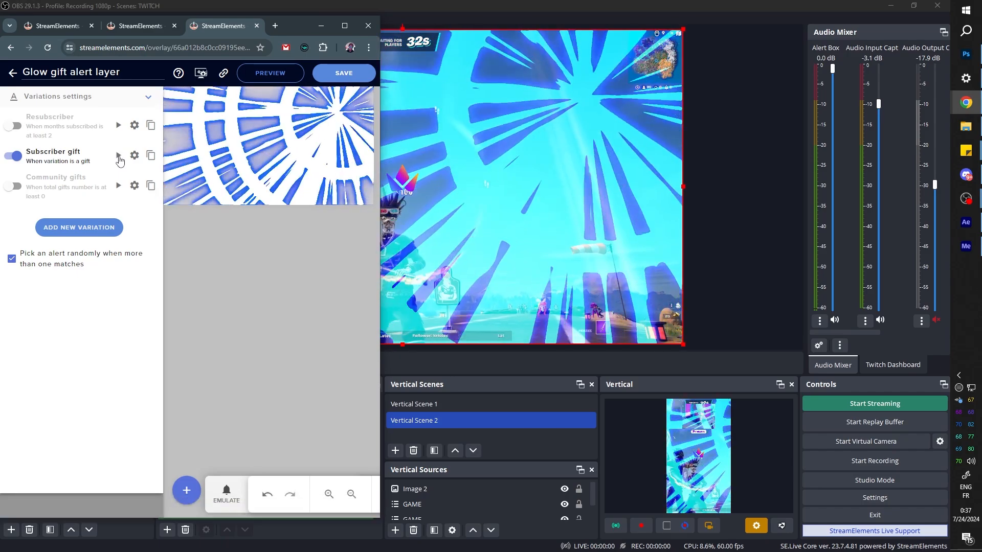
pyautogui.click(226, 493)
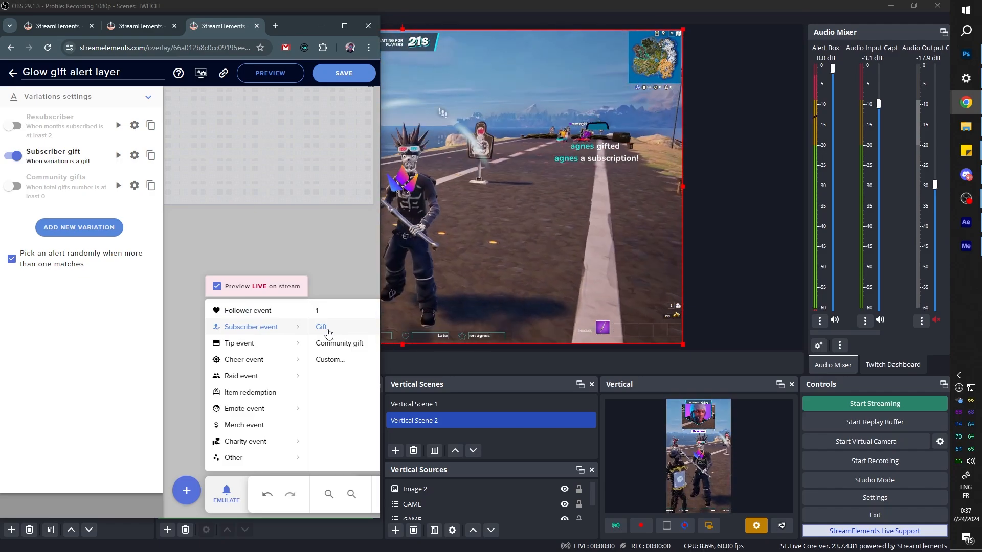
pyautogui.click(321, 327)
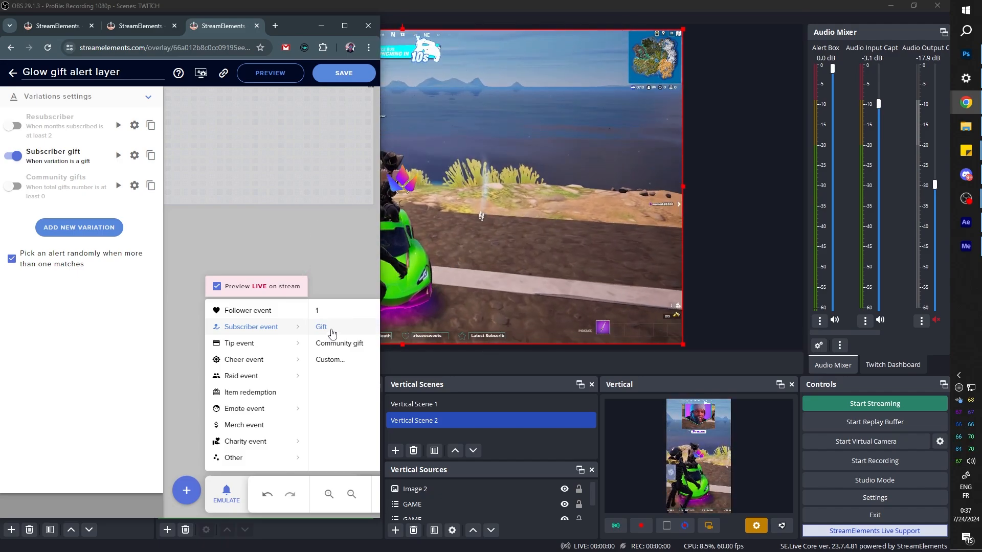
pyautogui.click(322, 326)
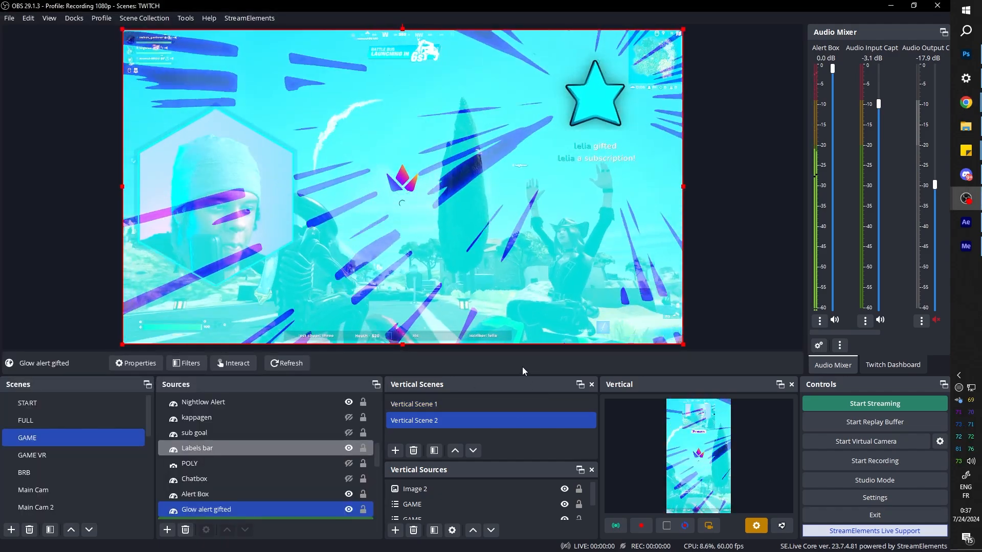